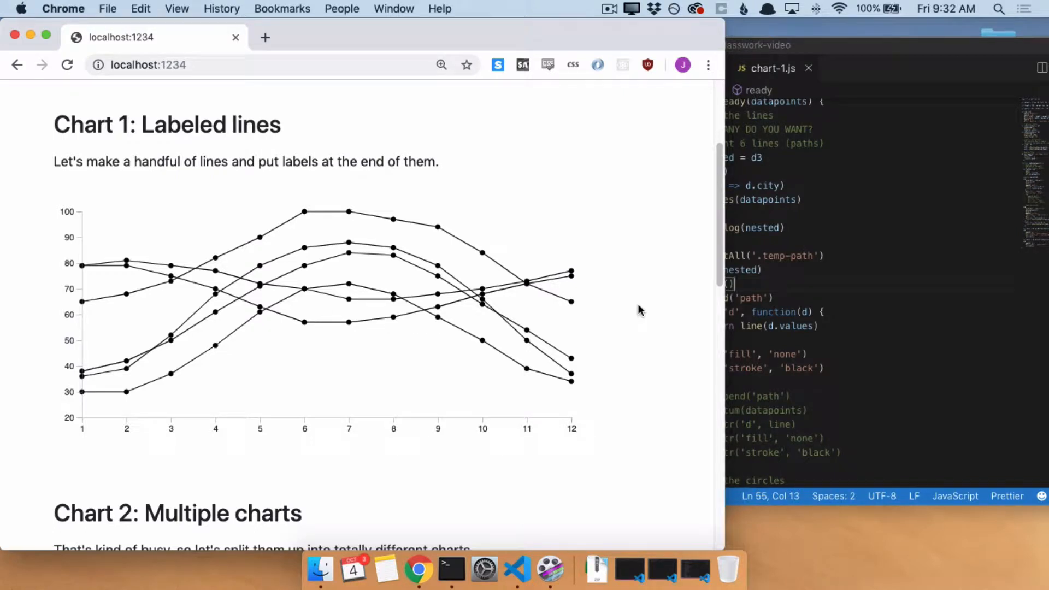
mouse_move(615, 272)
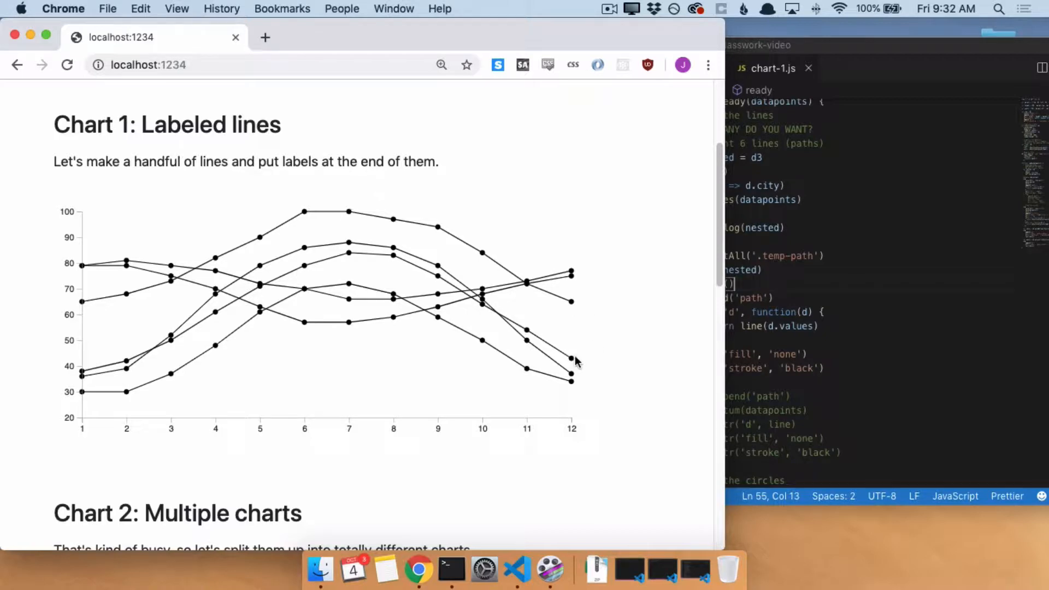
mouse_move(596, 412)
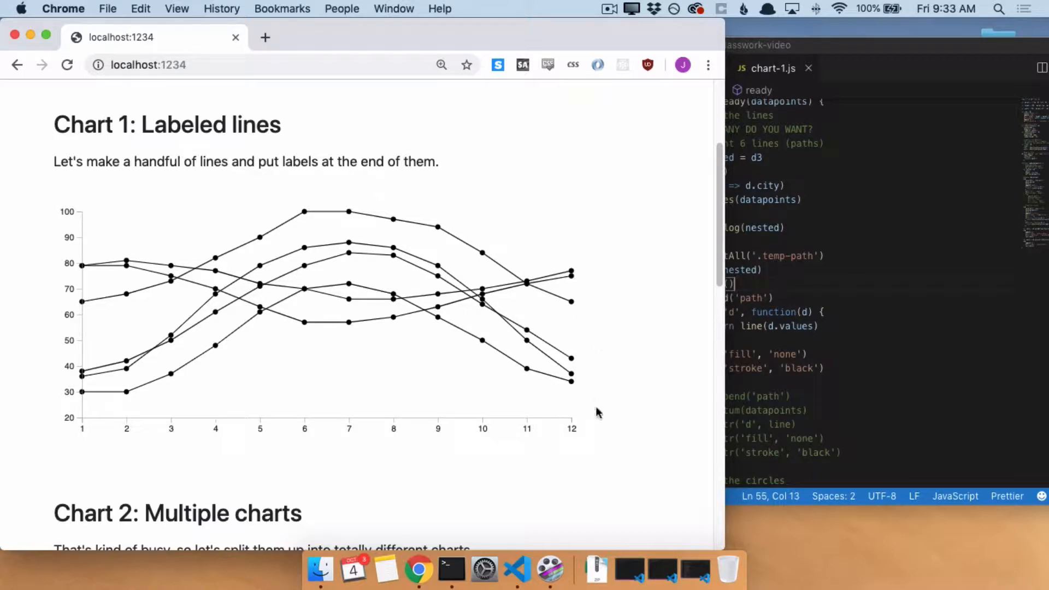
mouse_move(597, 327)
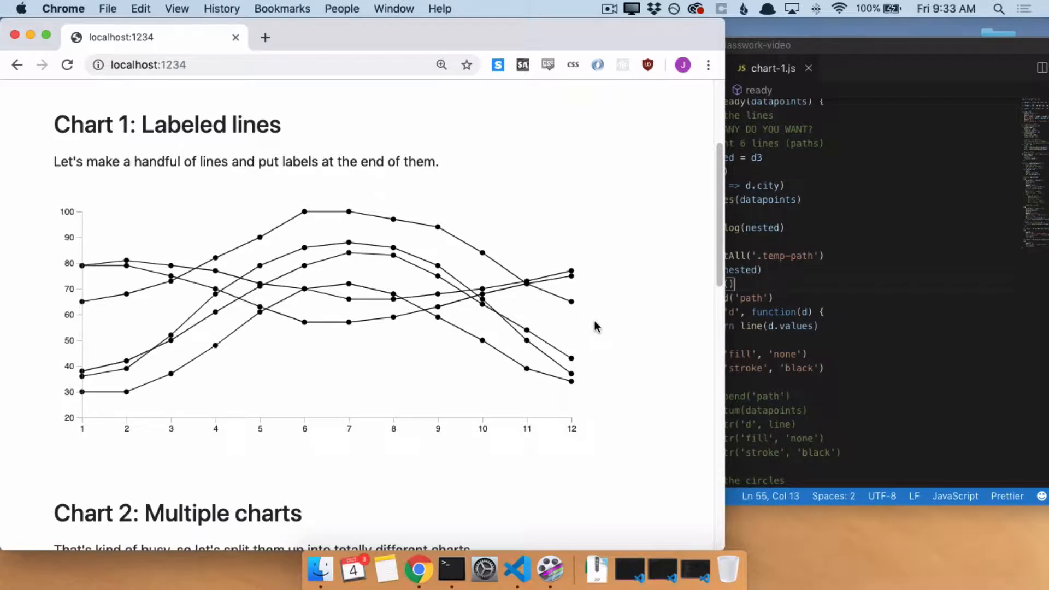
mouse_move(773, 68)
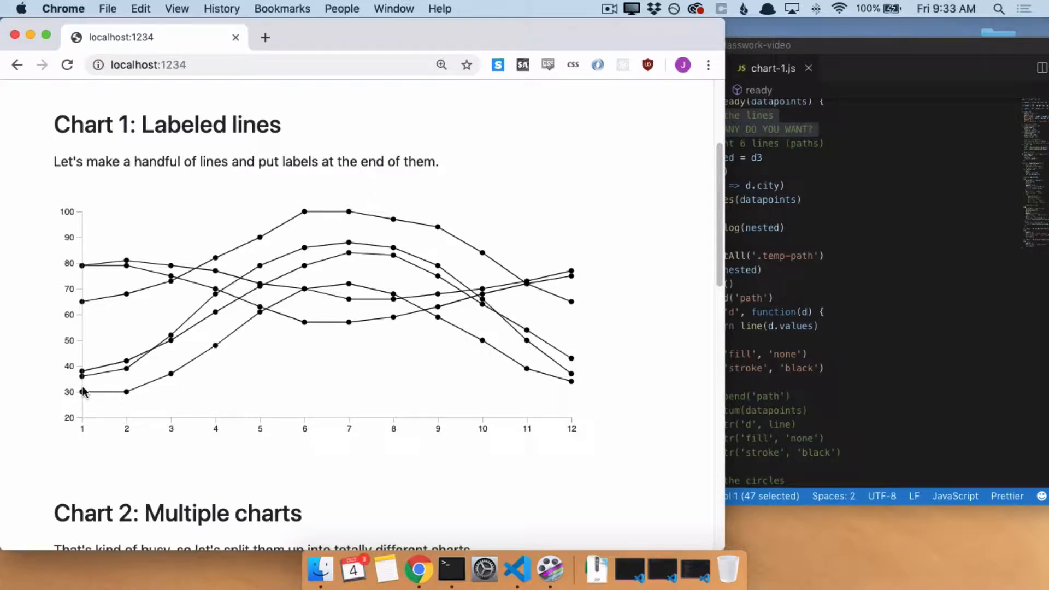
mouse_move(367, 189)
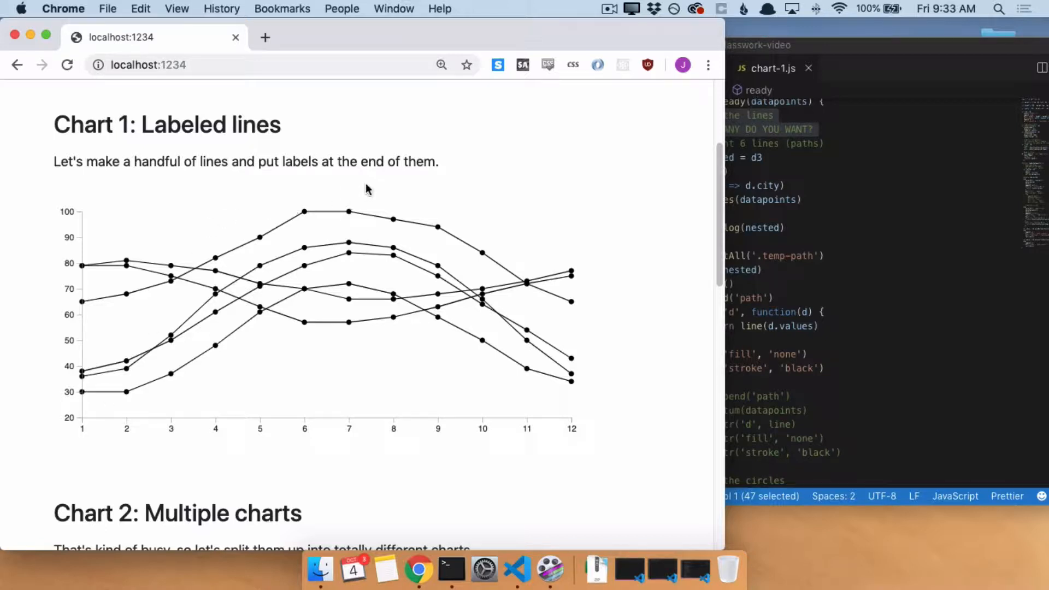
mouse_move(285, 214)
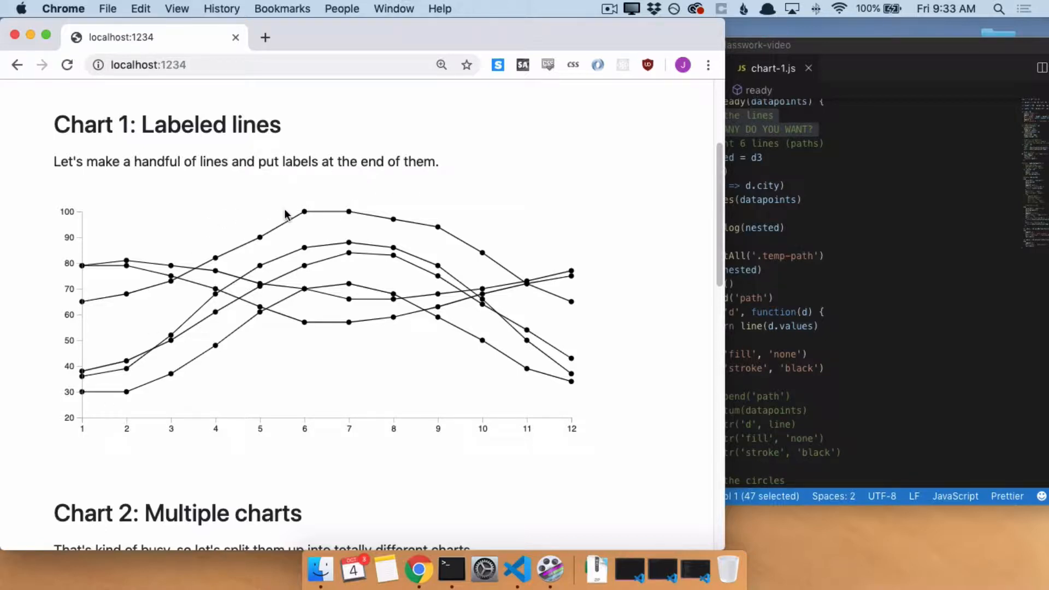
mouse_move(291, 208)
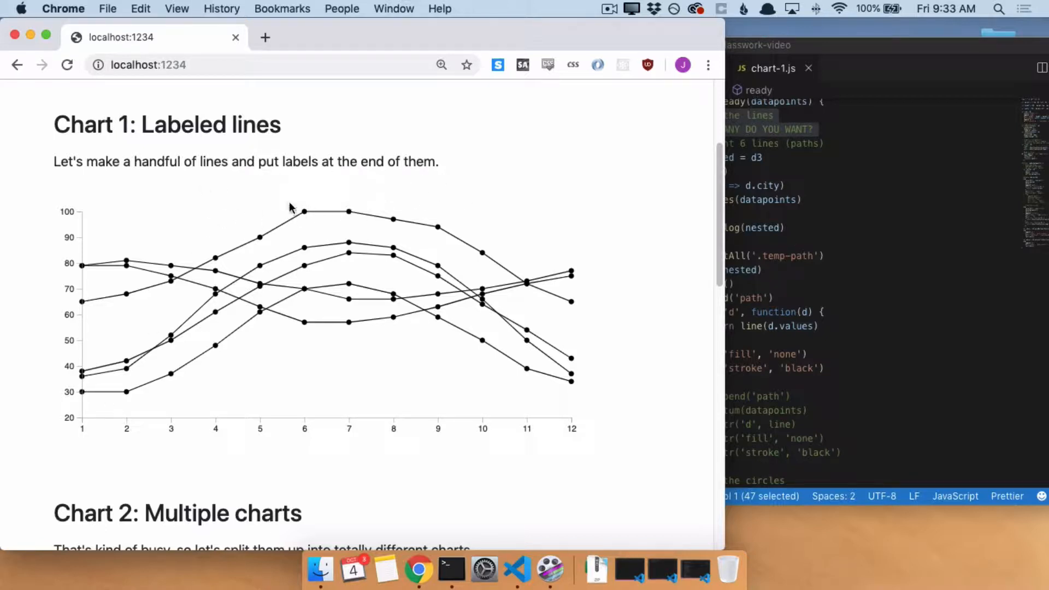
mouse_move(520, 207)
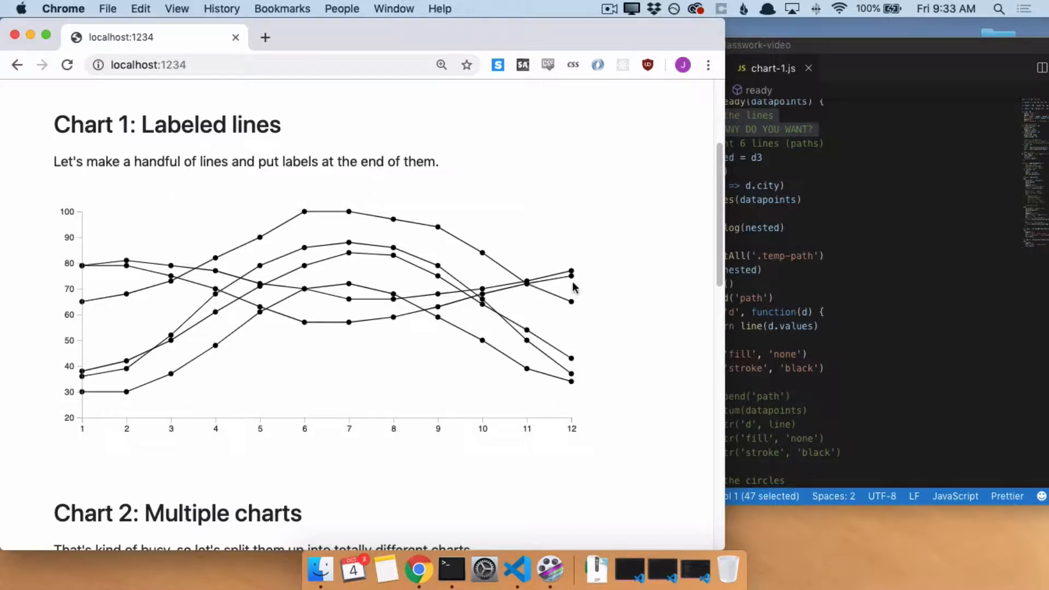
mouse_move(602, 274)
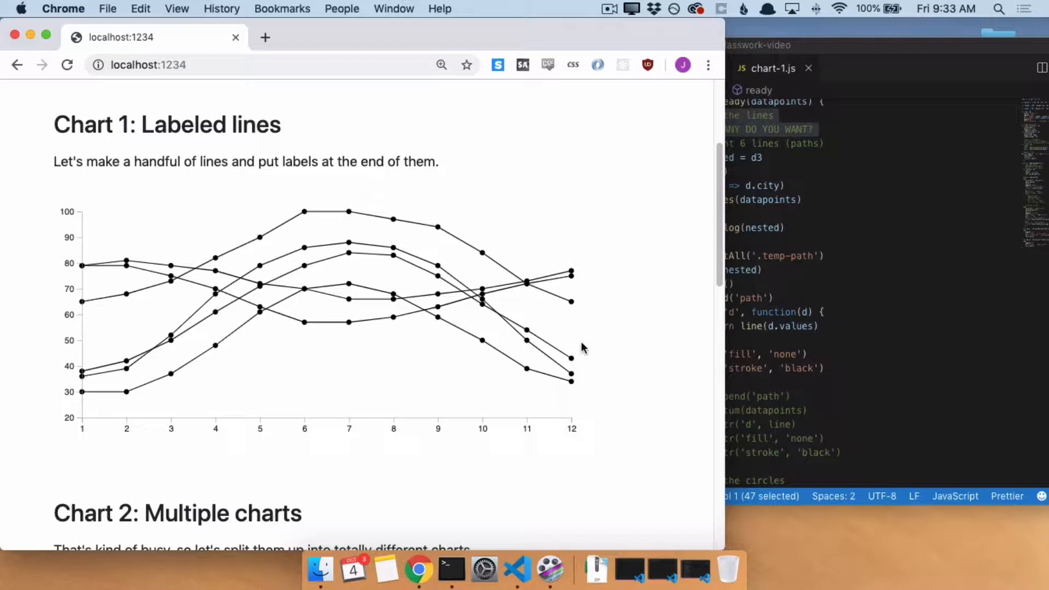
mouse_move(611, 374)
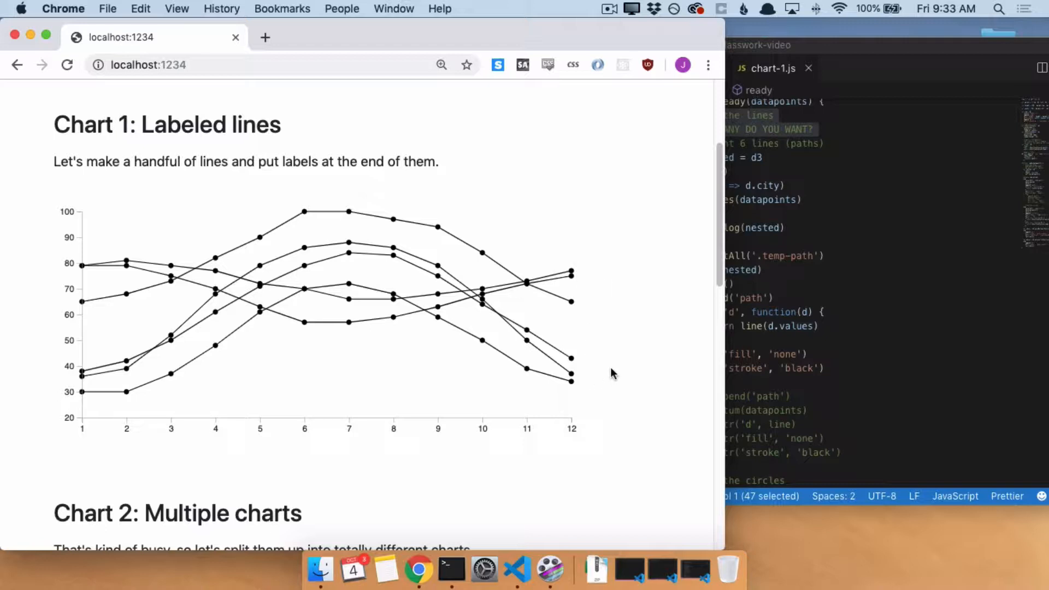
mouse_move(578, 273)
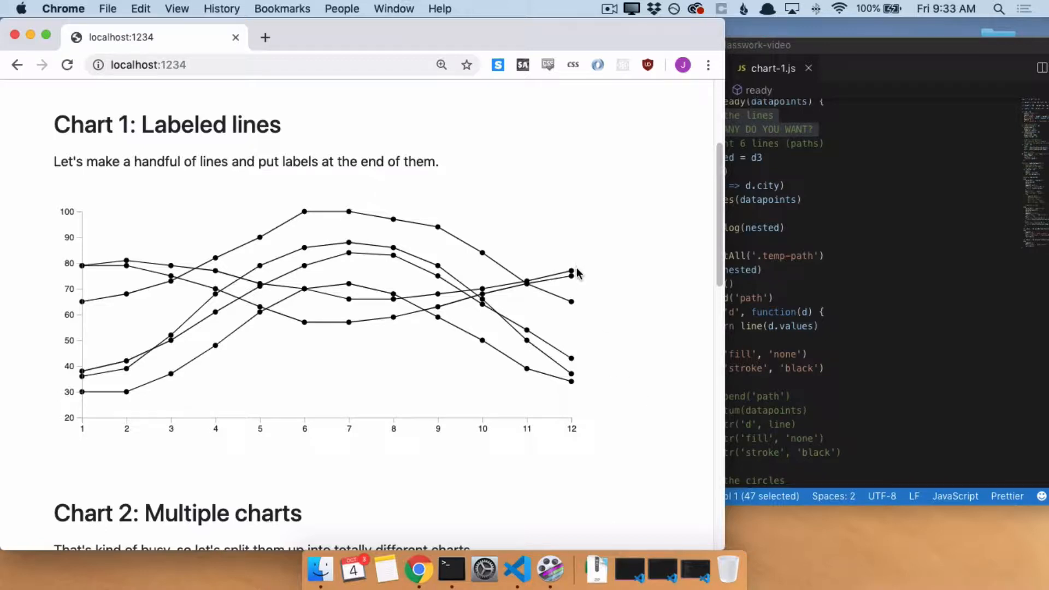
mouse_move(572, 309)
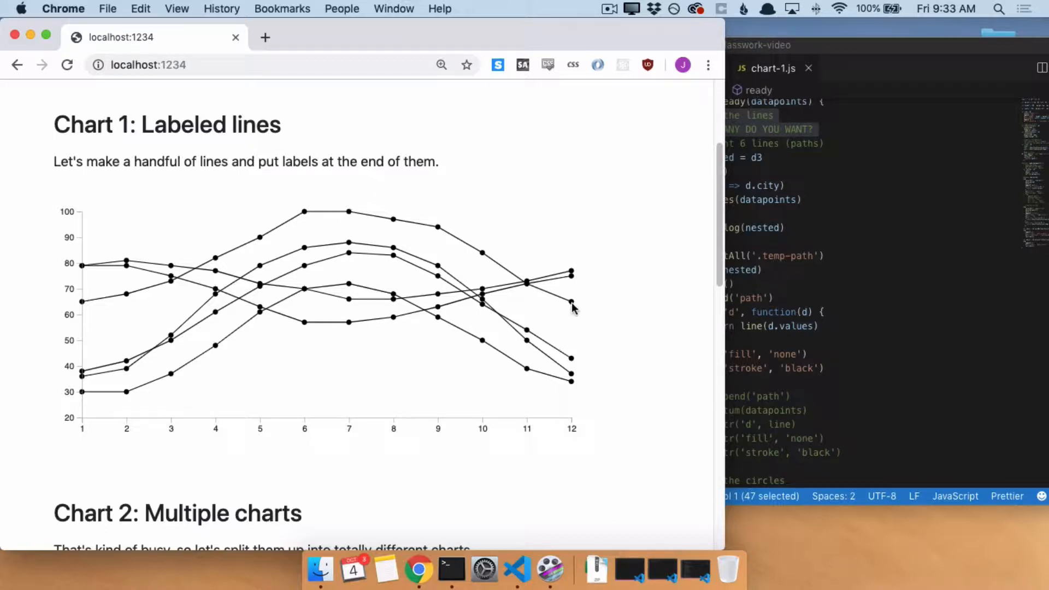
mouse_move(574, 275)
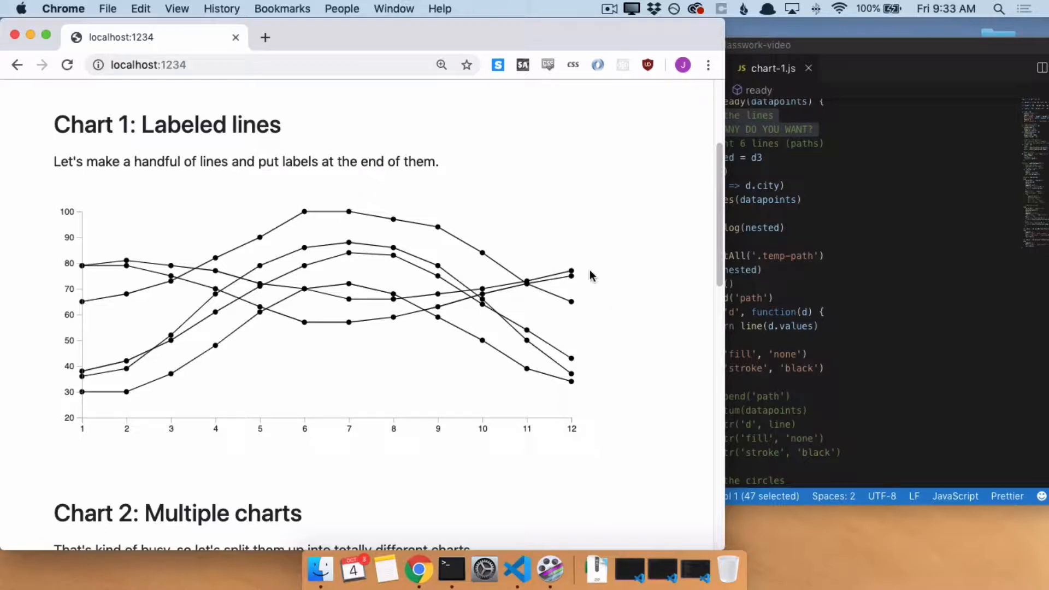
mouse_move(588, 387)
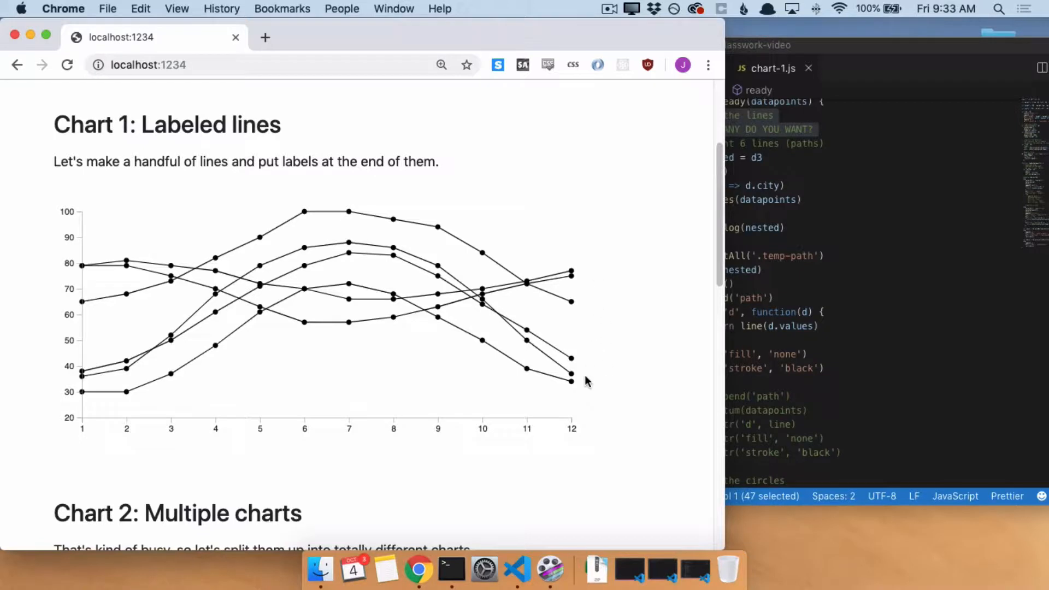
mouse_move(566, 305)
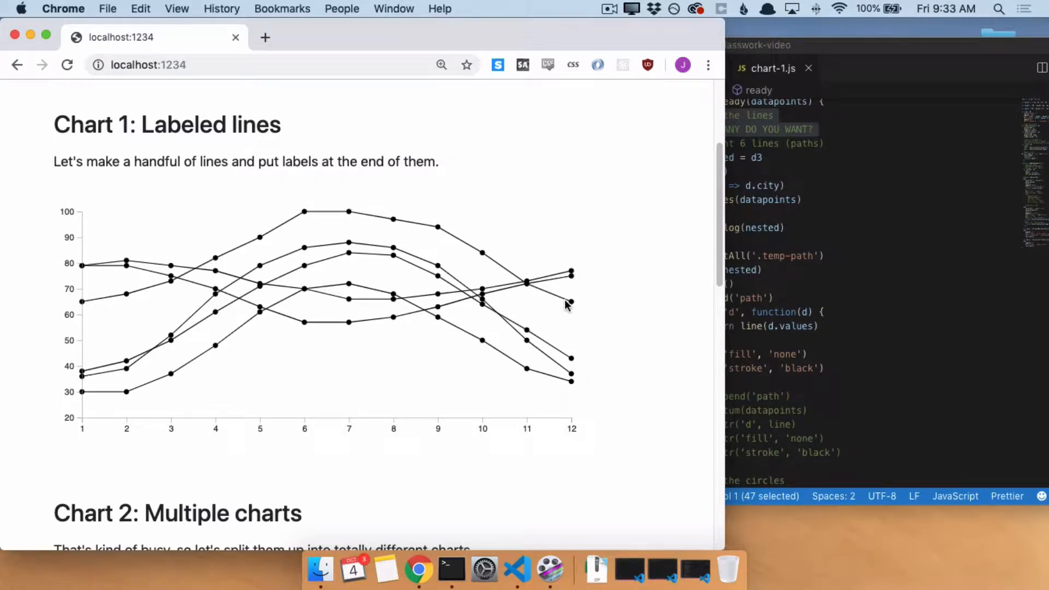
mouse_move(574, 316)
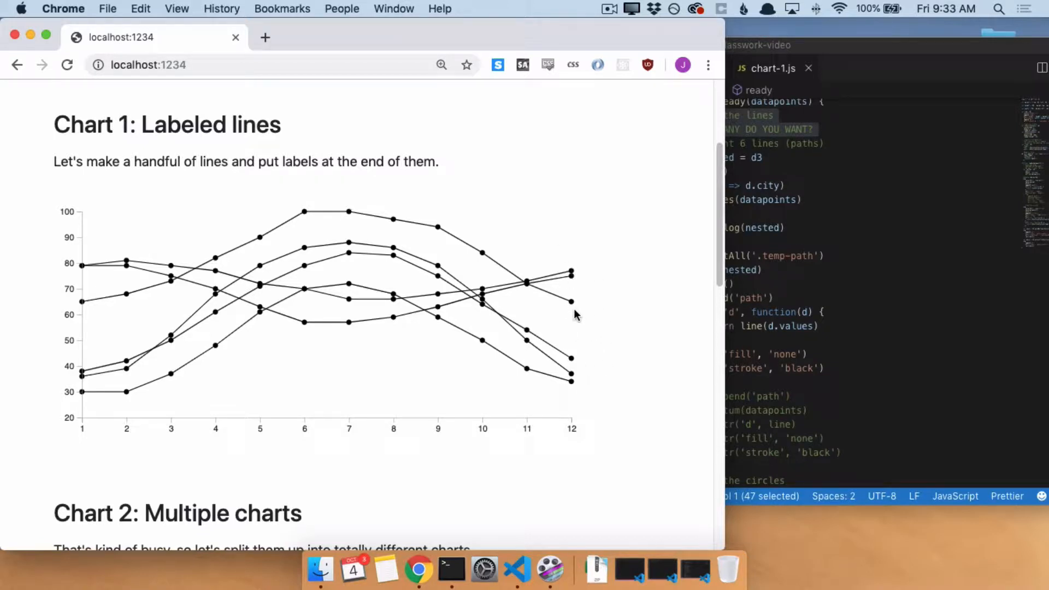
mouse_move(589, 297)
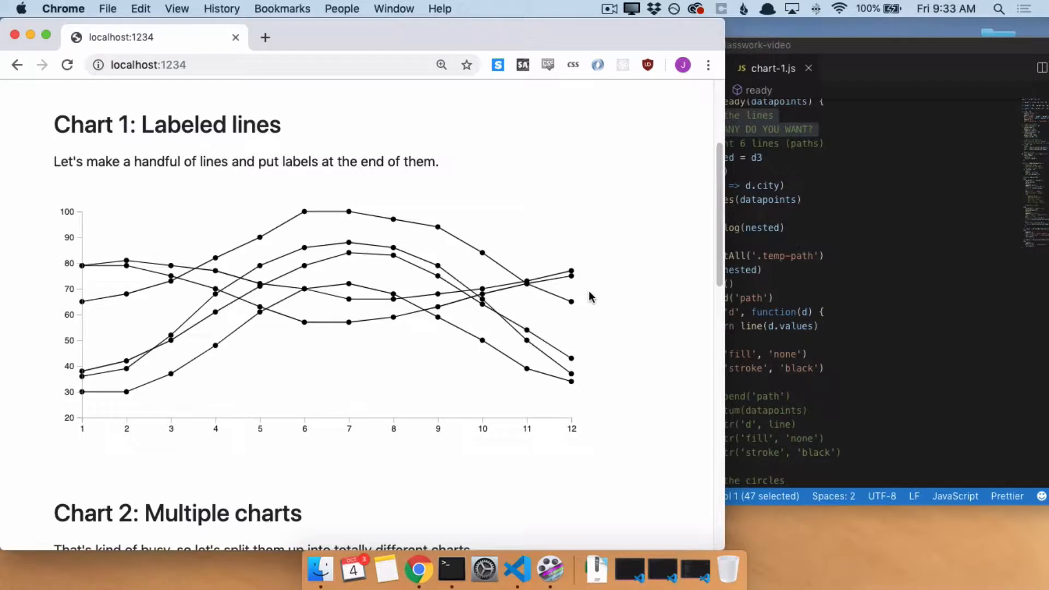
mouse_move(571, 360)
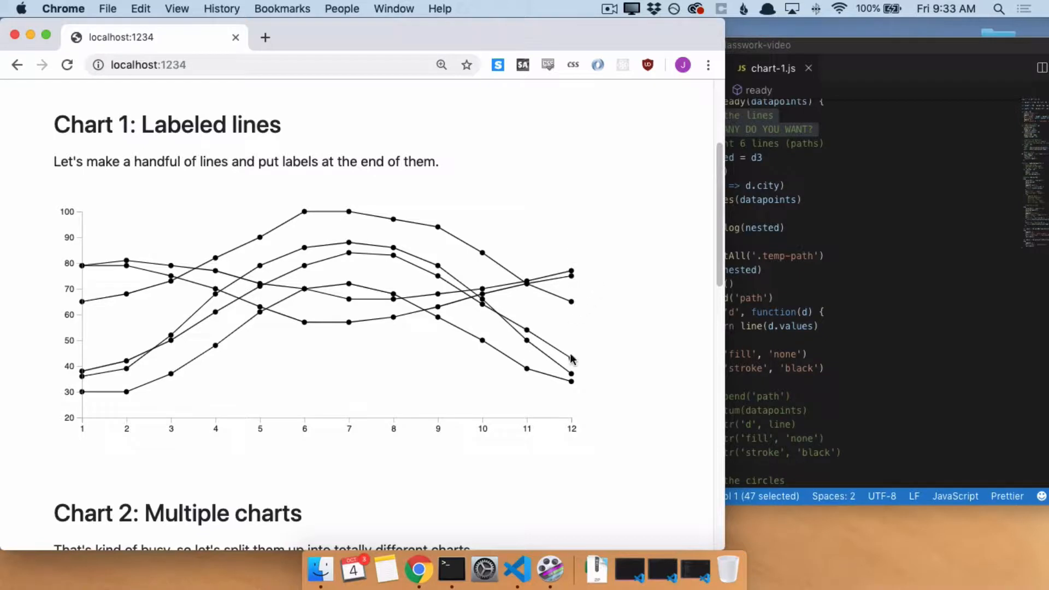
mouse_move(578, 401)
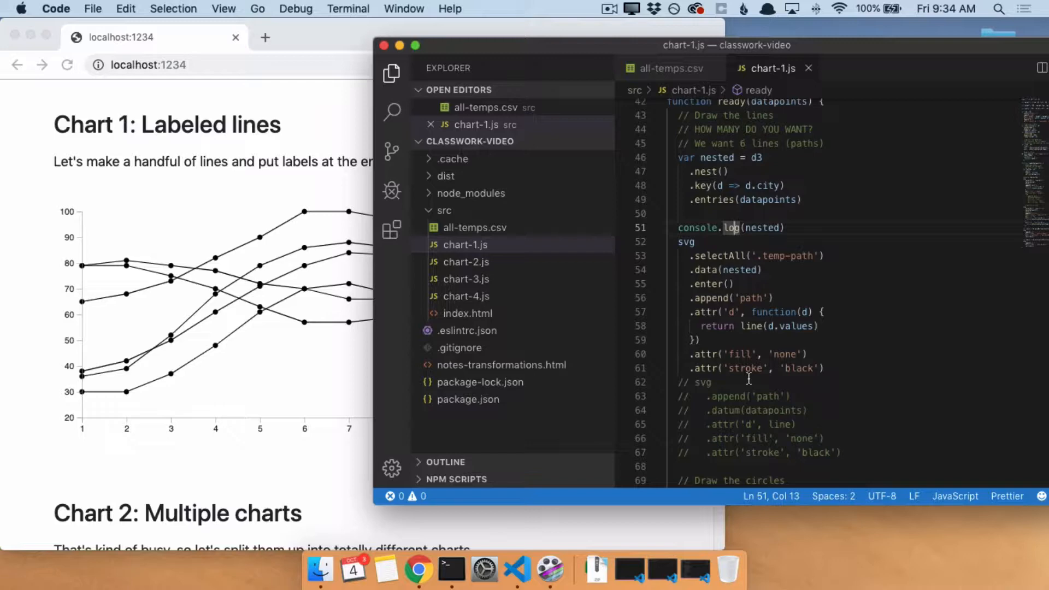
- Review the all-temps.csv city data and return to chart-1.js
triple_click(729, 227)
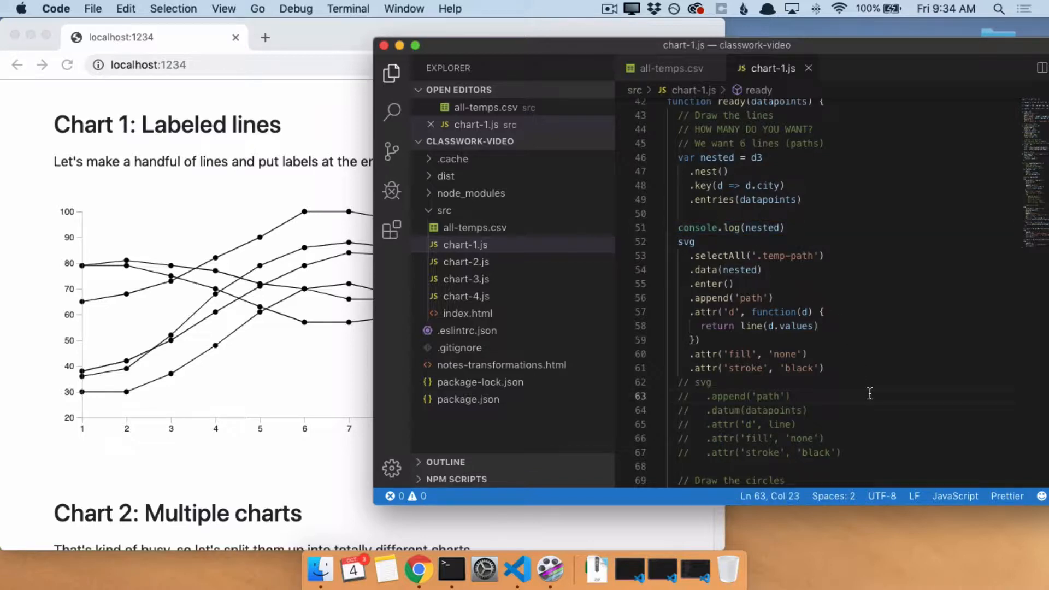
left_click(671, 67)
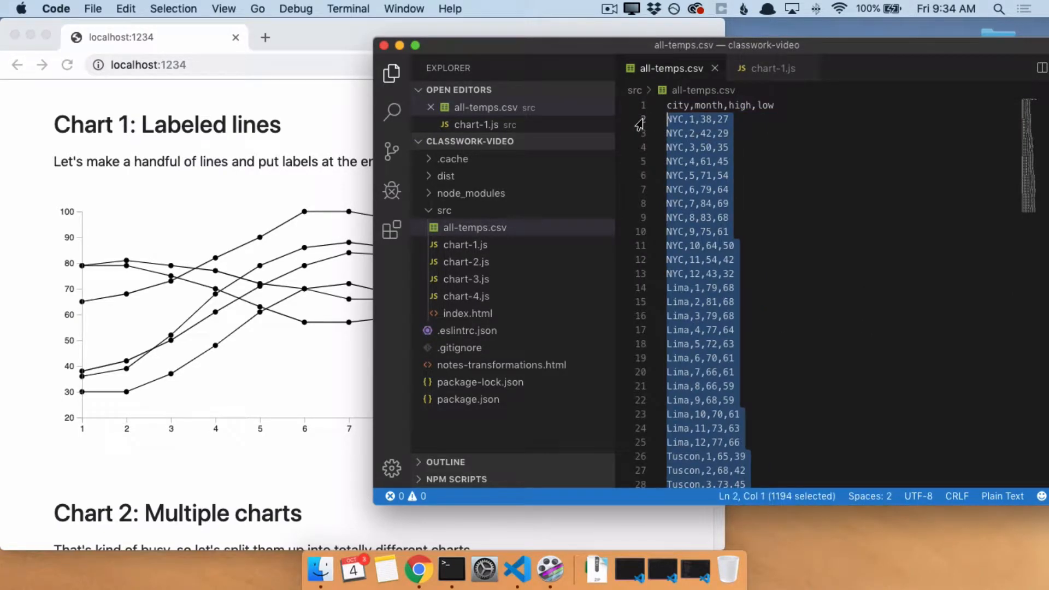
left_click(773, 67)
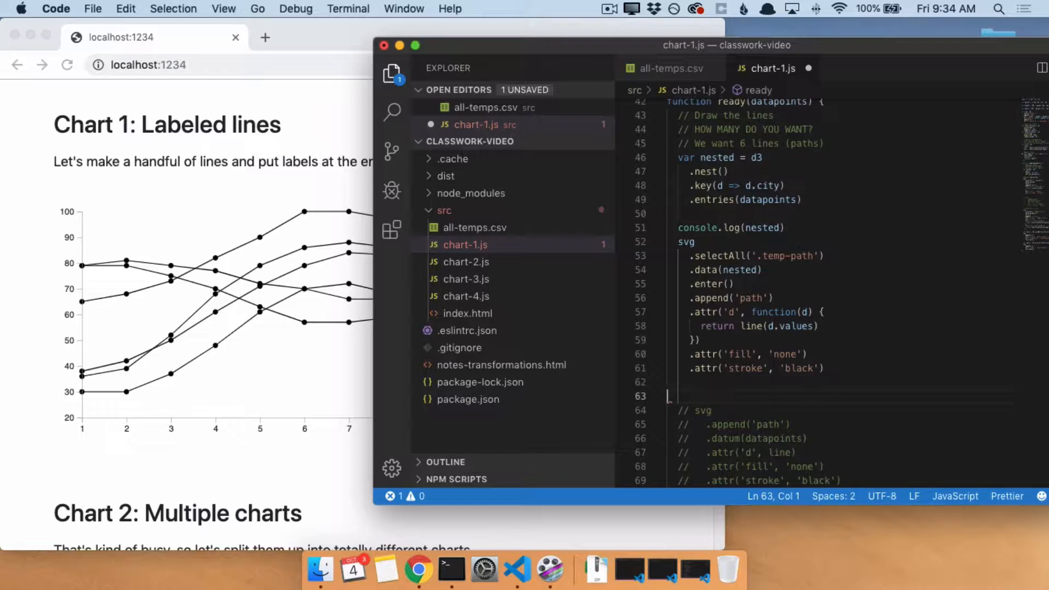
- Add svg.selectAll('.city-label').data(nested).enter().append('text') to chart-1.js and save
type("svg.selectAll('.city-label")
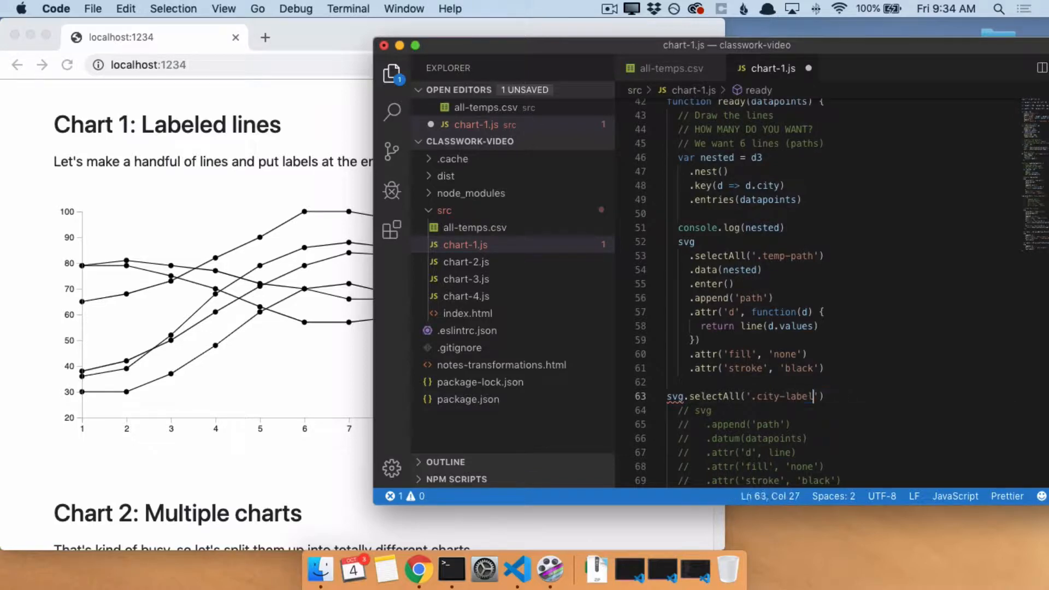
type(".data")
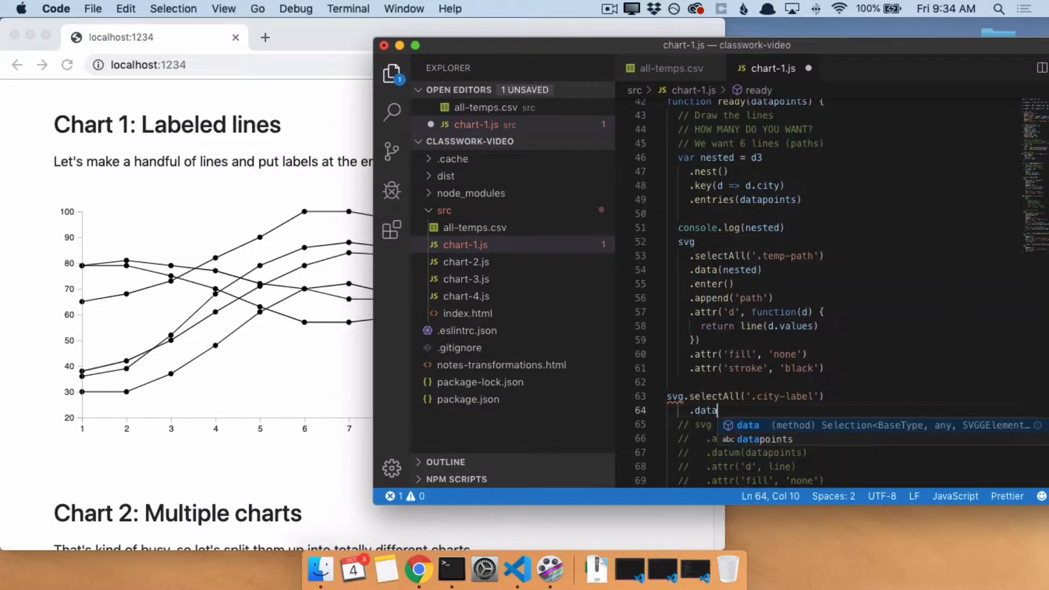
type("(nested)")
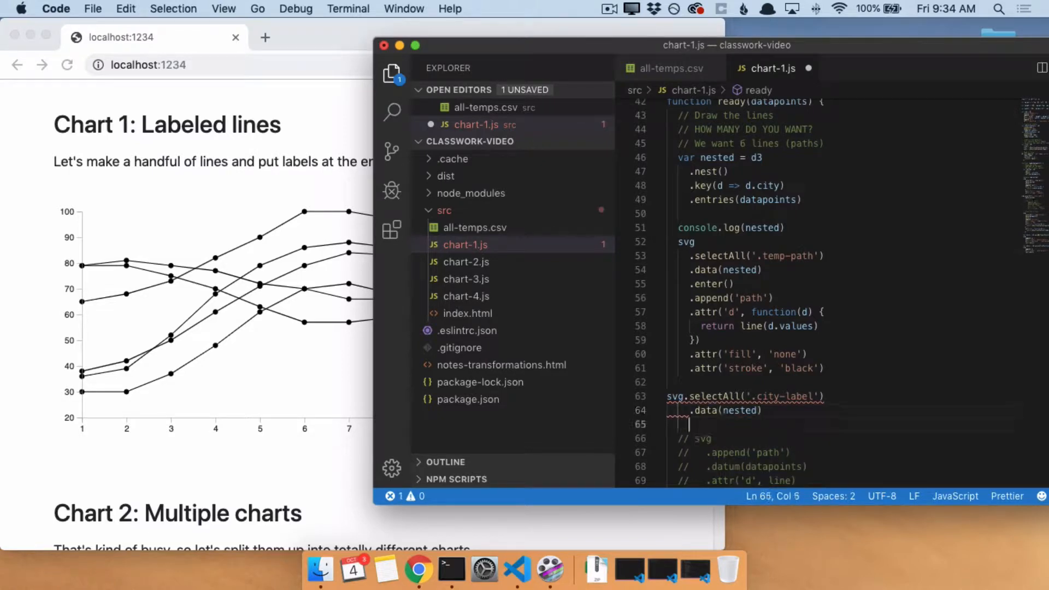
type(".enter().append(")
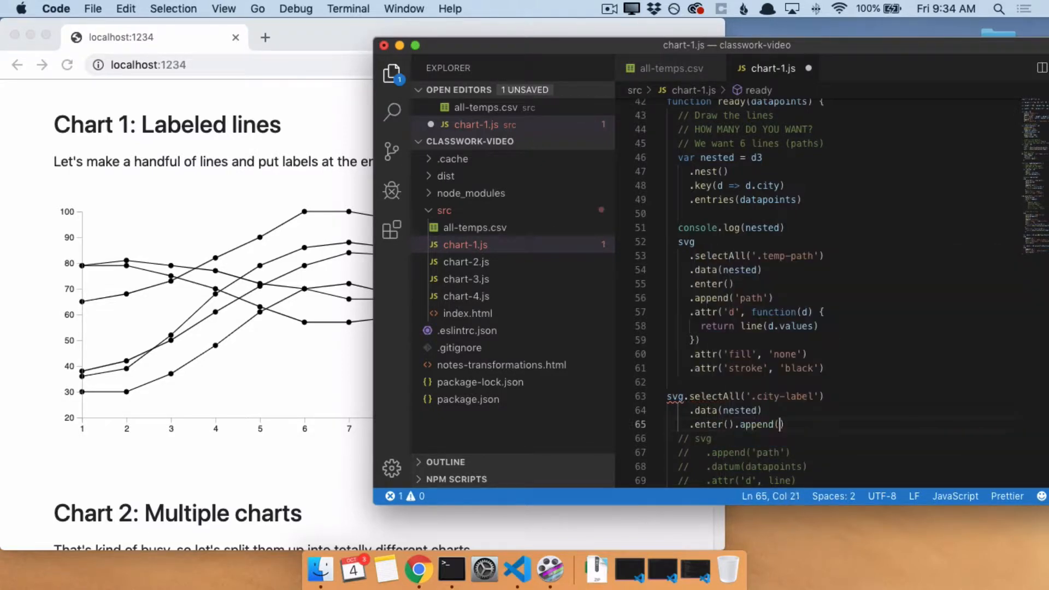
type("'text'")
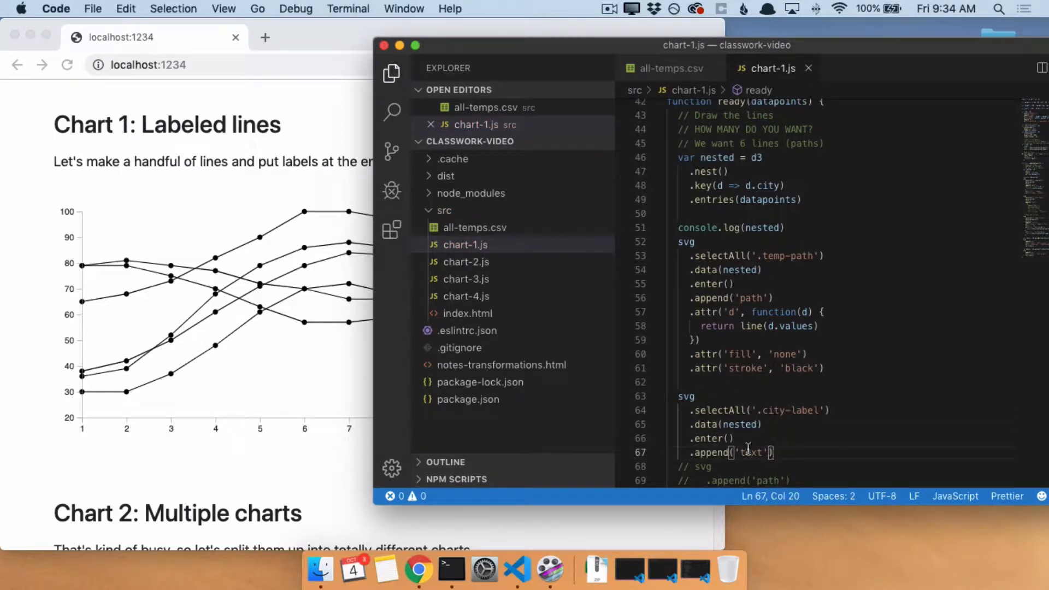
double_click(752, 452)
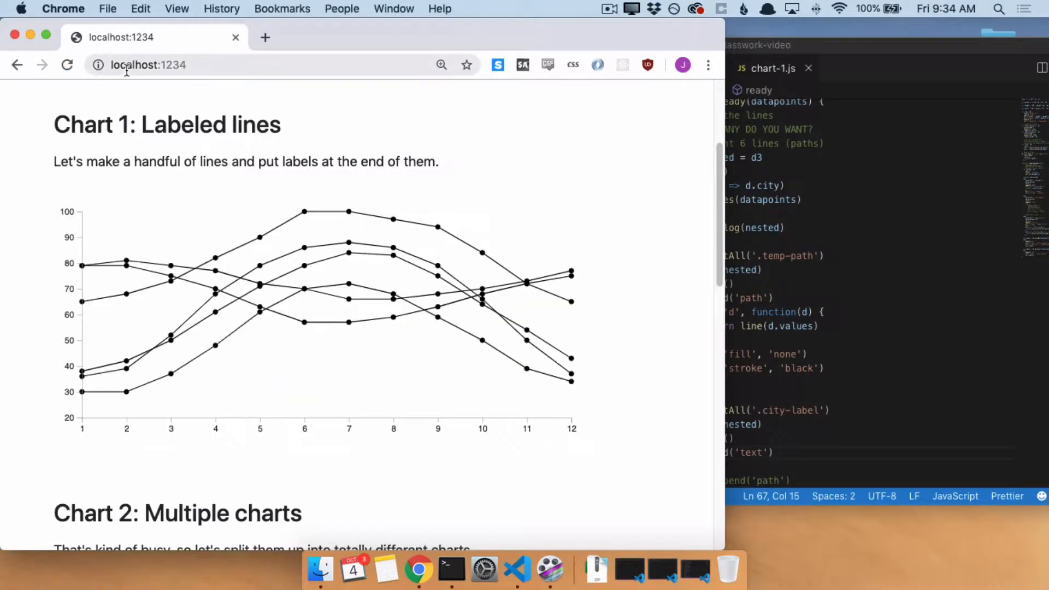
- Reload the chart and expand the SVG in DevTools Elements to find the six empty <text> elements
key("F12")
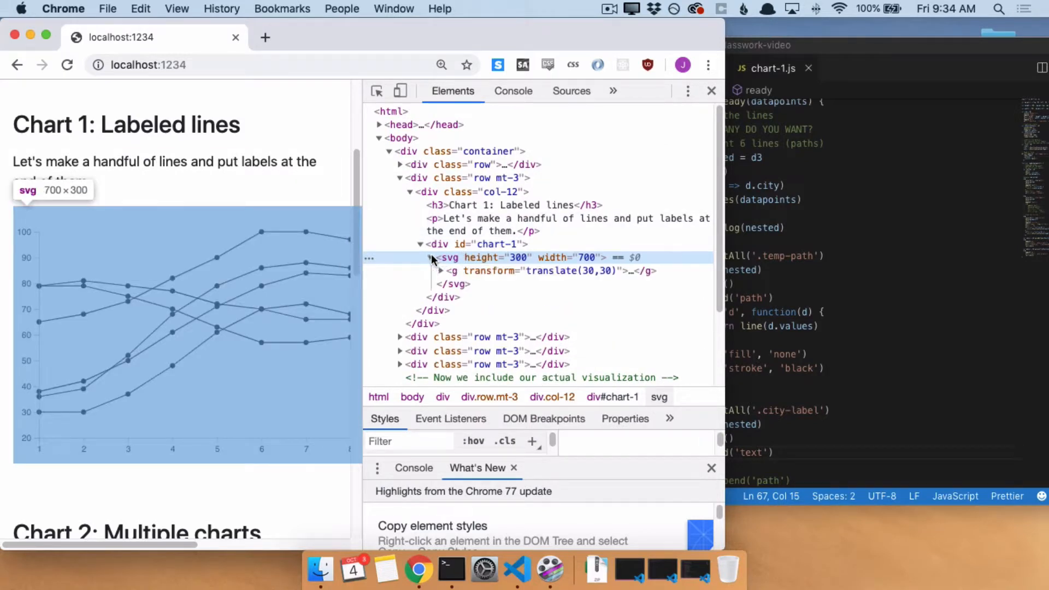
left_click(441, 272)
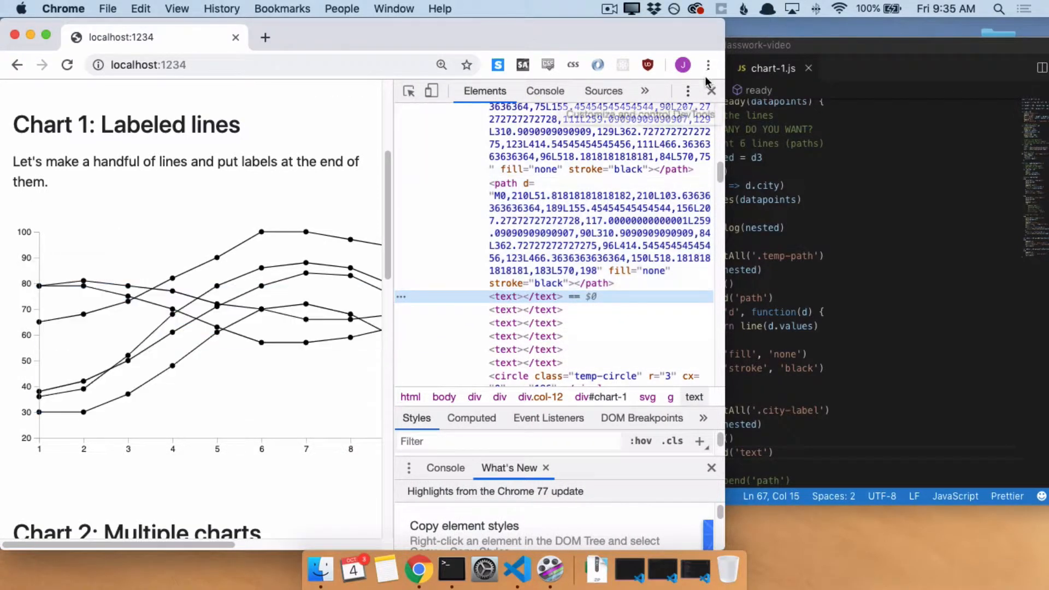
left_click(712, 91)
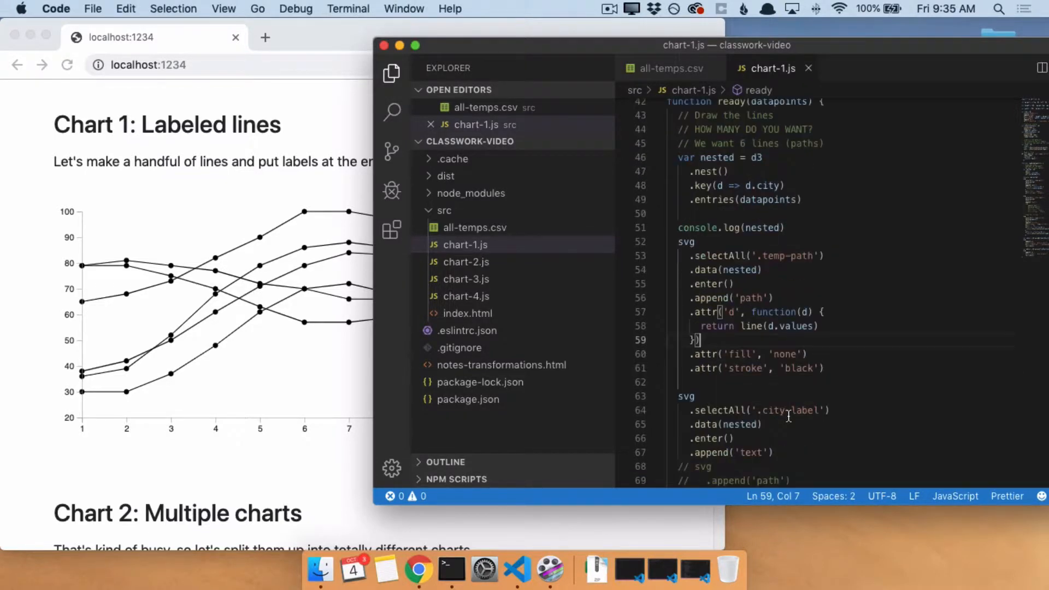
- Give each label .text('Here is some text') with x 0 and y 0, and save
scroll("down", 3)
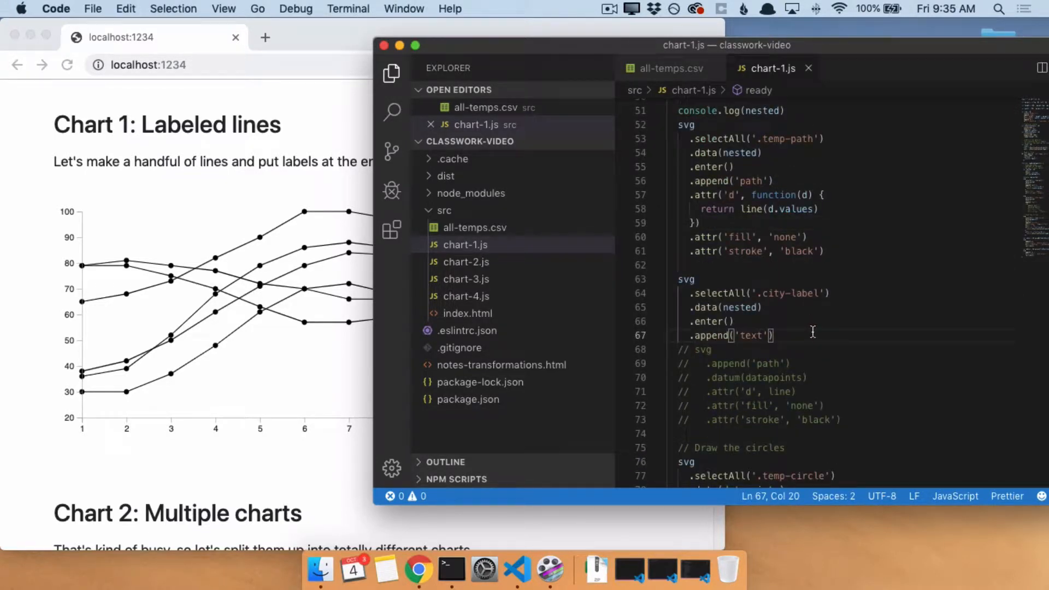
type("ttr('x',")
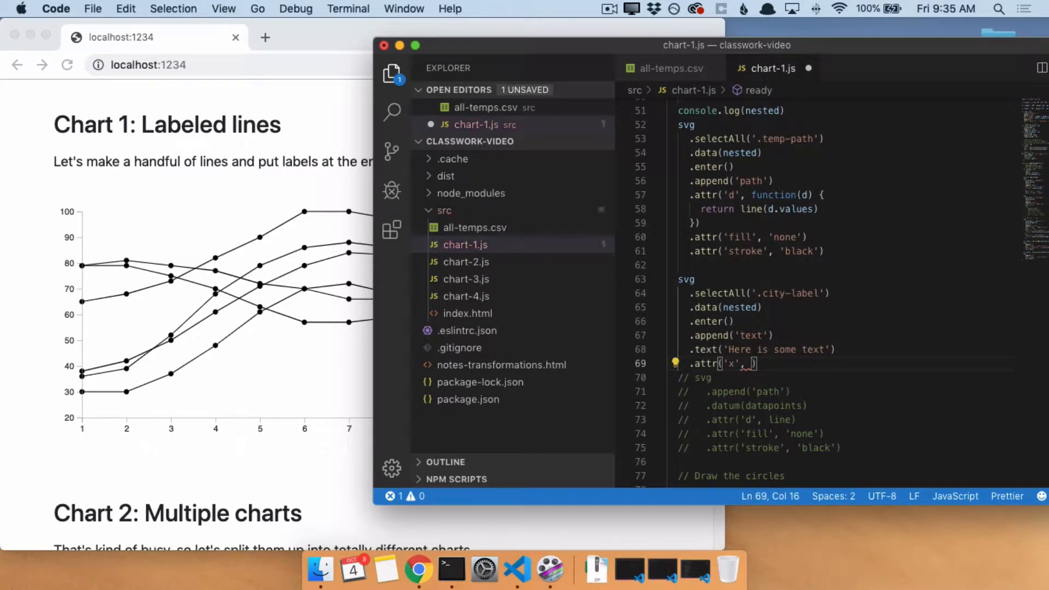
type("0")
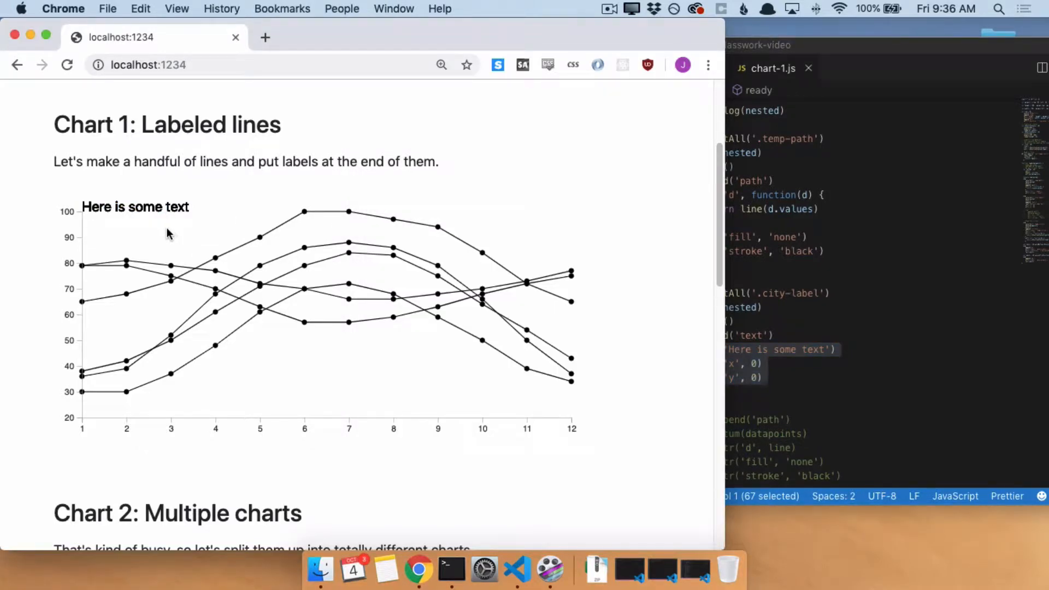
mouse_move(606, 204)
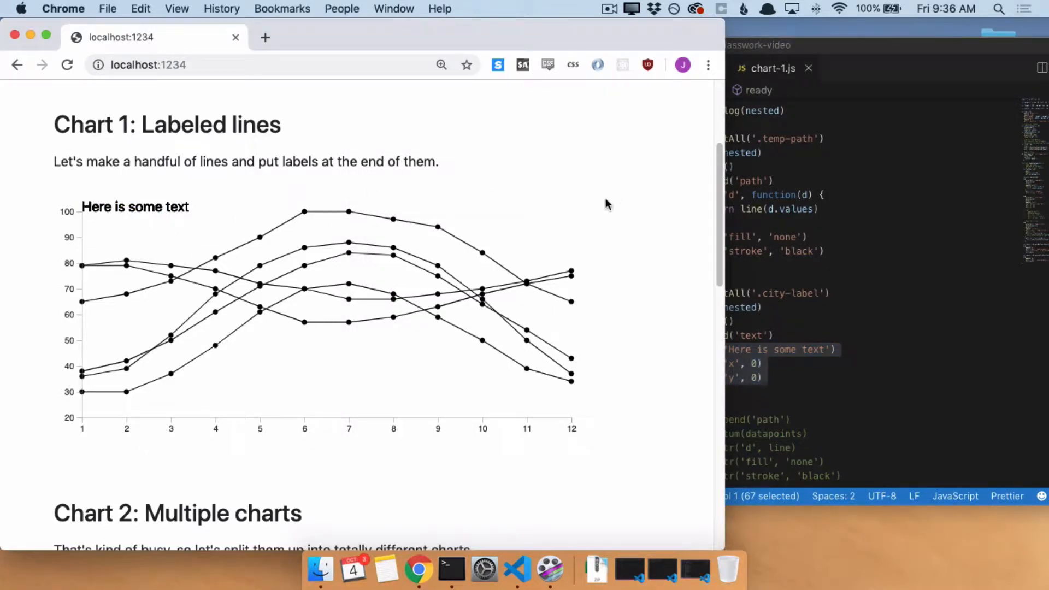
mouse_move(640, 258)
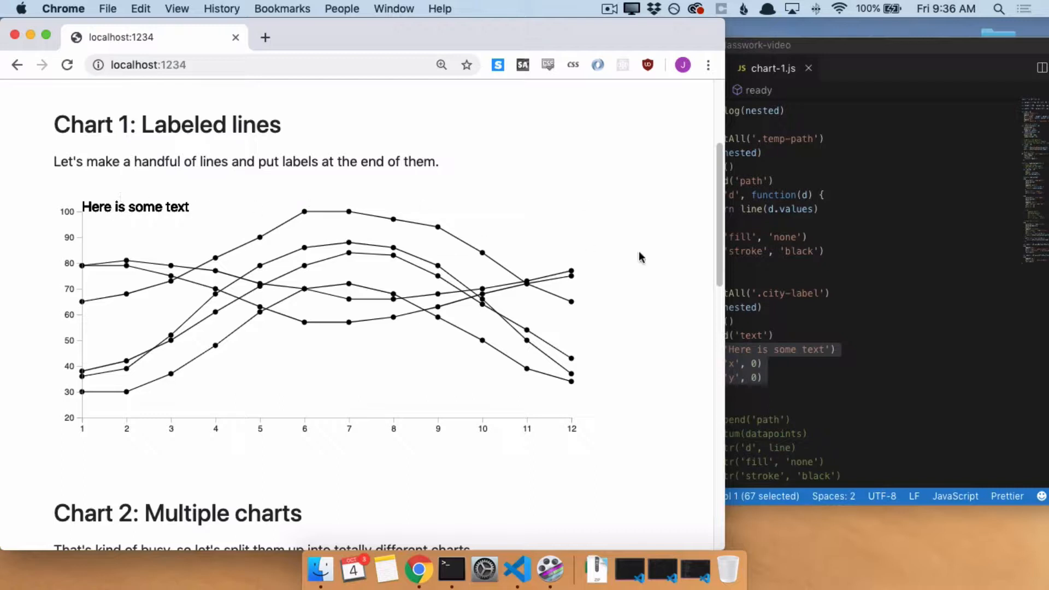
mouse_move(586, 388)
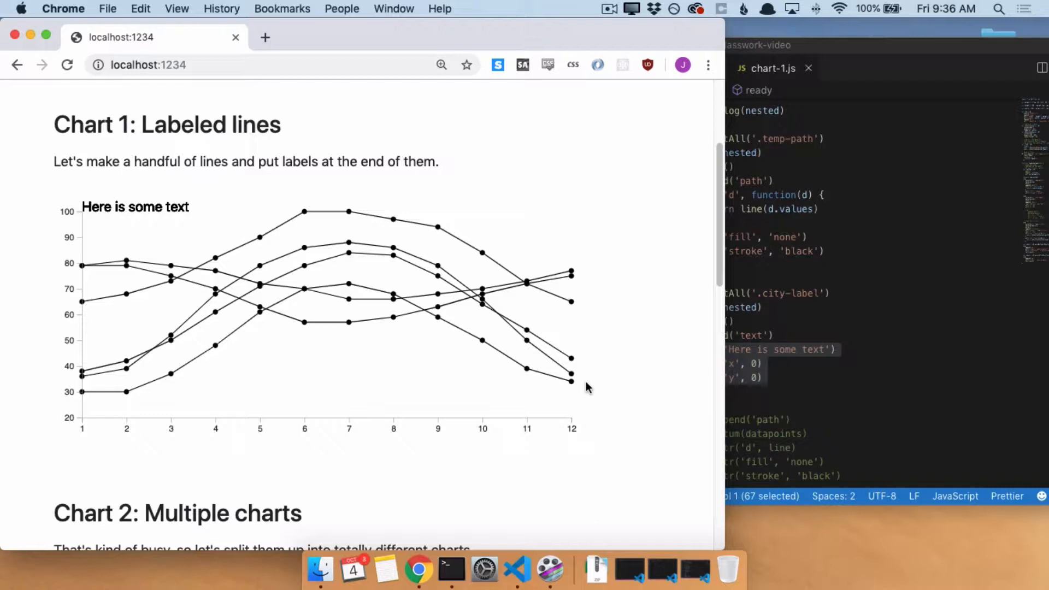
mouse_move(597, 381)
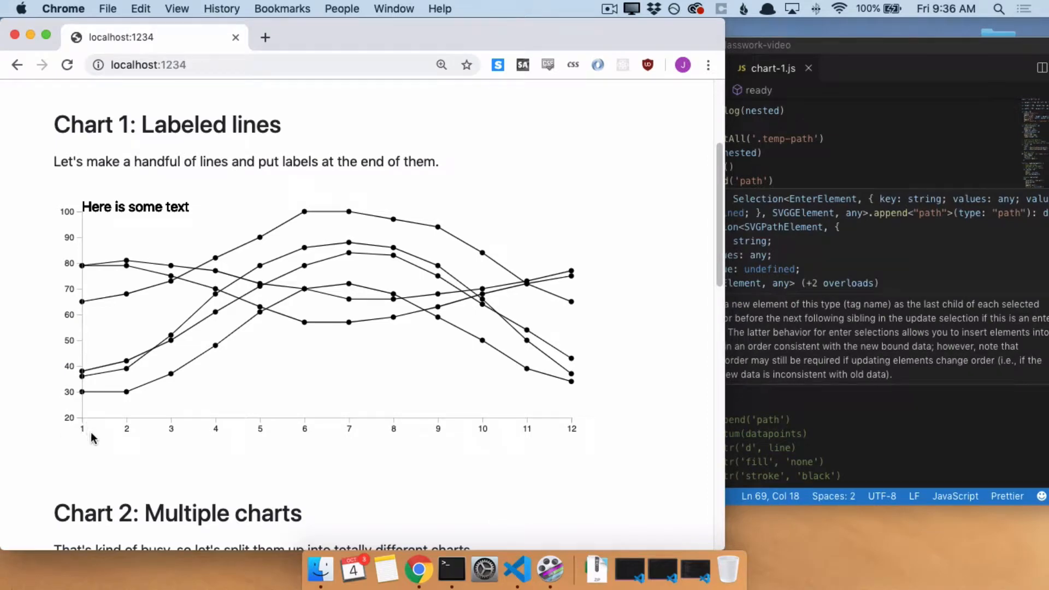
mouse_move(153, 429)
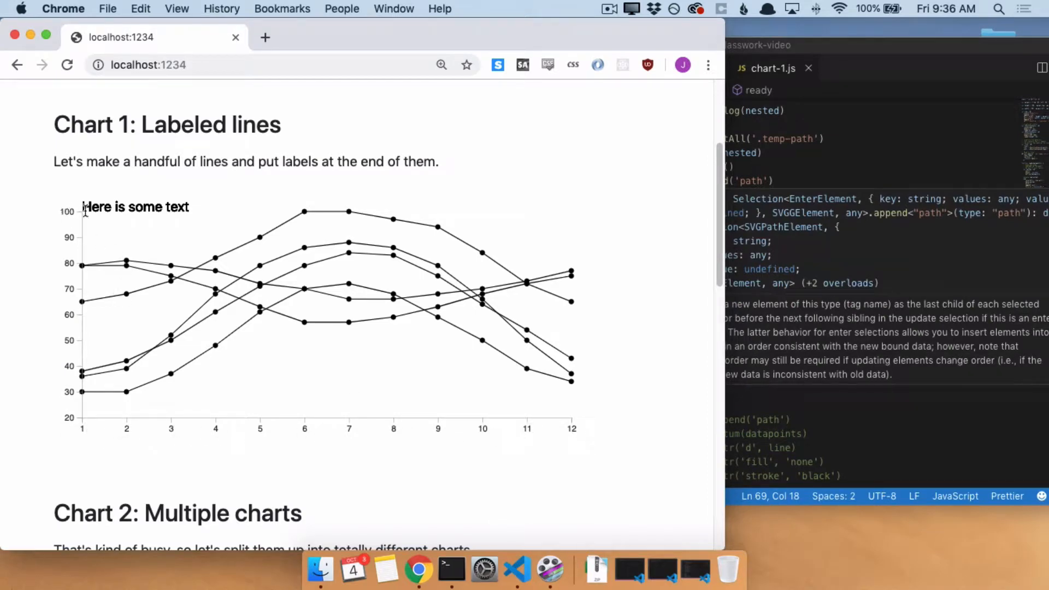
mouse_move(577, 222)
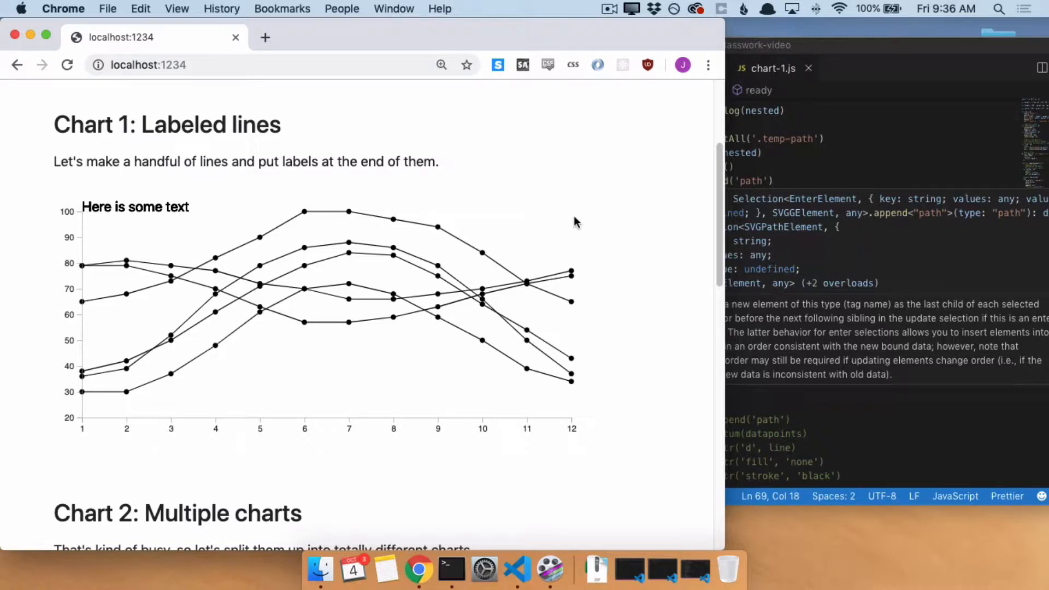
mouse_move(577, 325)
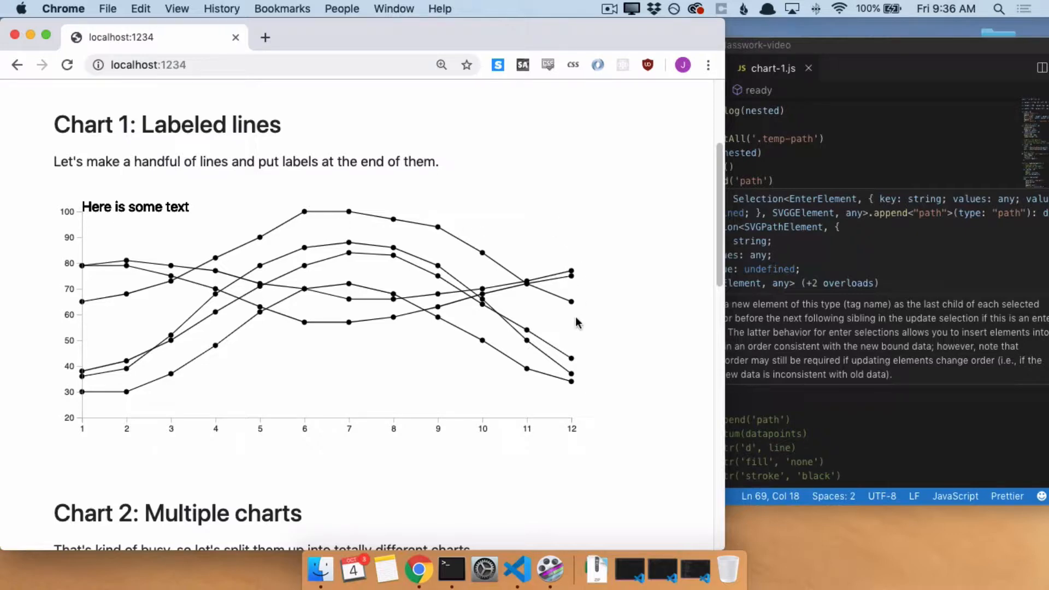
mouse_move(728, 431)
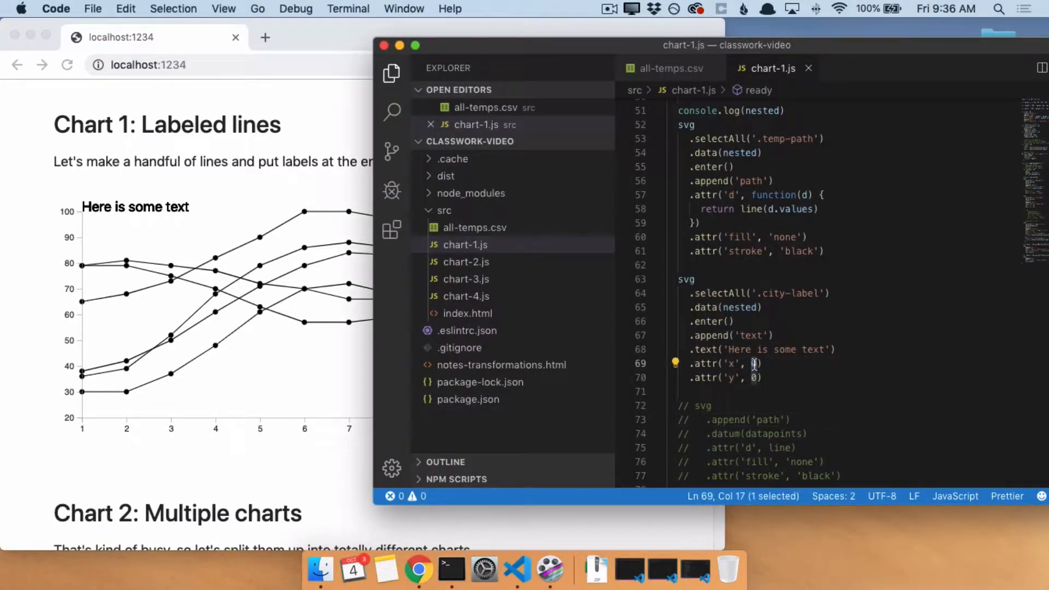
- Set the label's x attribute to width and view it at the chart's right edge in Chrome
type("width)")
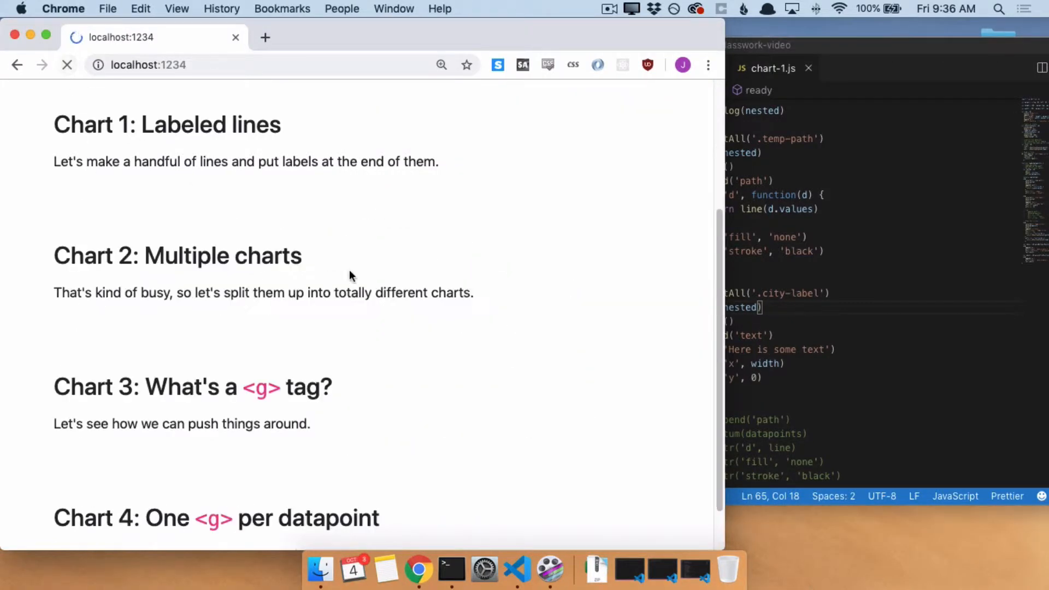
left_click(66, 64)
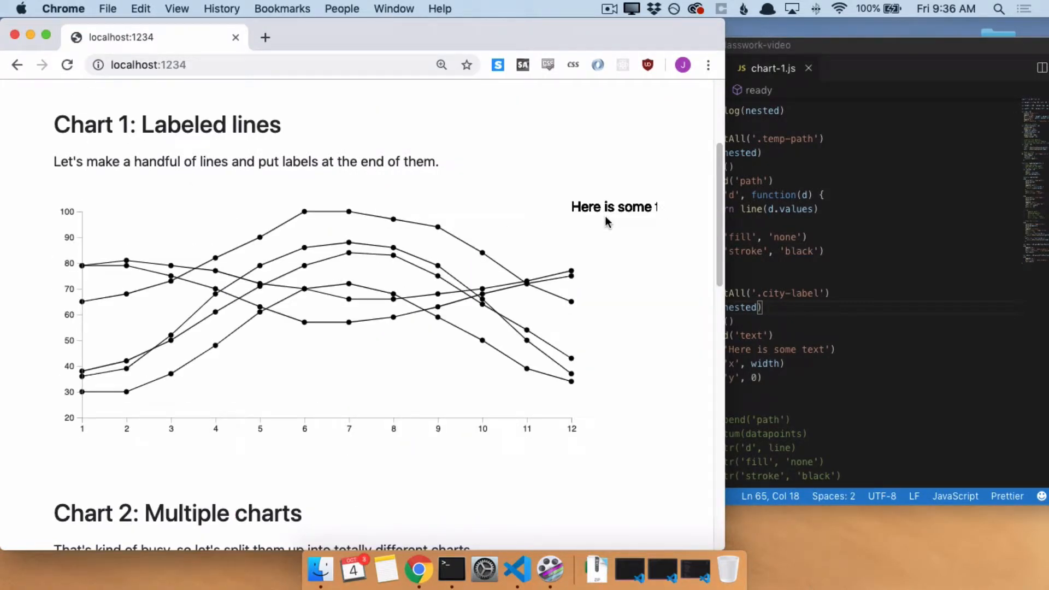
mouse_move(572, 226)
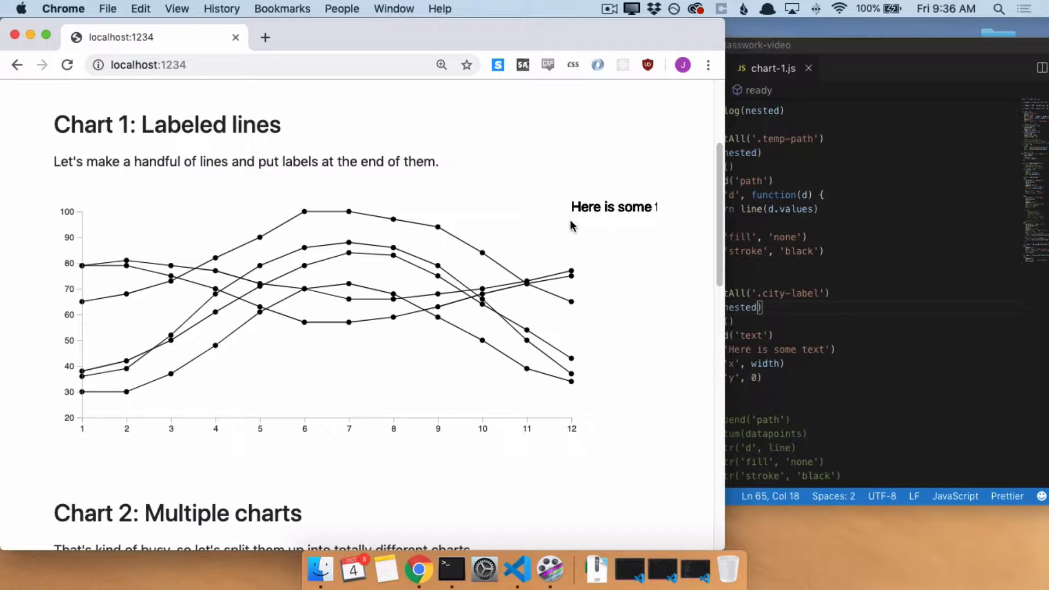
mouse_move(667, 221)
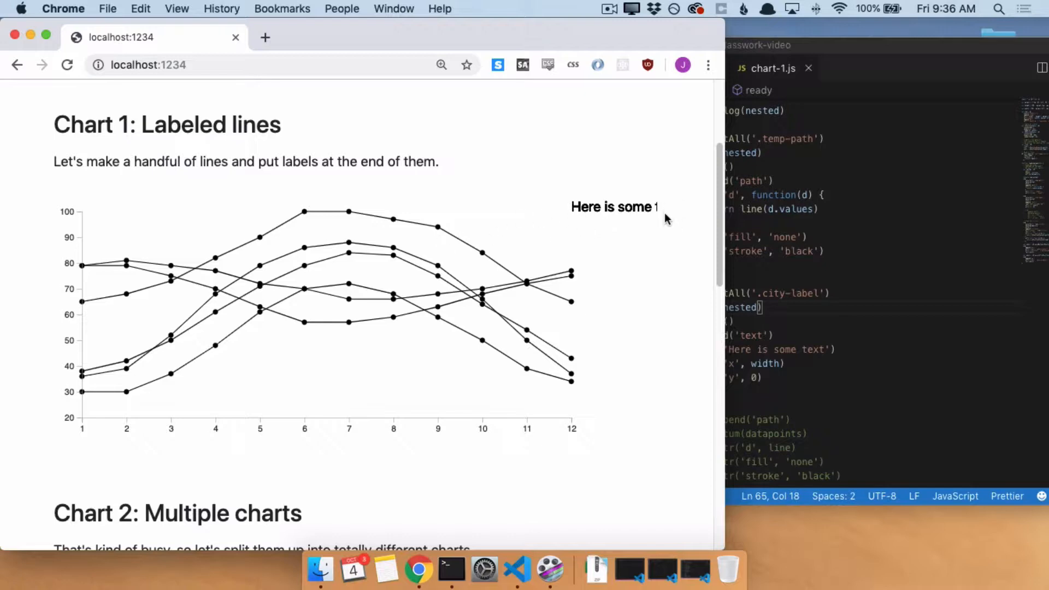
mouse_move(666, 209)
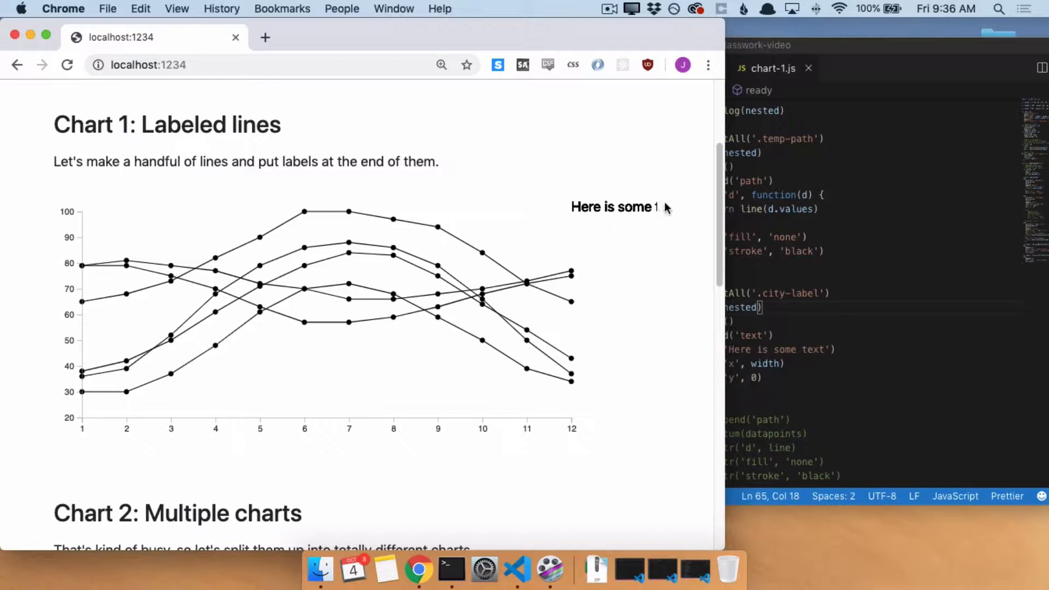
mouse_move(657, 236)
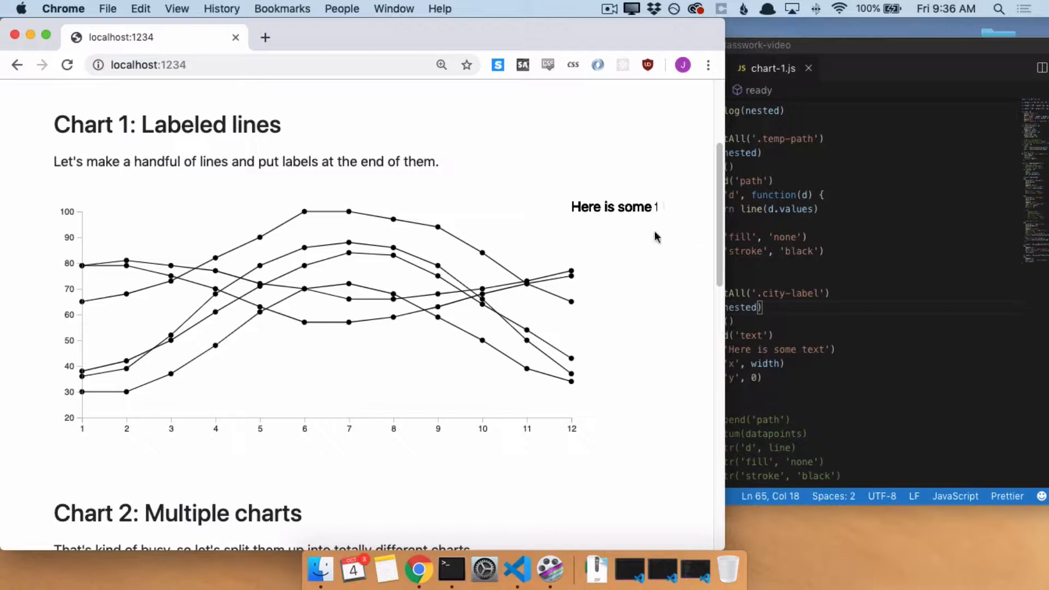
mouse_move(353, 255)
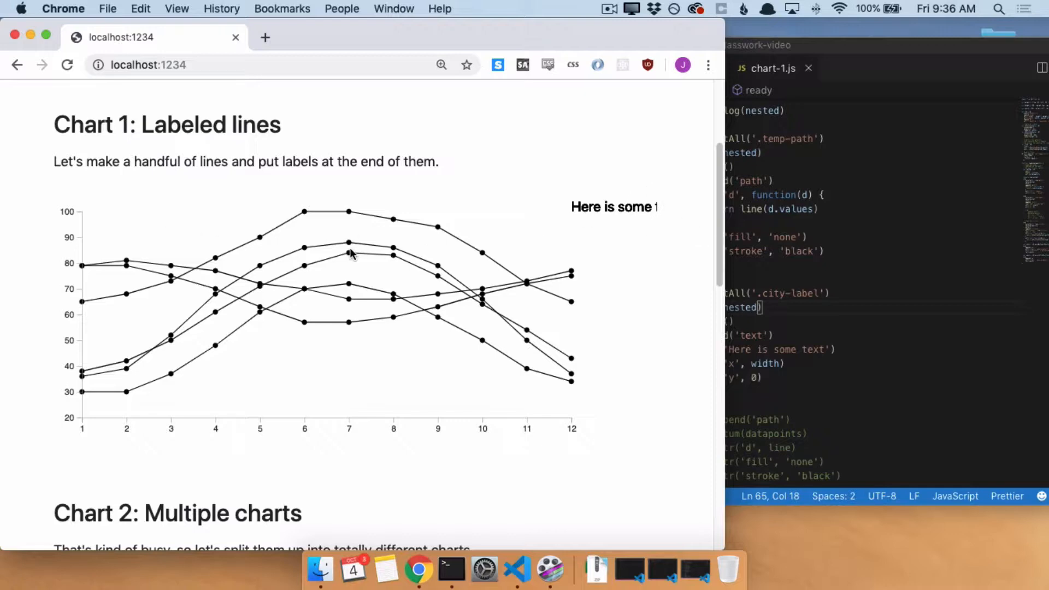
mouse_move(79, 252)
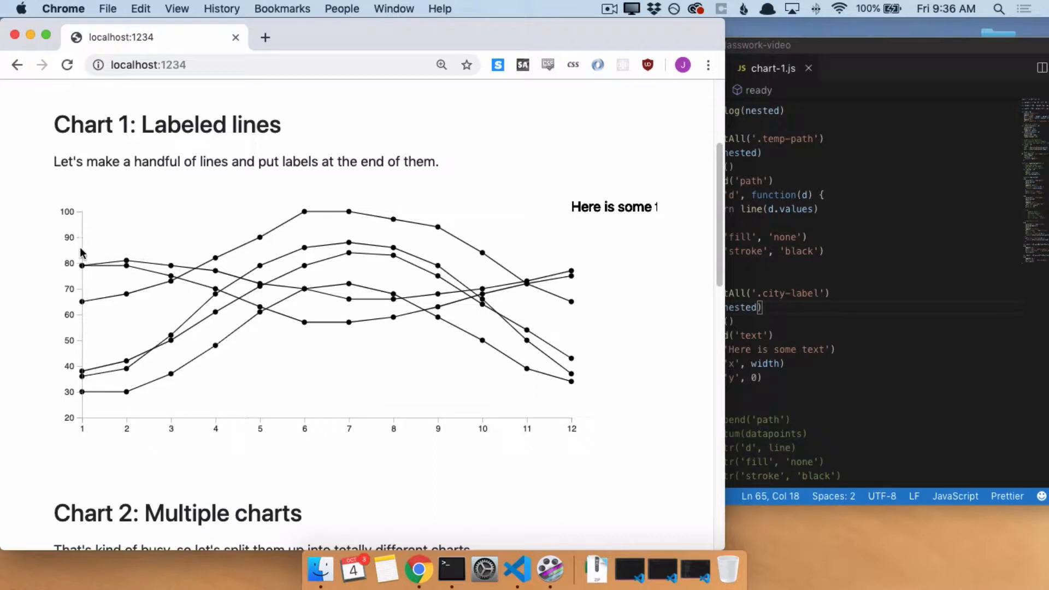
mouse_move(535, 260)
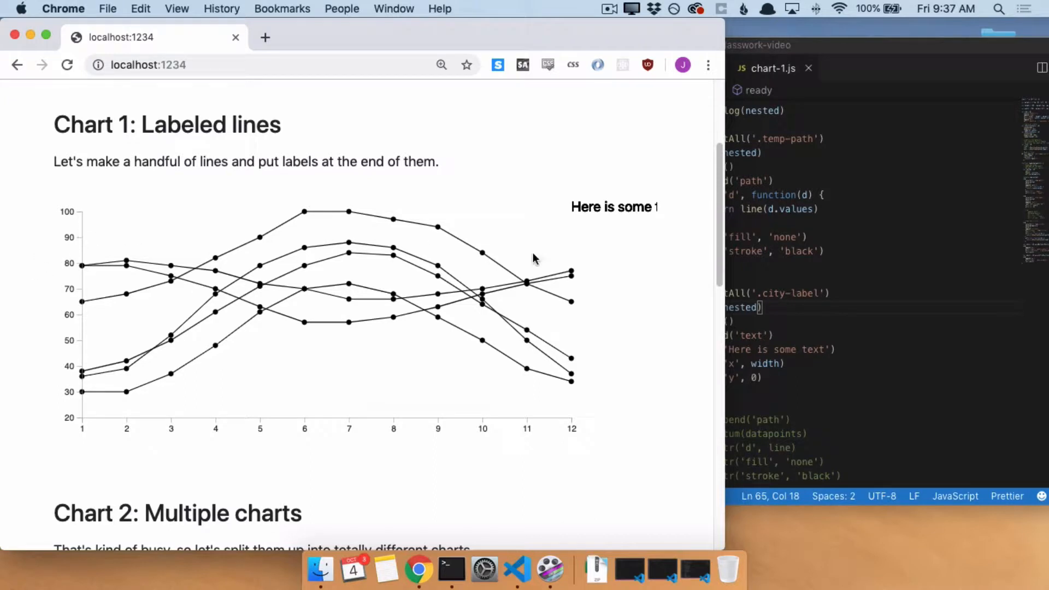
mouse_move(729, 261)
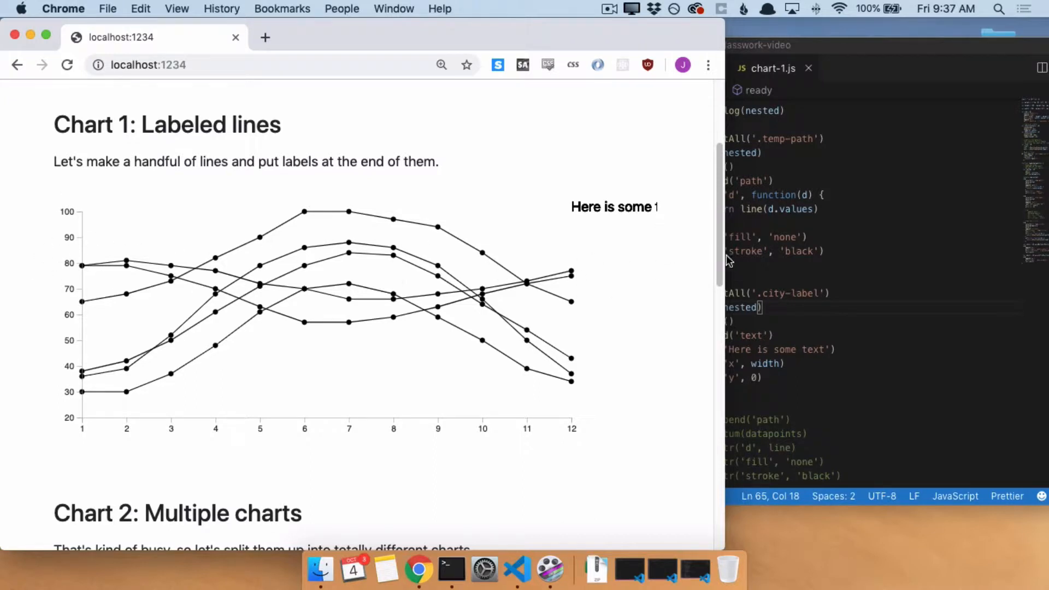
mouse_move(390, 399)
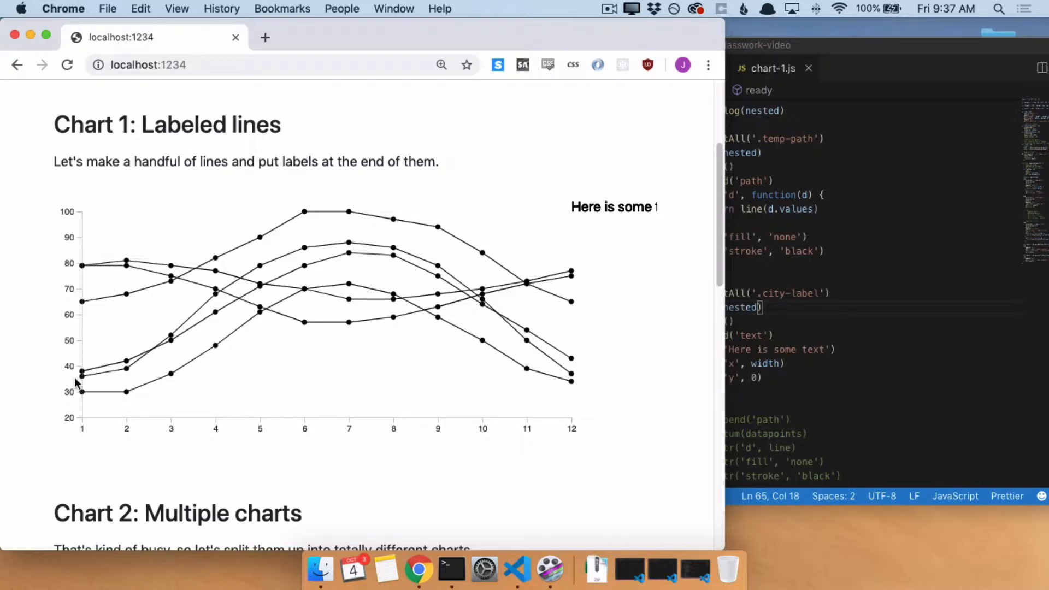
mouse_move(103, 275)
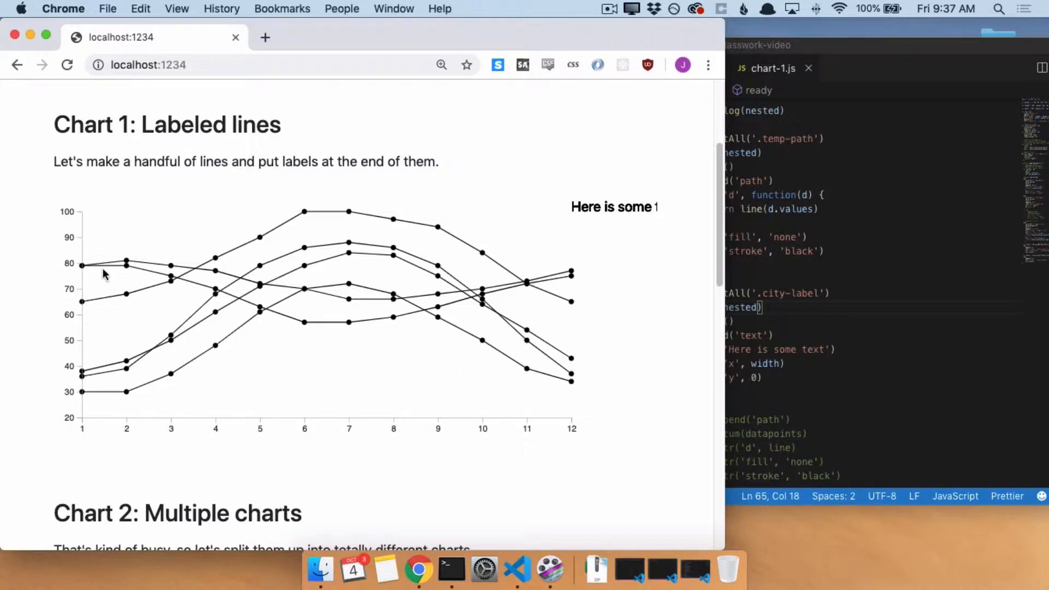
mouse_move(577, 308)
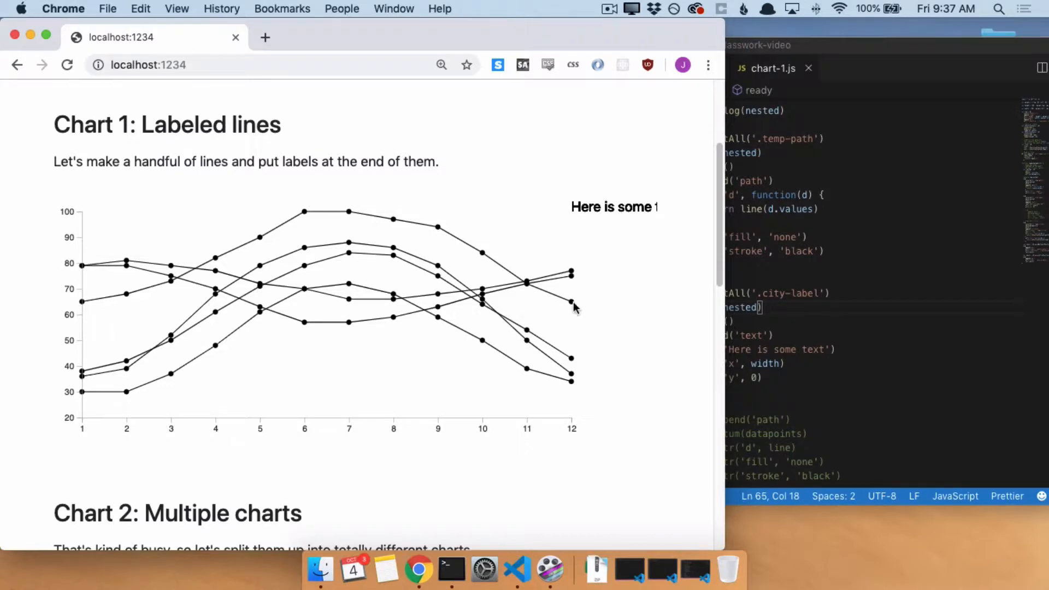
mouse_move(729, 366)
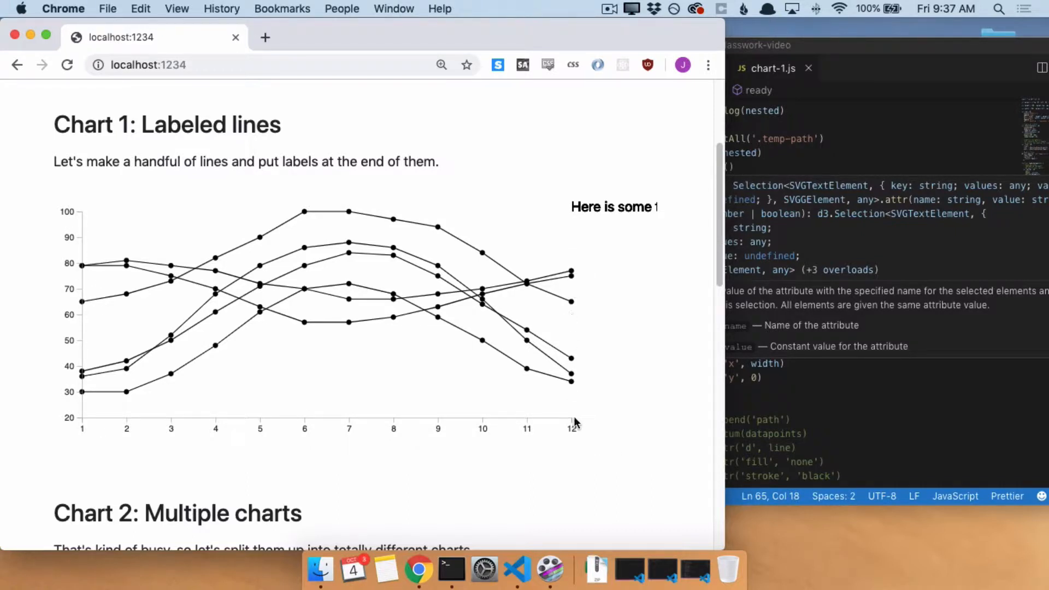
mouse_move(90, 219)
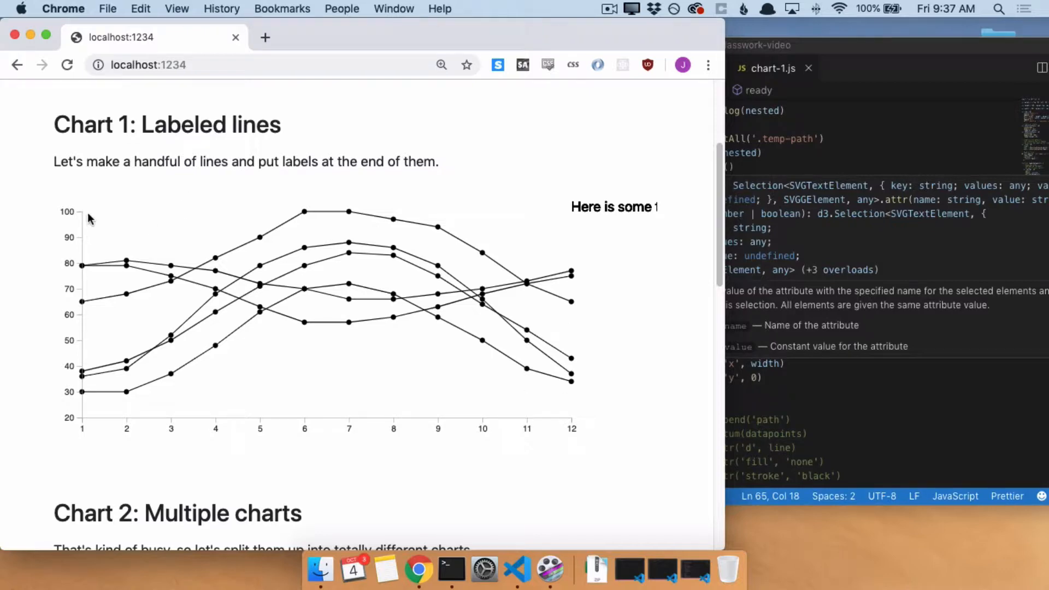
mouse_move(124, 419)
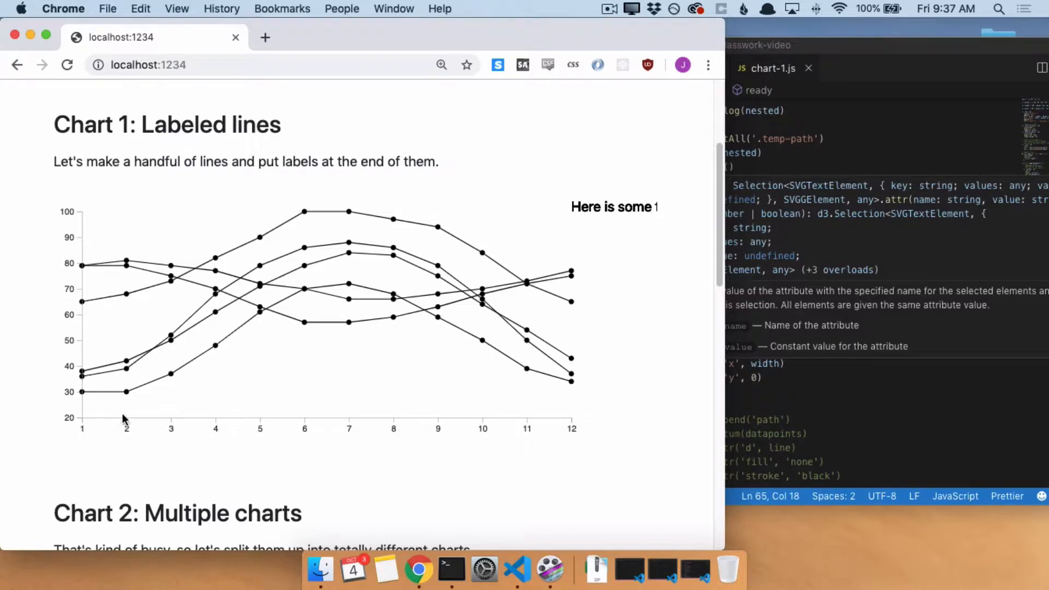
mouse_move(119, 456)
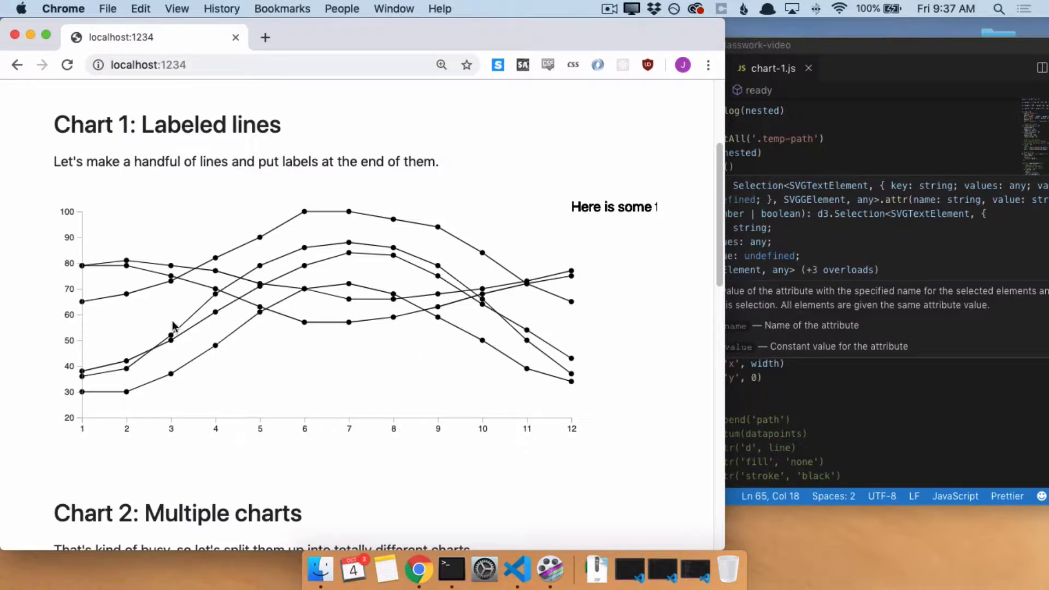
mouse_move(569, 440)
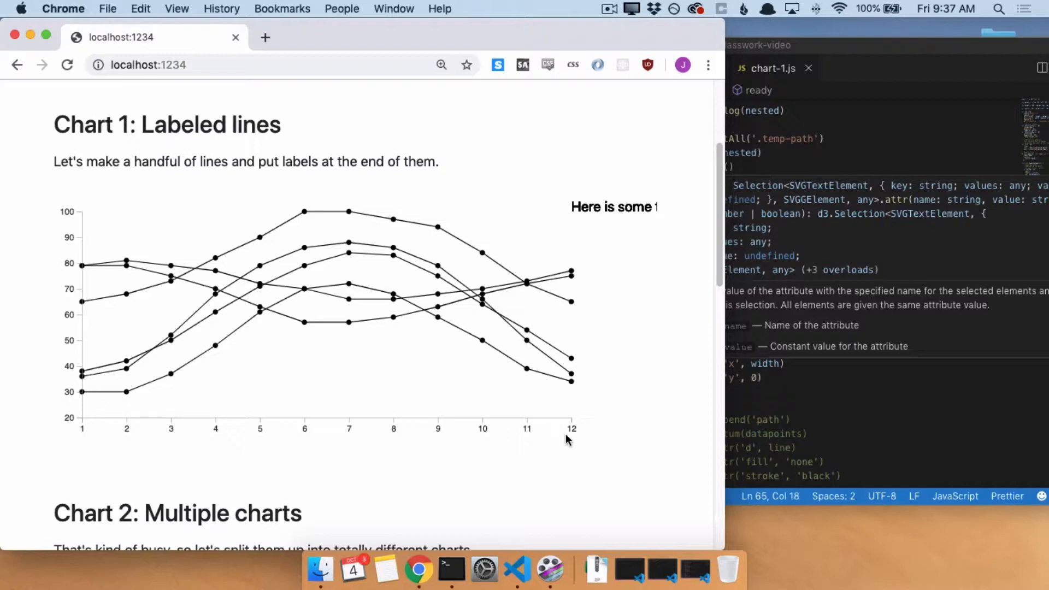
mouse_move(166, 223)
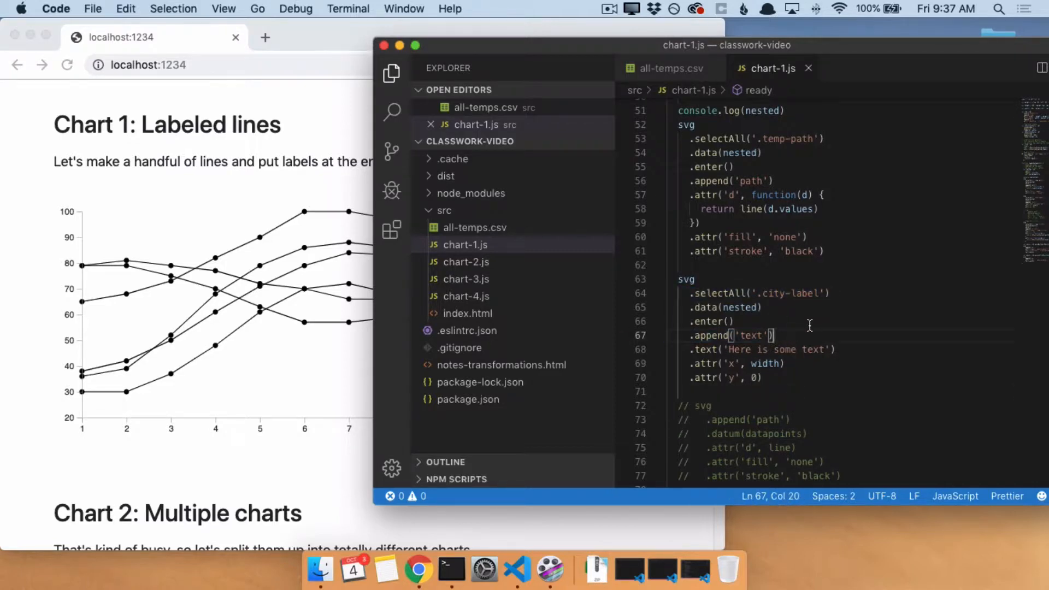
- Add class 'city-label' to the labels and class 'temp-path' to the line paths
type(".attr('class',")
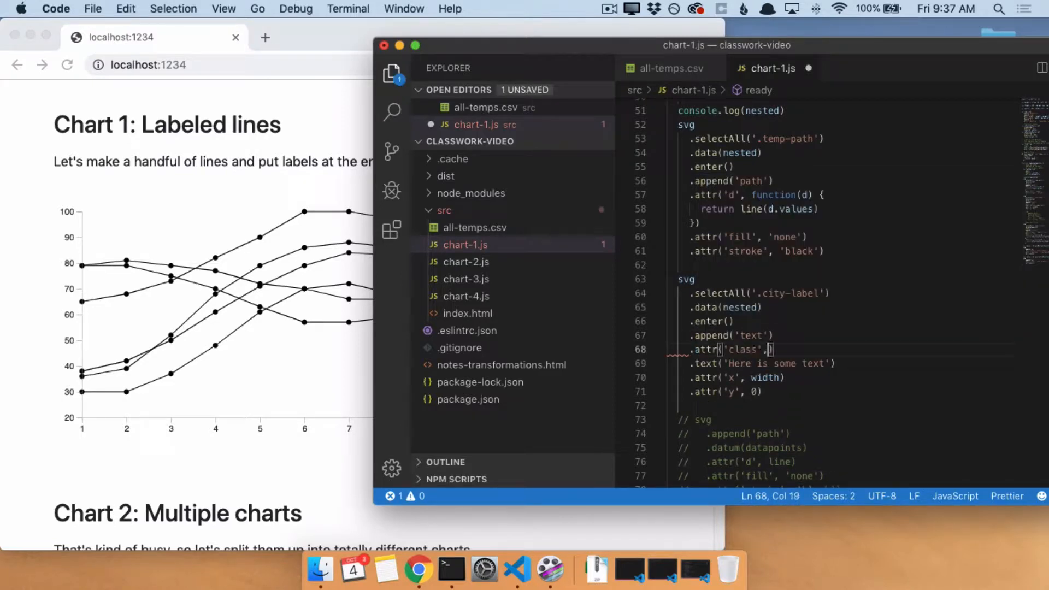
type("'city-label'")
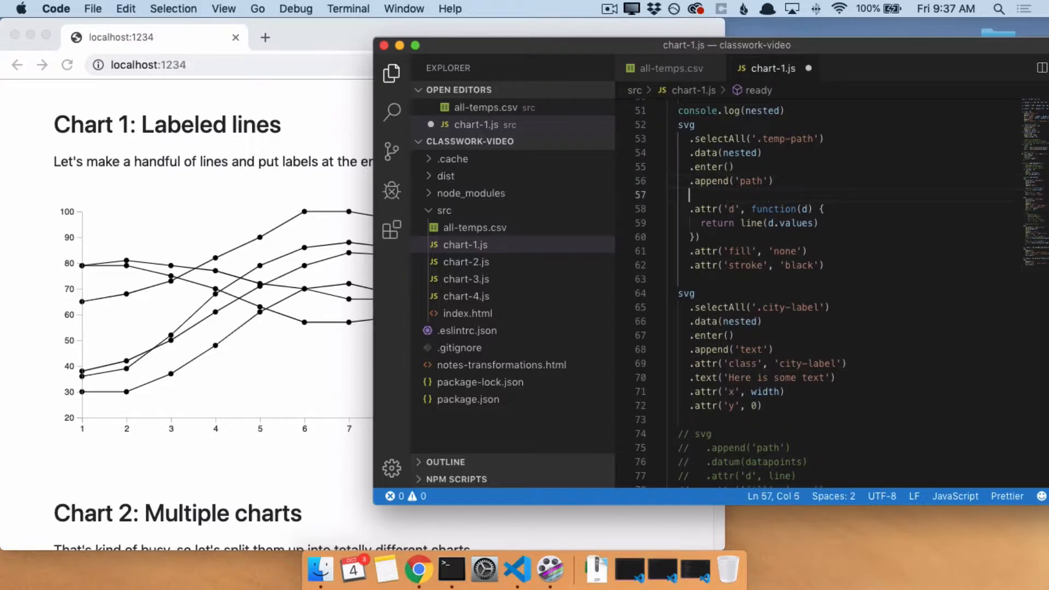
type(".attr('class'")
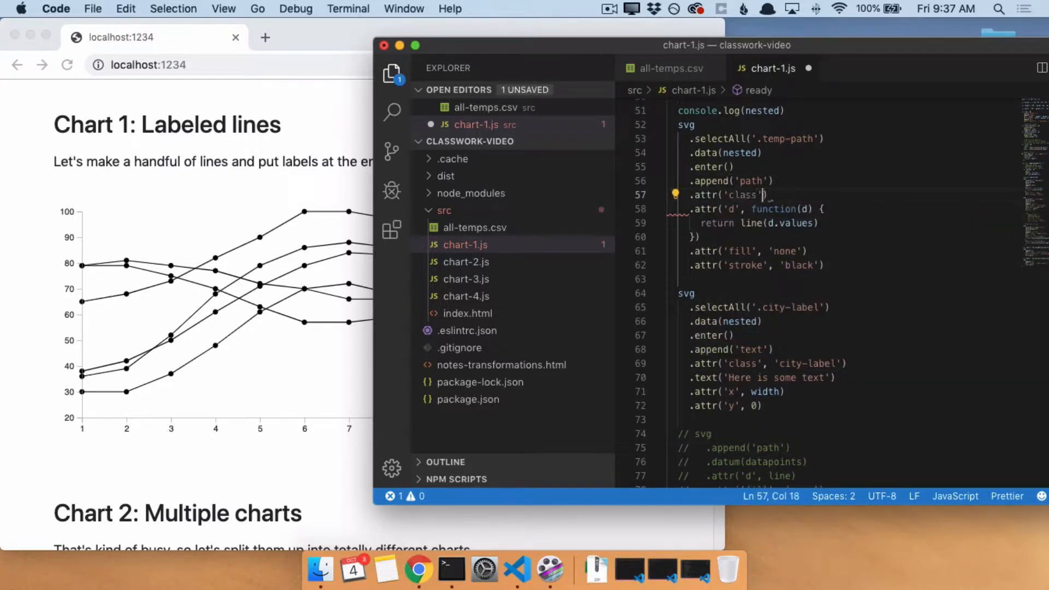
type("'tm")
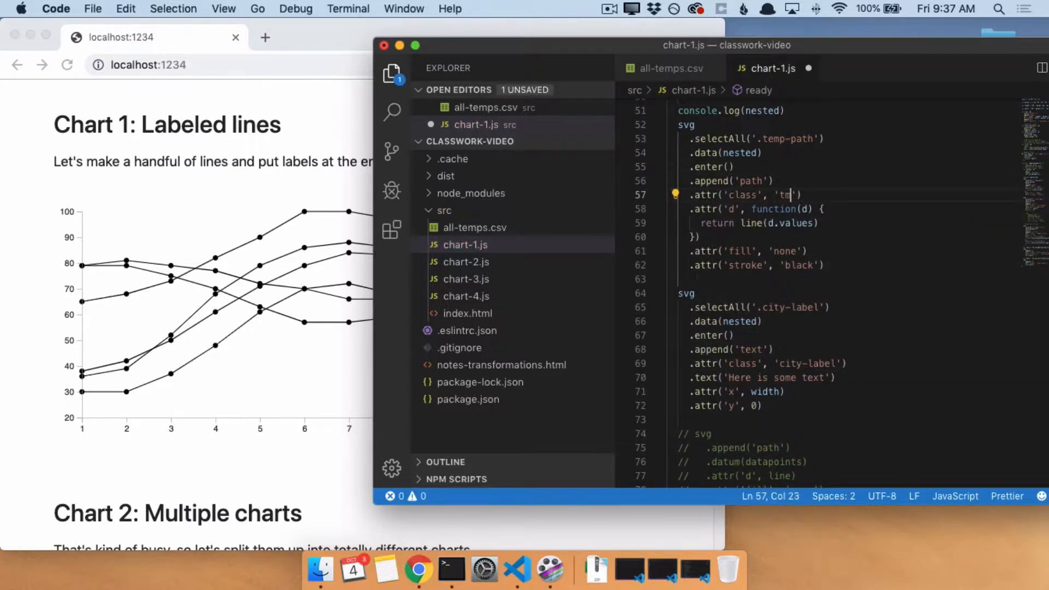
type("emp-path")
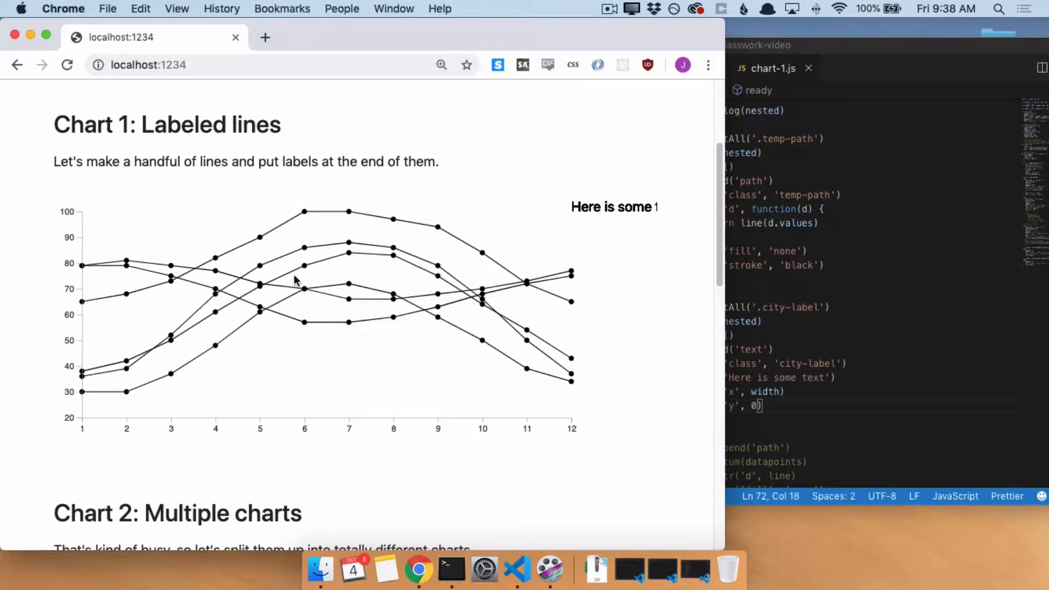
- Bring the label code in chart-1.js back up in Visual Studio Code
double_click(614, 207)
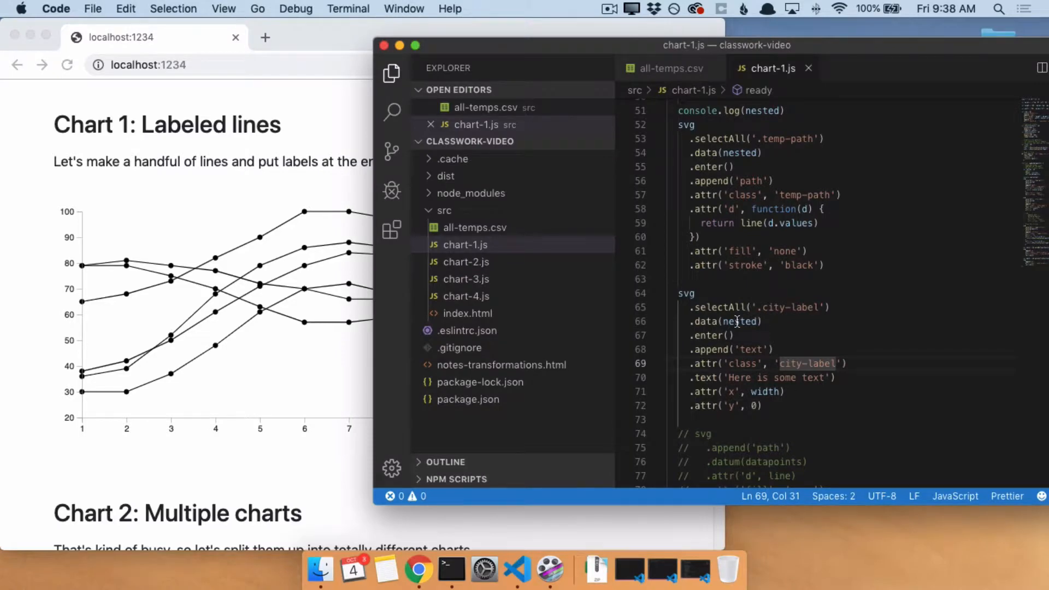
- Replace 'Here is some text' with function(d) { console.log(d) } and save
double_click(741, 322)
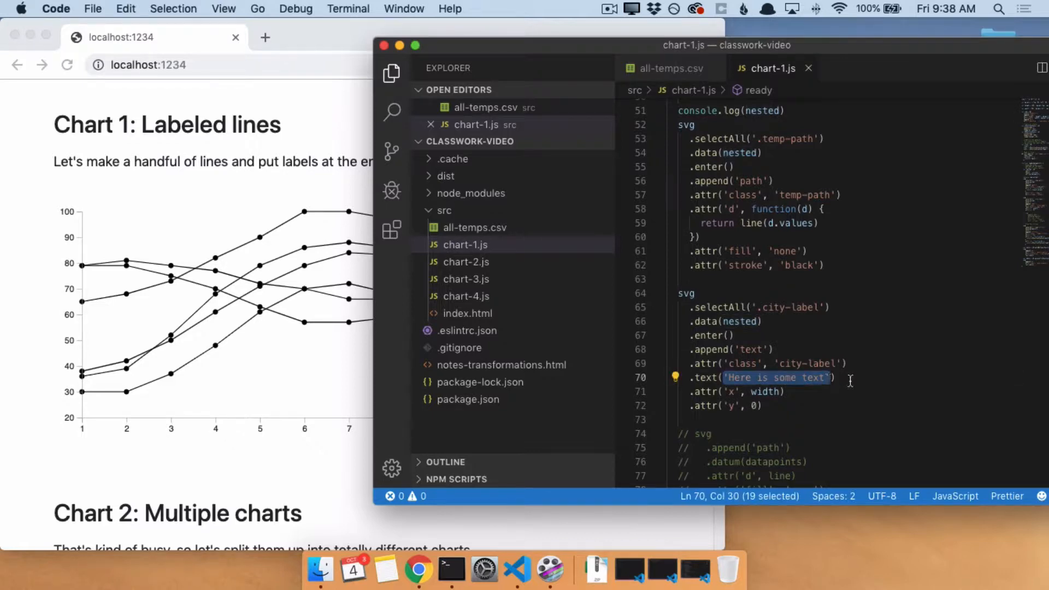
mouse_move(893, 375)
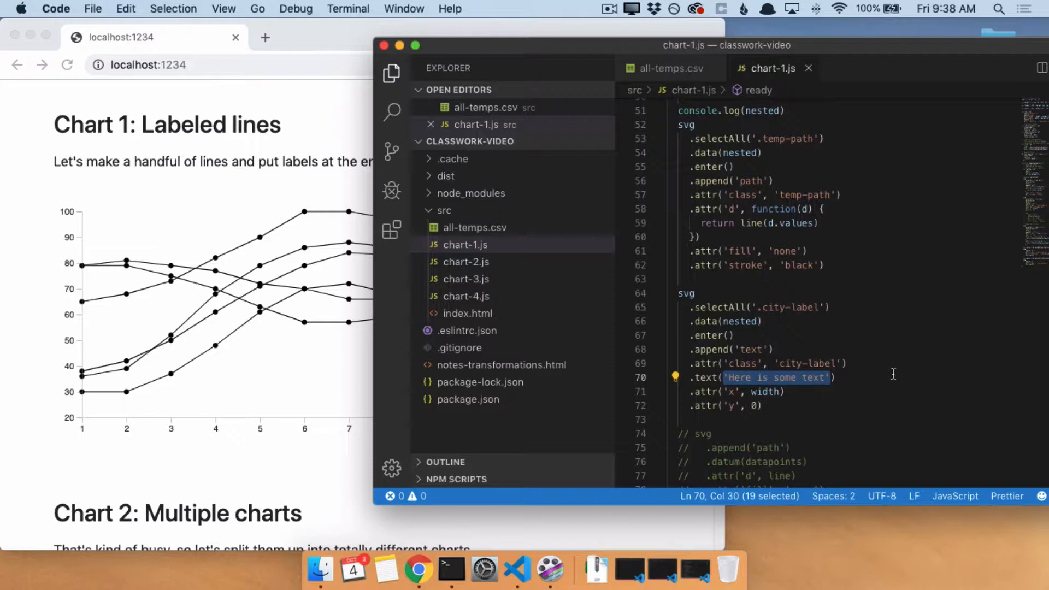
type("function(d))")
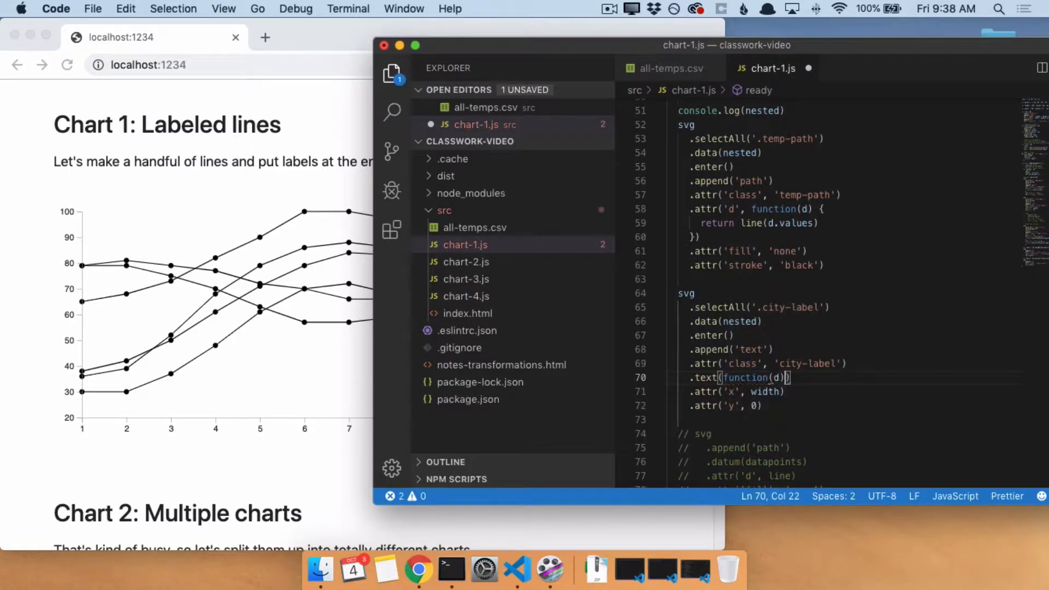
type("console.log(d")
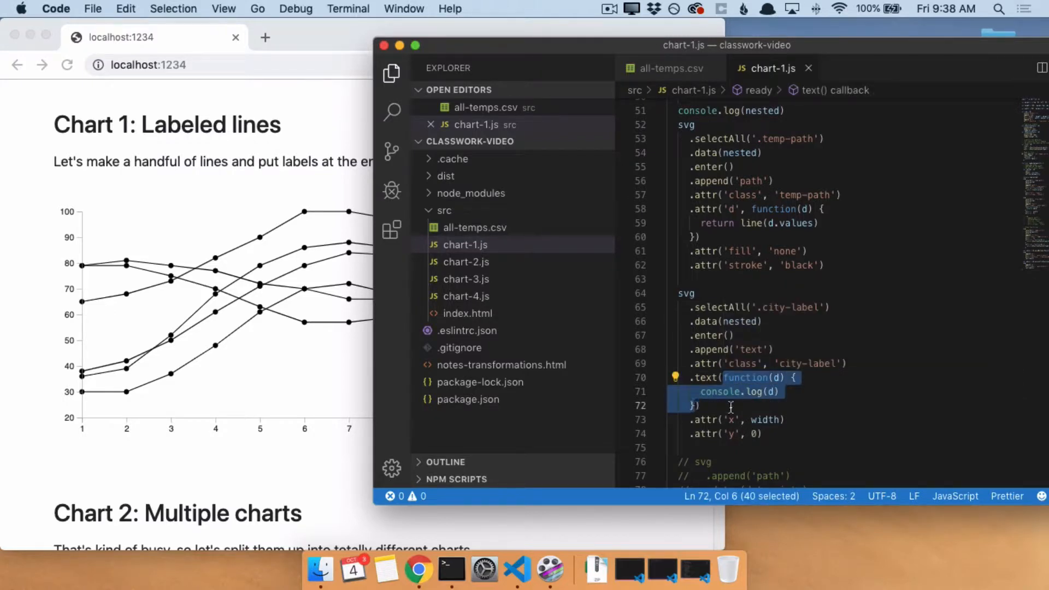
mouse_move(831, 415)
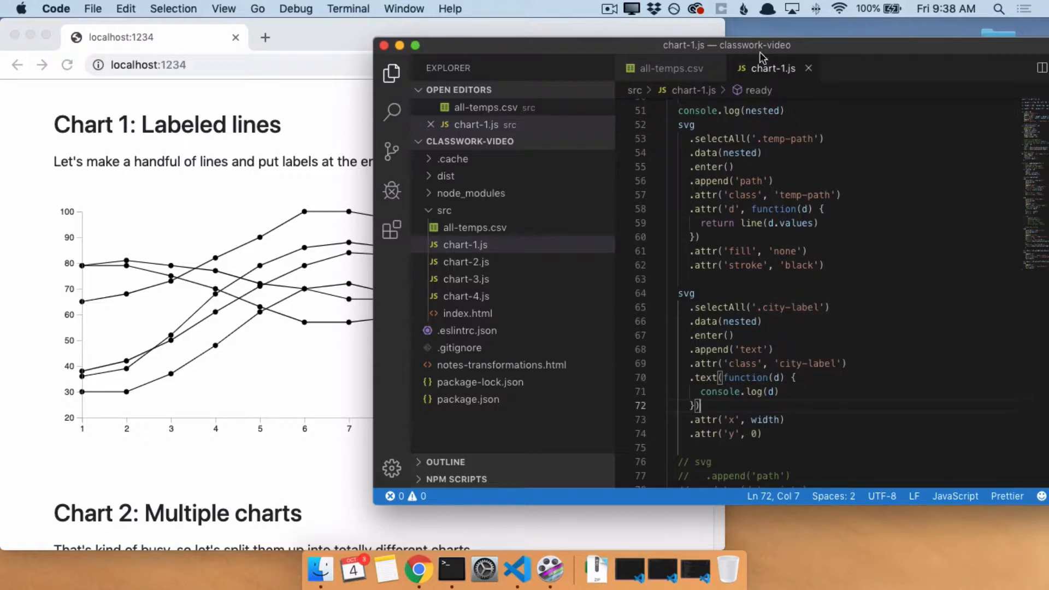
- After checking the CSV columns, change the log to d.city, save, and switch to Chrome
left_click(671, 67)
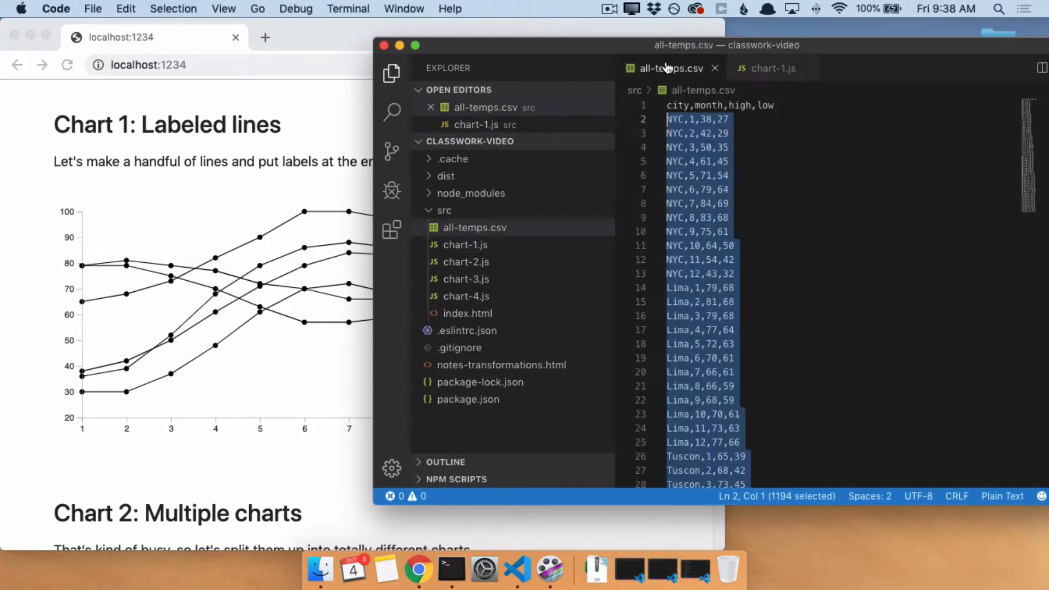
left_click(771, 68)
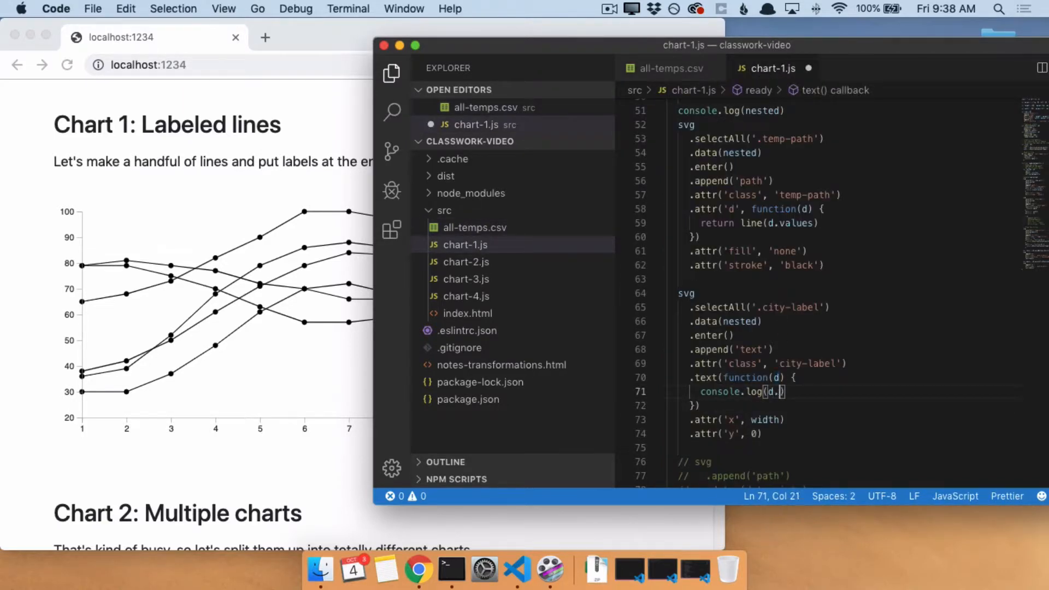
type("city")
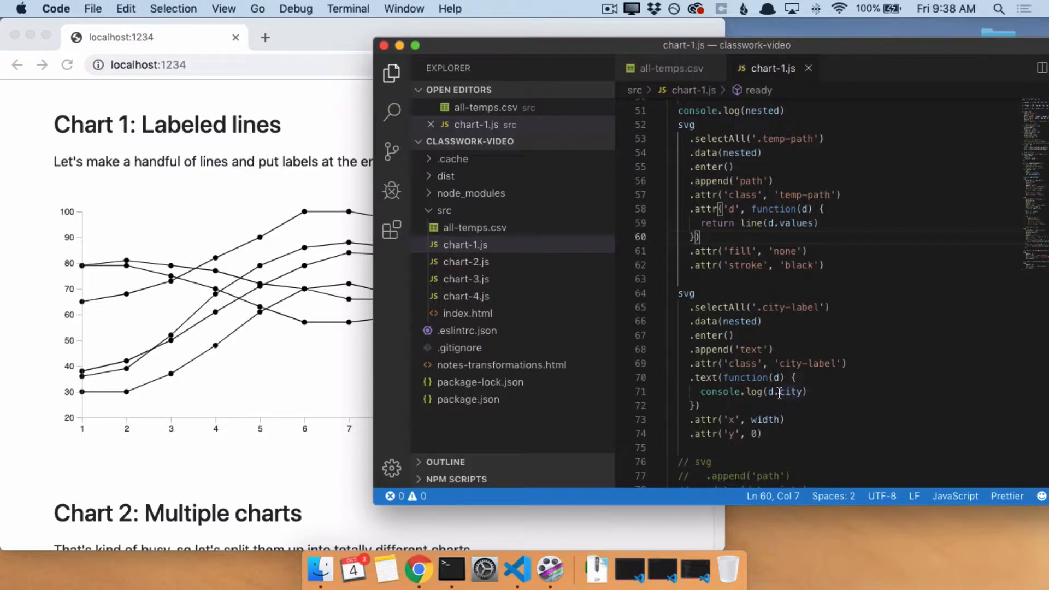
left_click(789, 392)
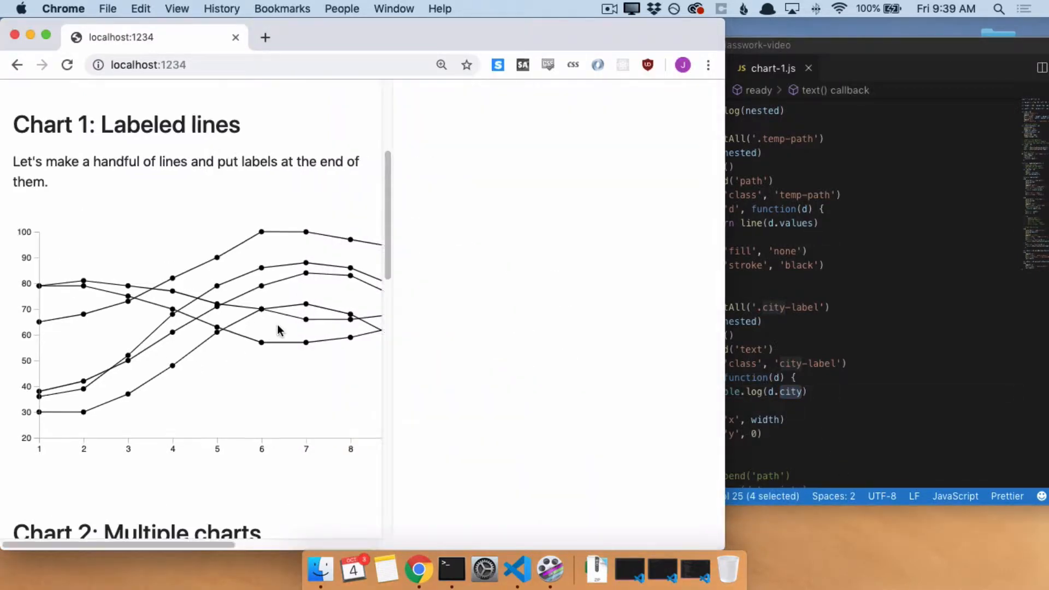
- Open the DevTools console, revert the label function to console.log(d) and reload
key("F12")
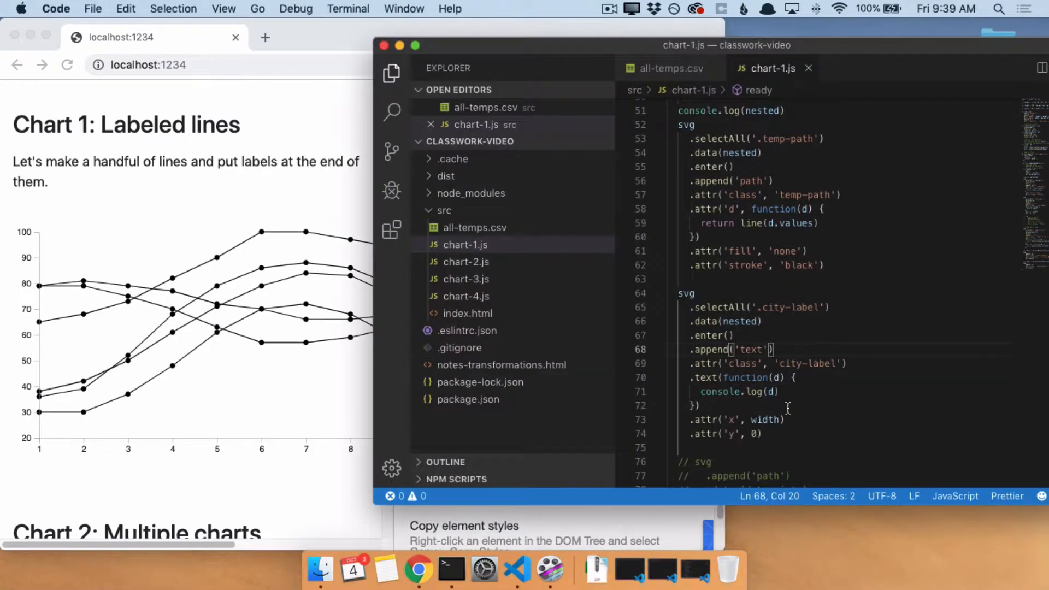
left_click(670, 68)
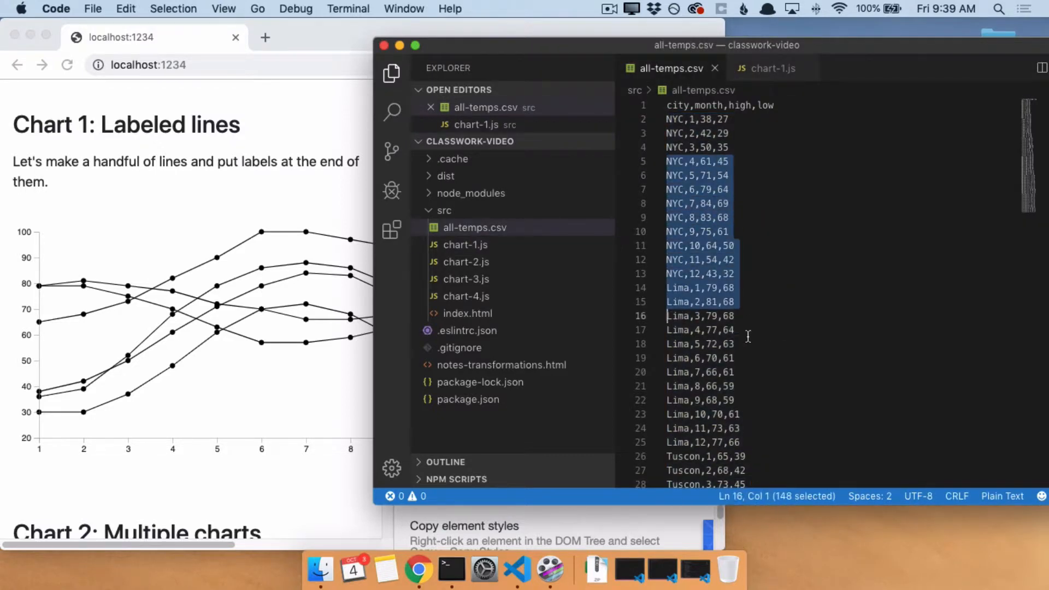
left_click(773, 67)
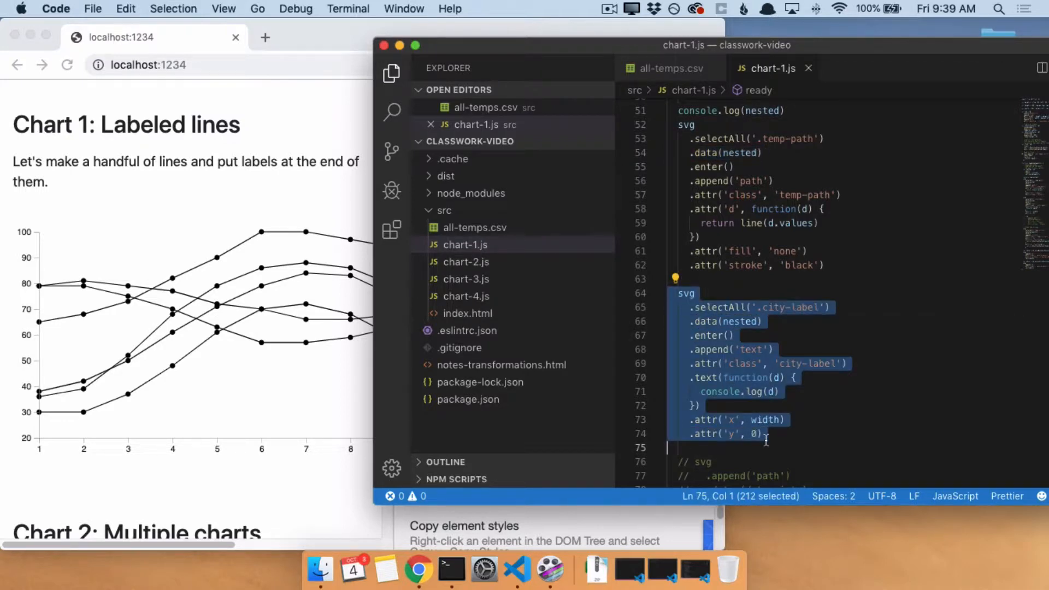
mouse_move(773, 441)
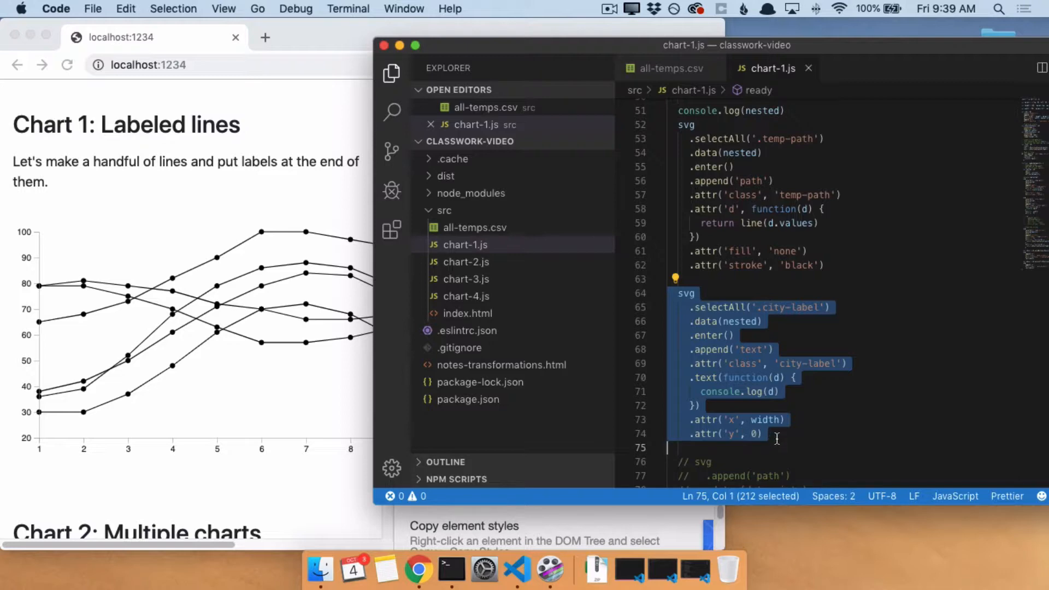
left_click(670, 68)
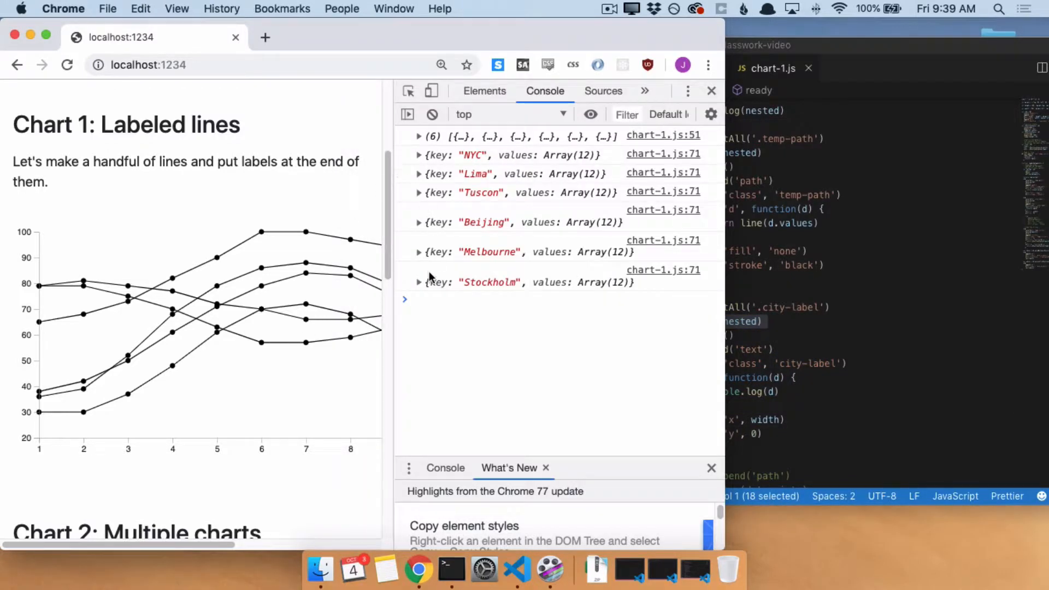
- Expand the logged Stockholm object to see its city key and twelve monthly values
left_click(419, 282)
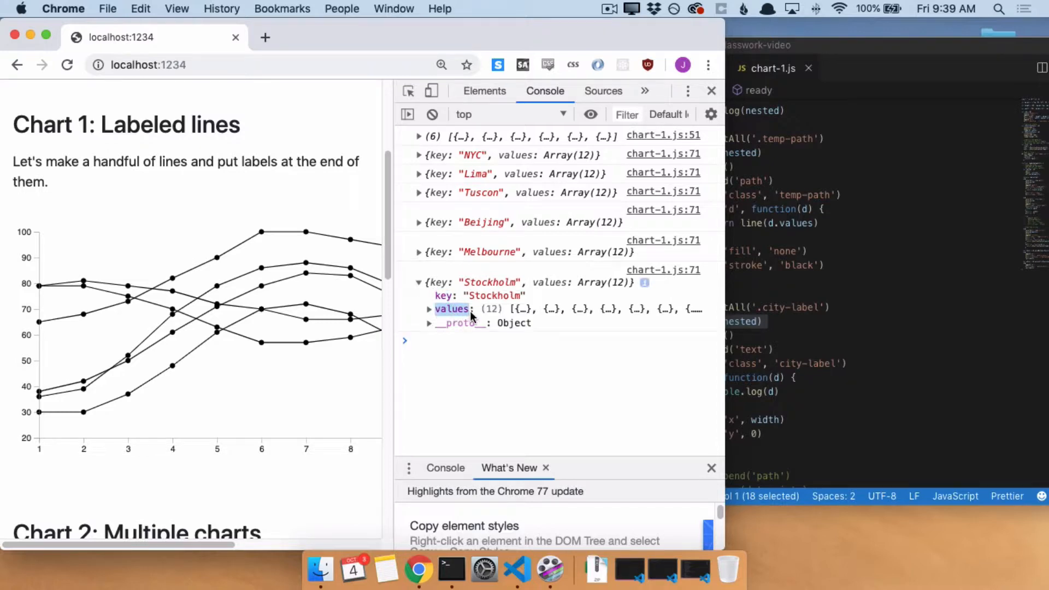
left_click(517, 570)
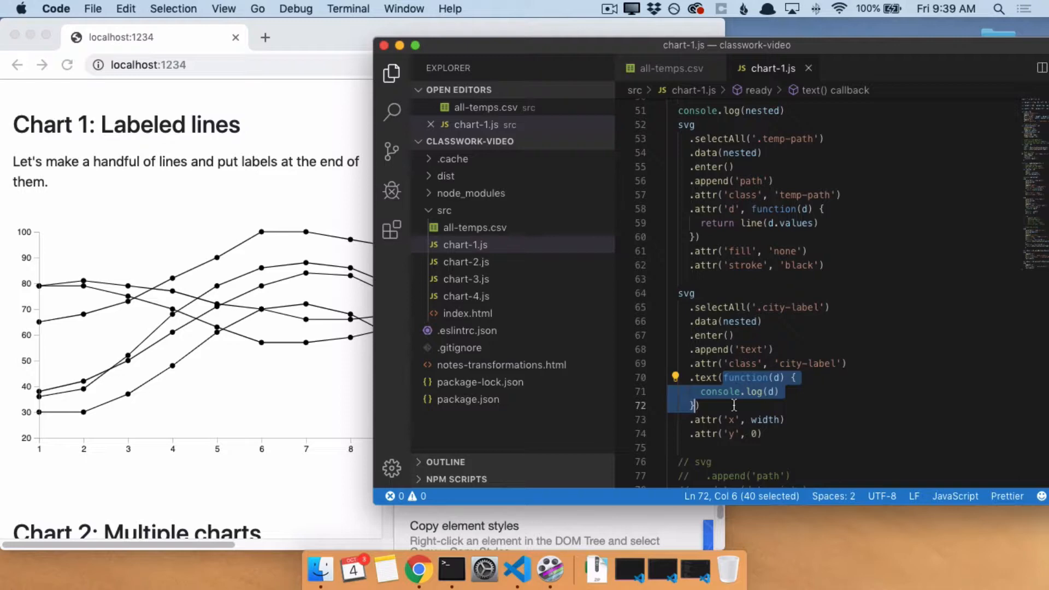
mouse_move(305, 265)
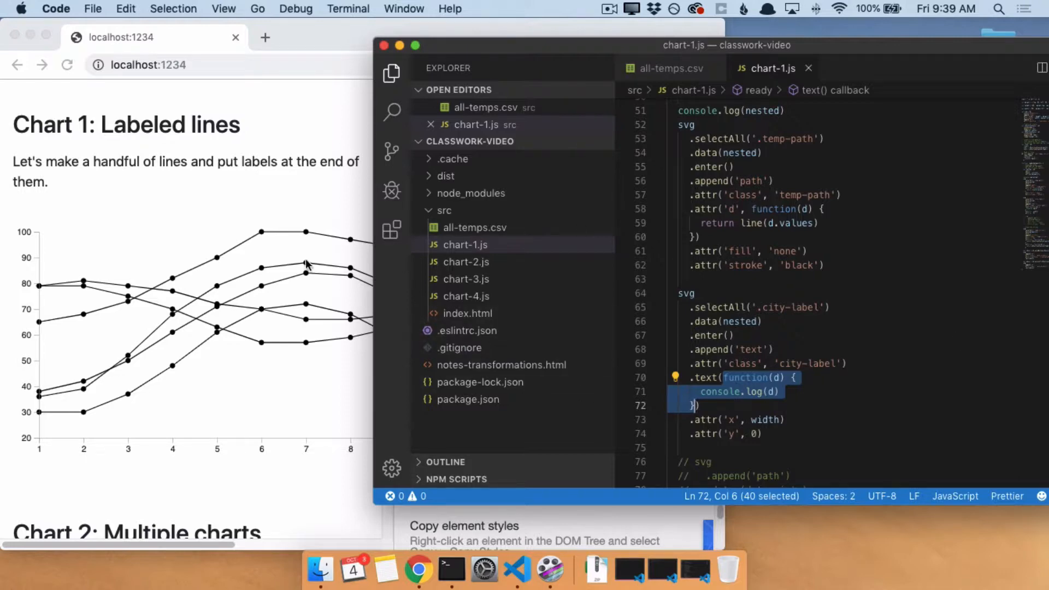
left_click(798, 265)
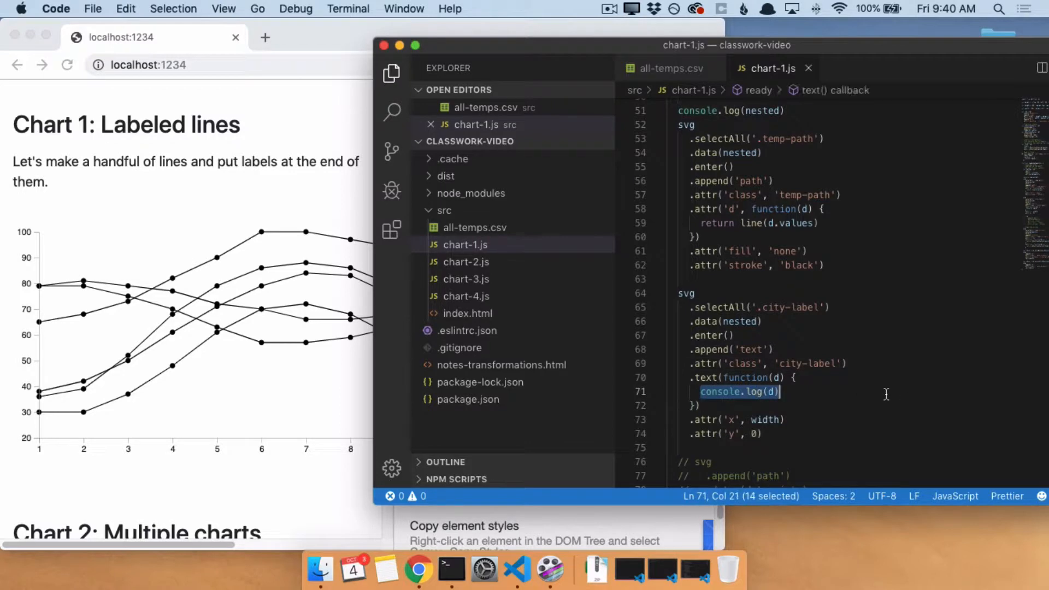
- Make the label function return d.key so each label shows its city name, then return to the code
type("return d.key")
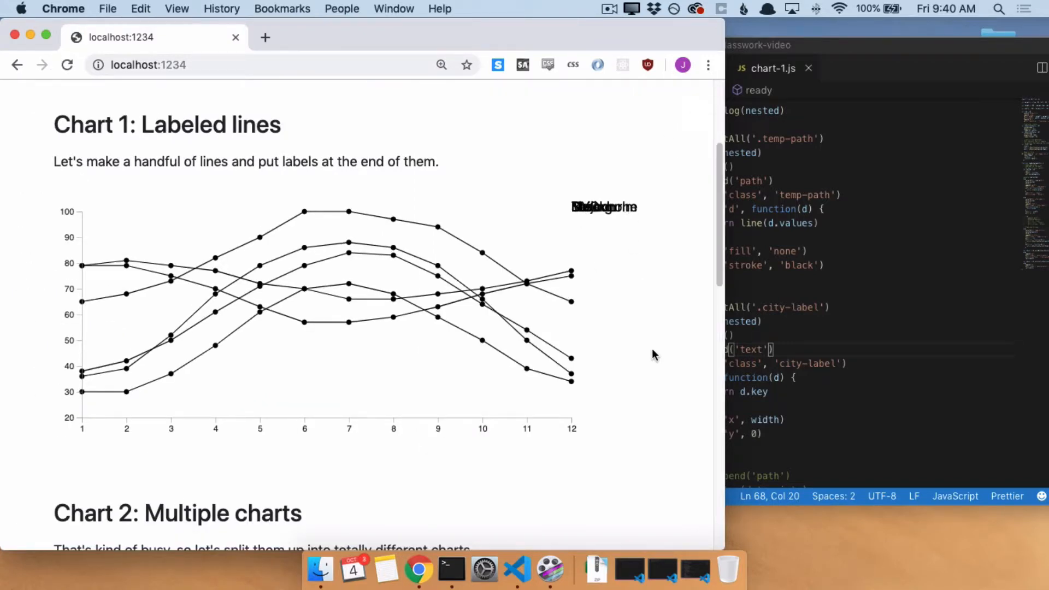
mouse_move(594, 226)
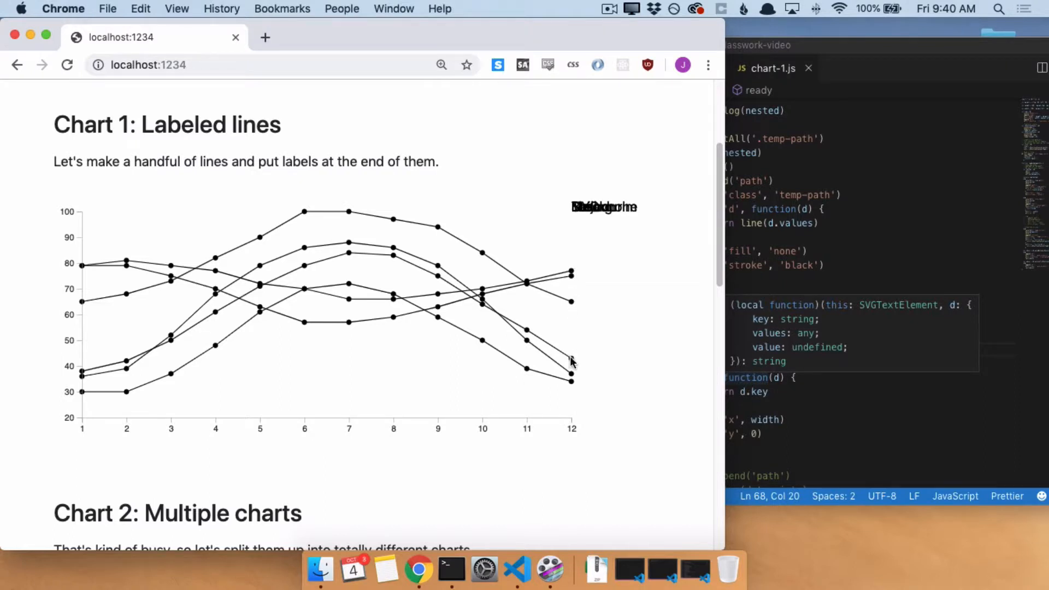
mouse_move(576, 287)
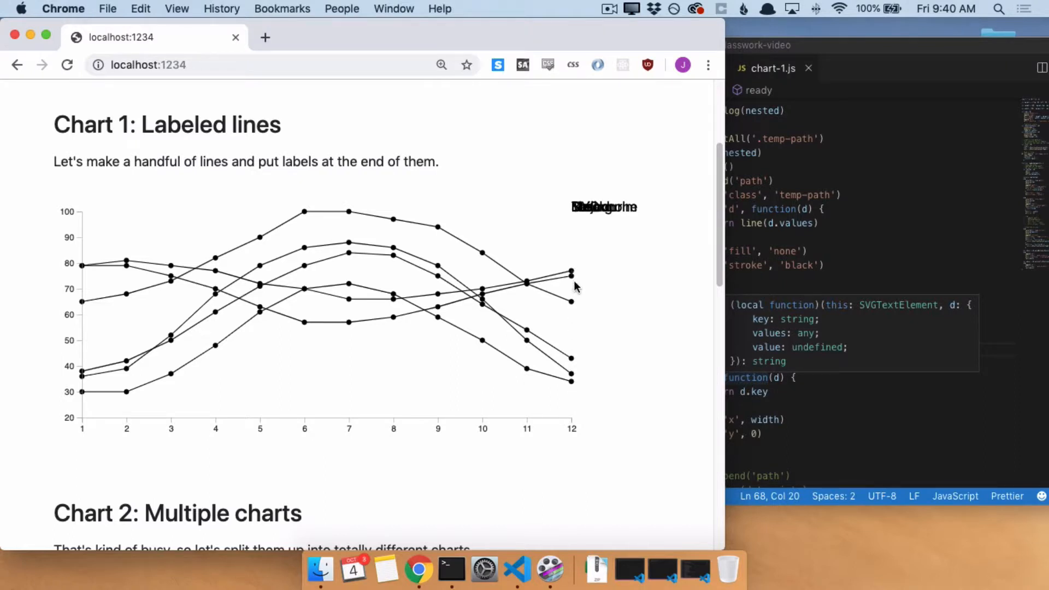
left_click(517, 571)
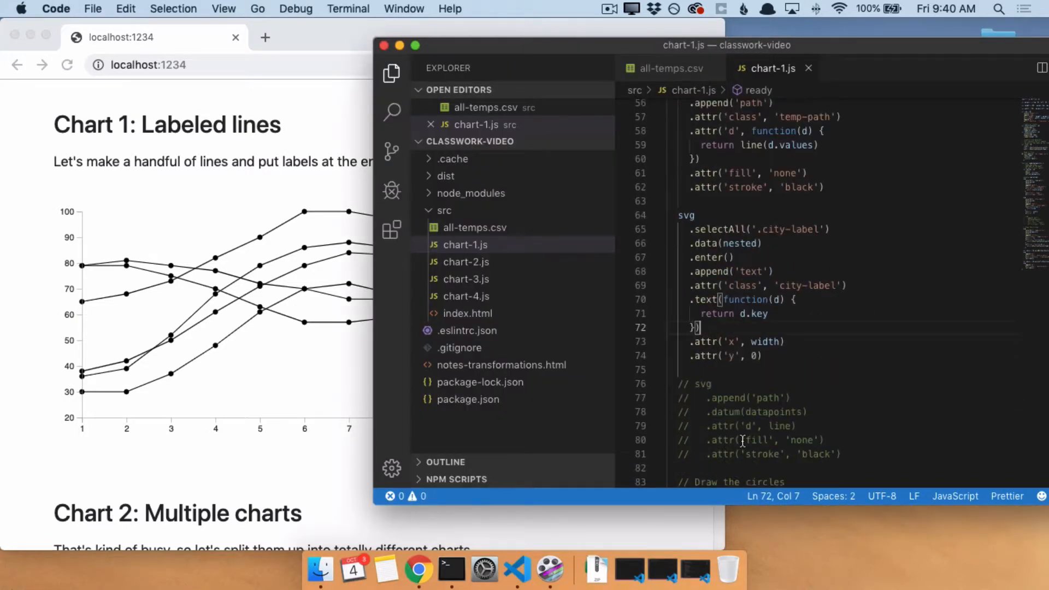
- Wrap the label y attribute in function(d) { return 0 } in chart-1.js
scroll("down", 3)
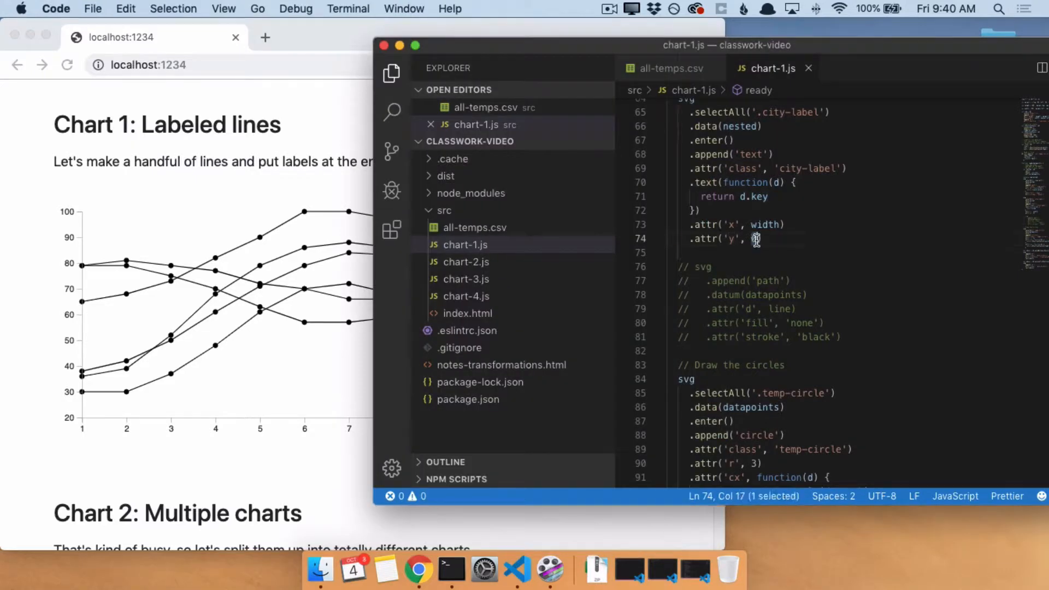
type("function")
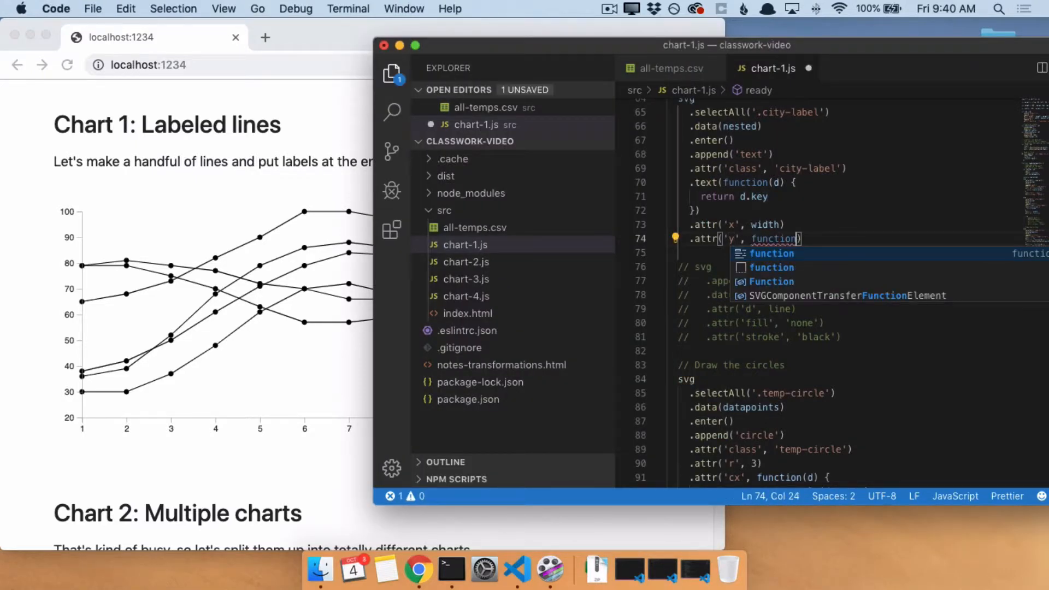
type("(d) {")
left_click(822, 252)
type("return 0")
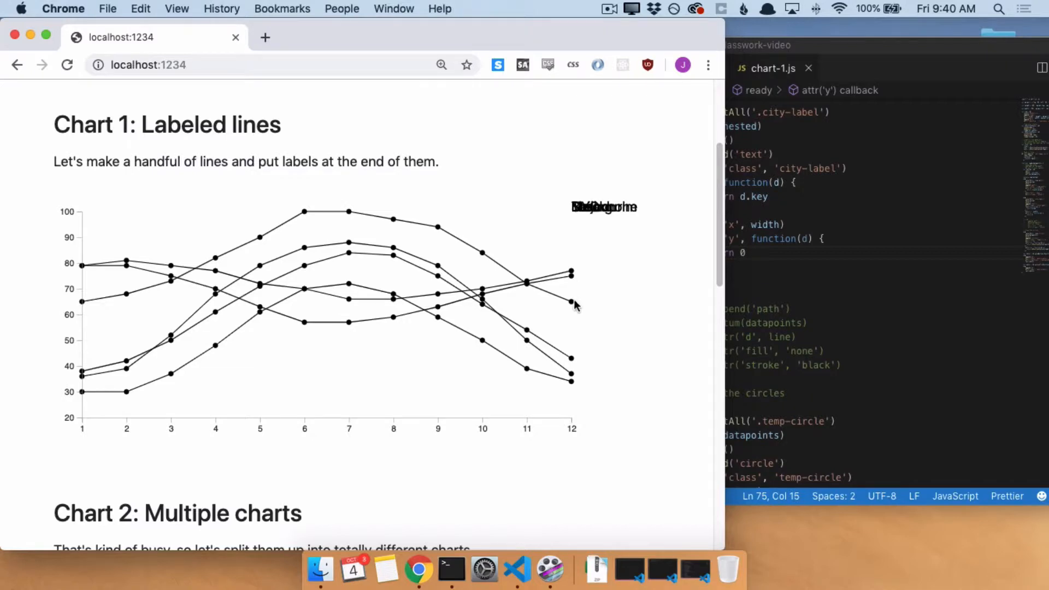
mouse_move(572, 382)
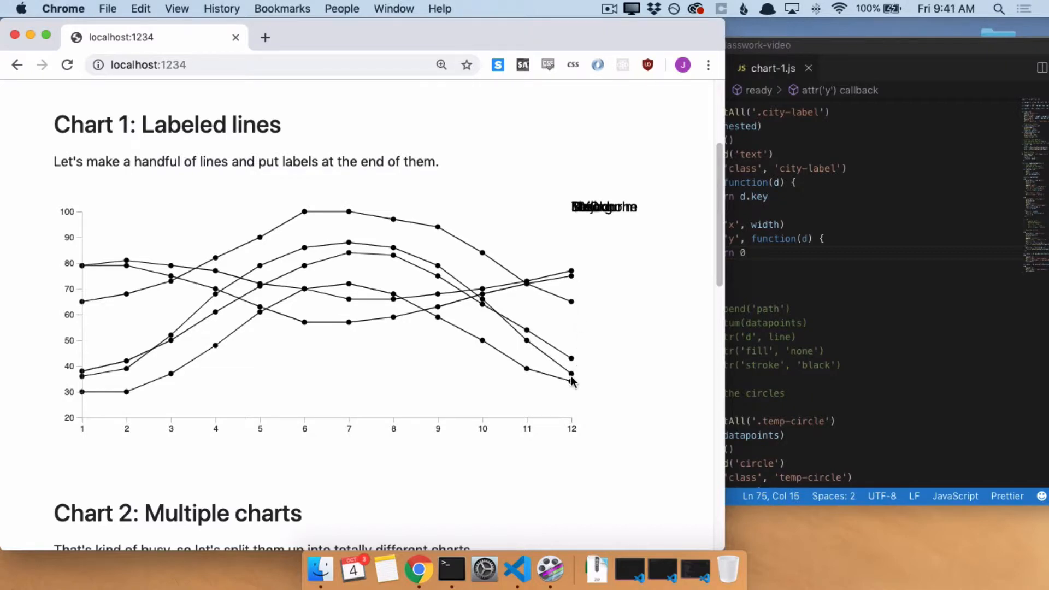
mouse_move(574, 293)
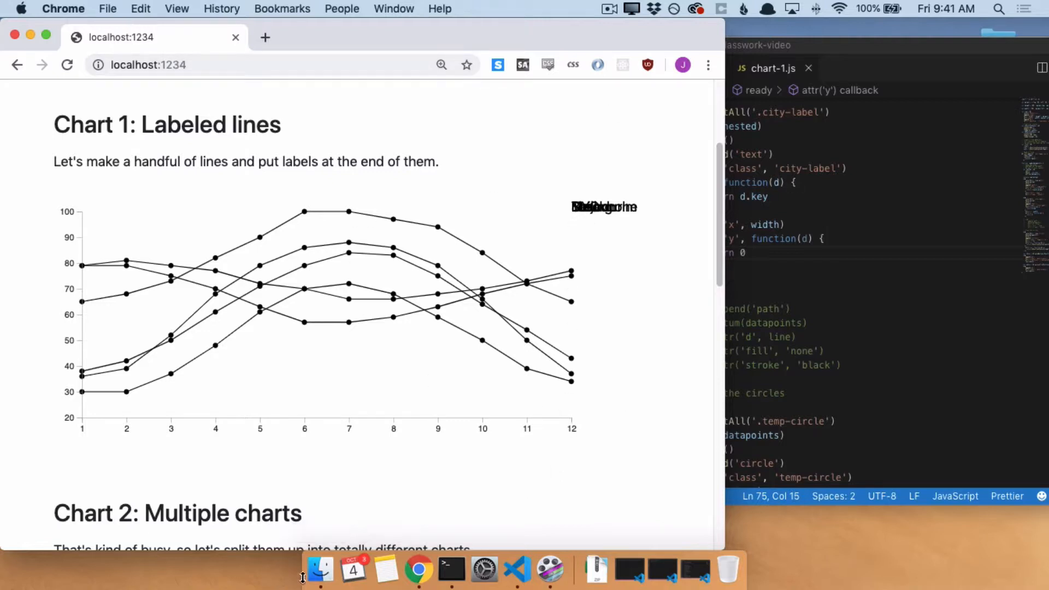
- Briefly view the local Transformations Cheat Sheet notes in Chrome, then close that tab
left_click(320, 570)
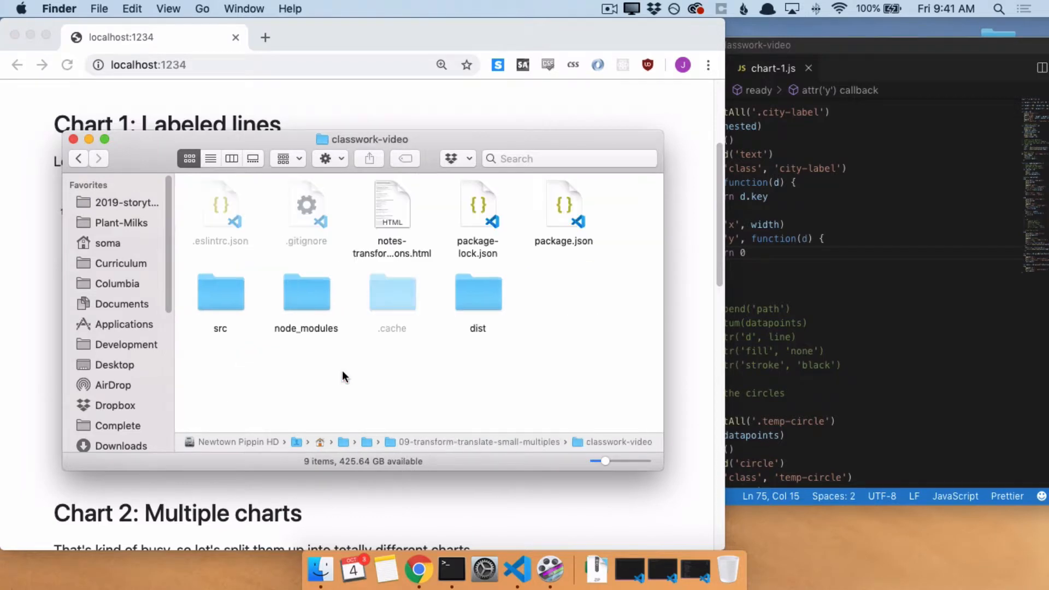
left_click(393, 205)
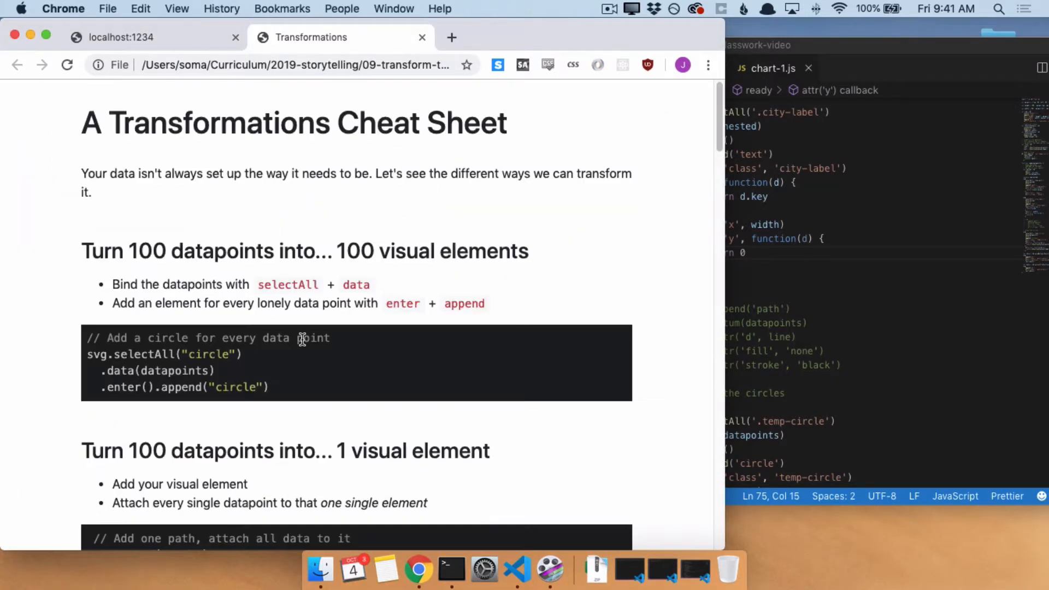
scroll("down", 3)
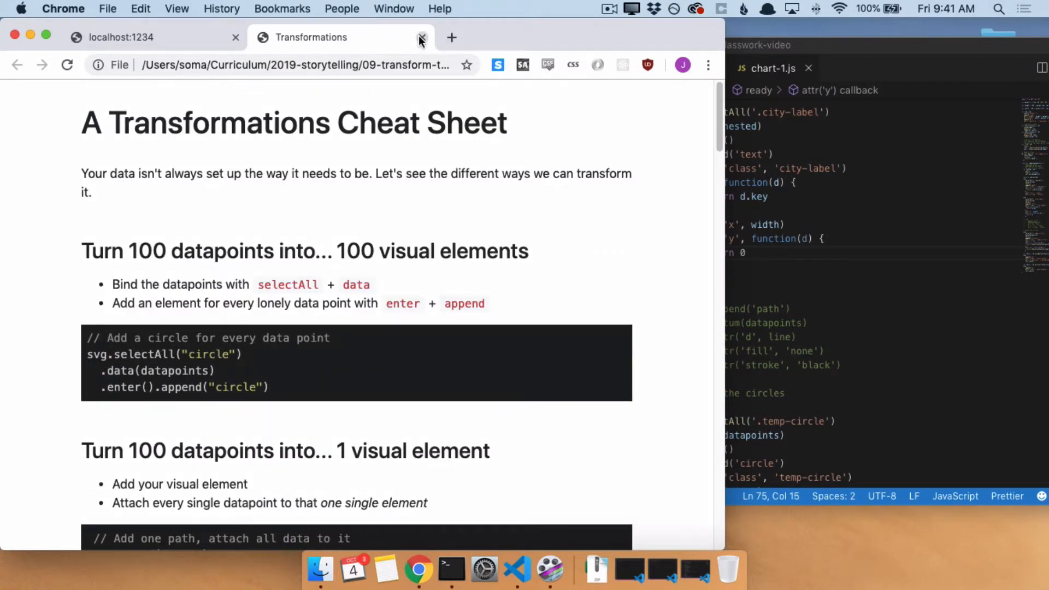
left_click(422, 37)
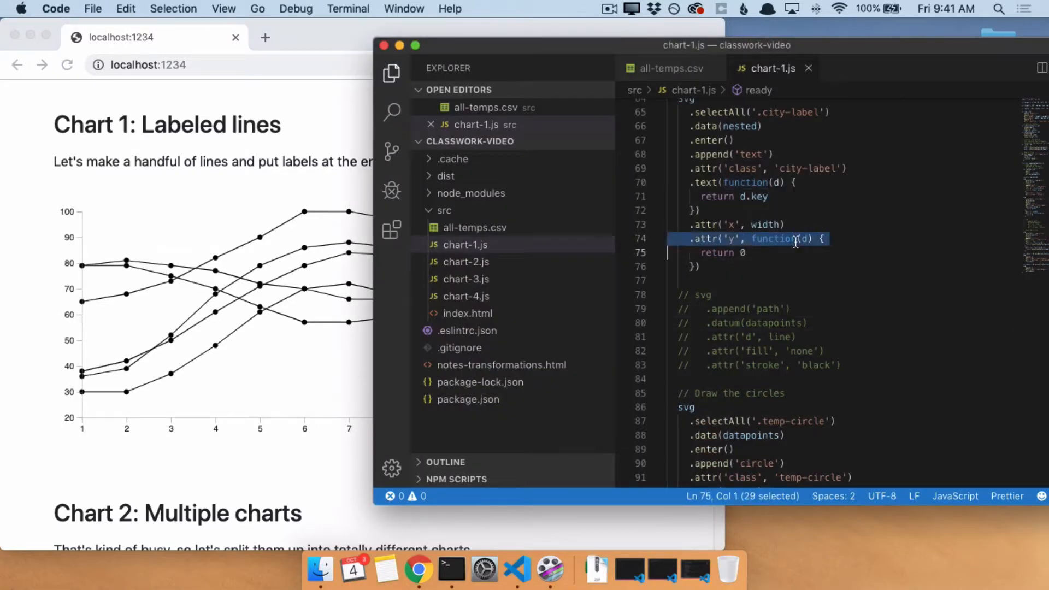
- Log d.values for each label and expand one 12-item array of Stockholm monthly records in the console
type("con")
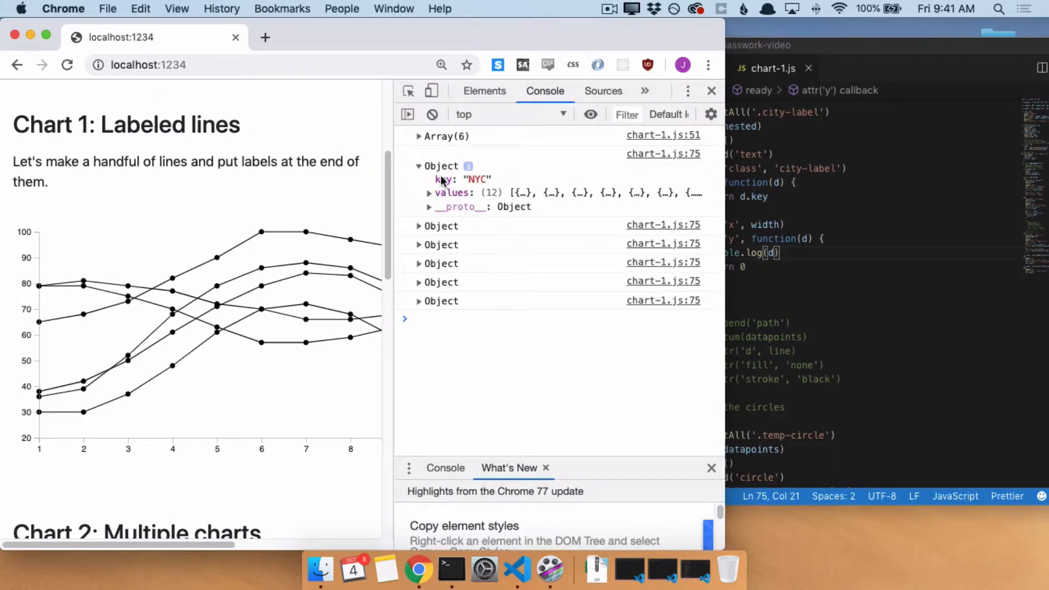
mouse_move(469, 199)
type(".values")
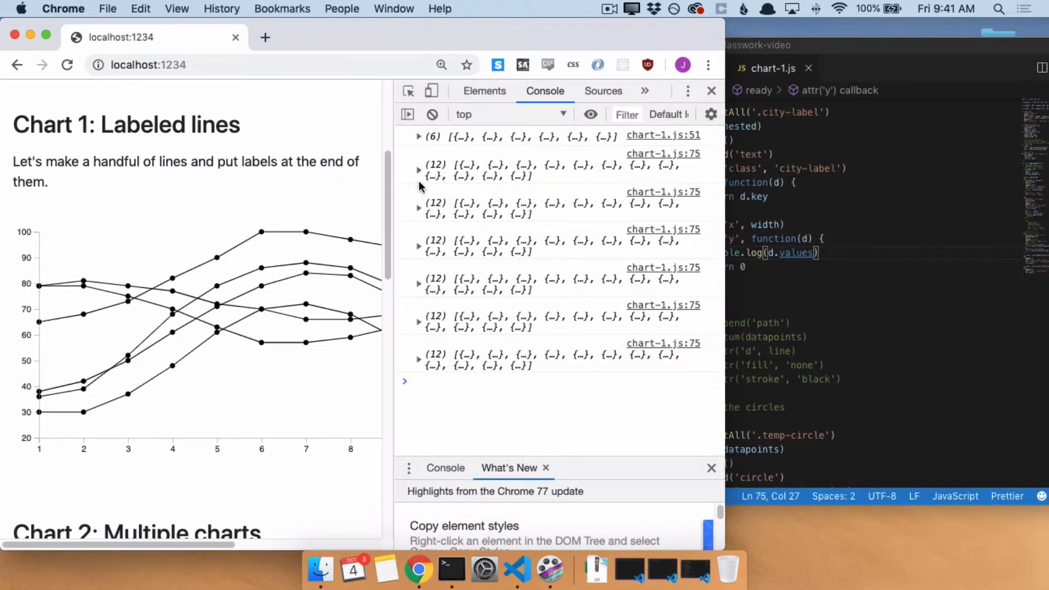
left_click(418, 253)
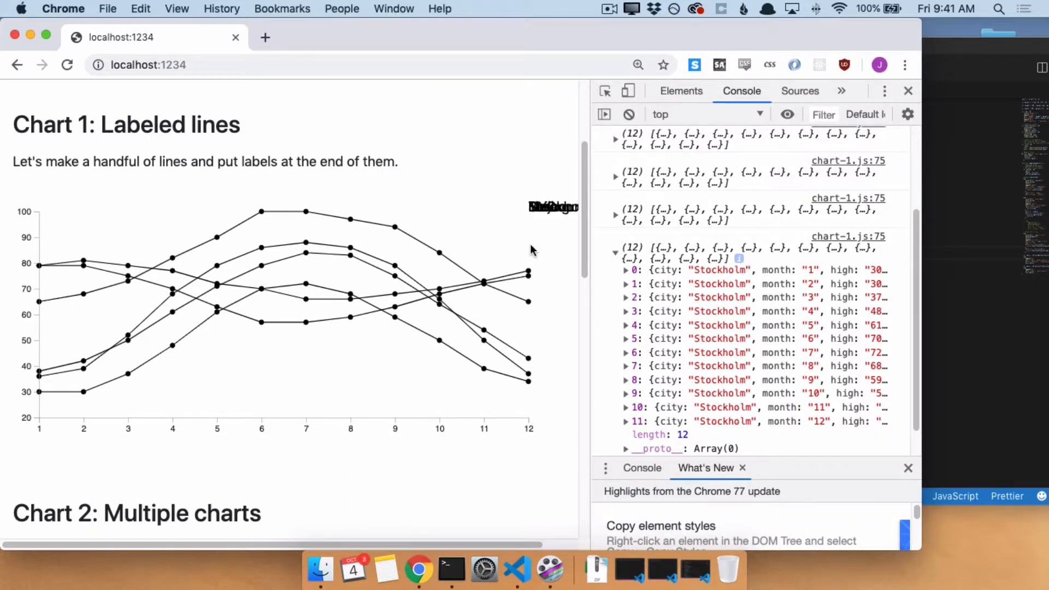
mouse_move(536, 269)
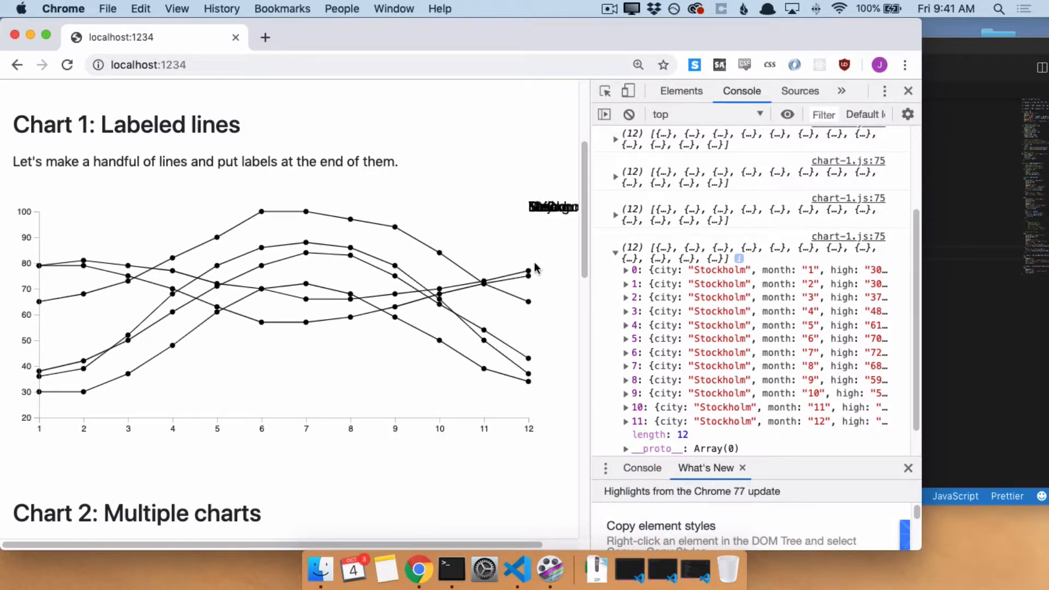
mouse_move(559, 363)
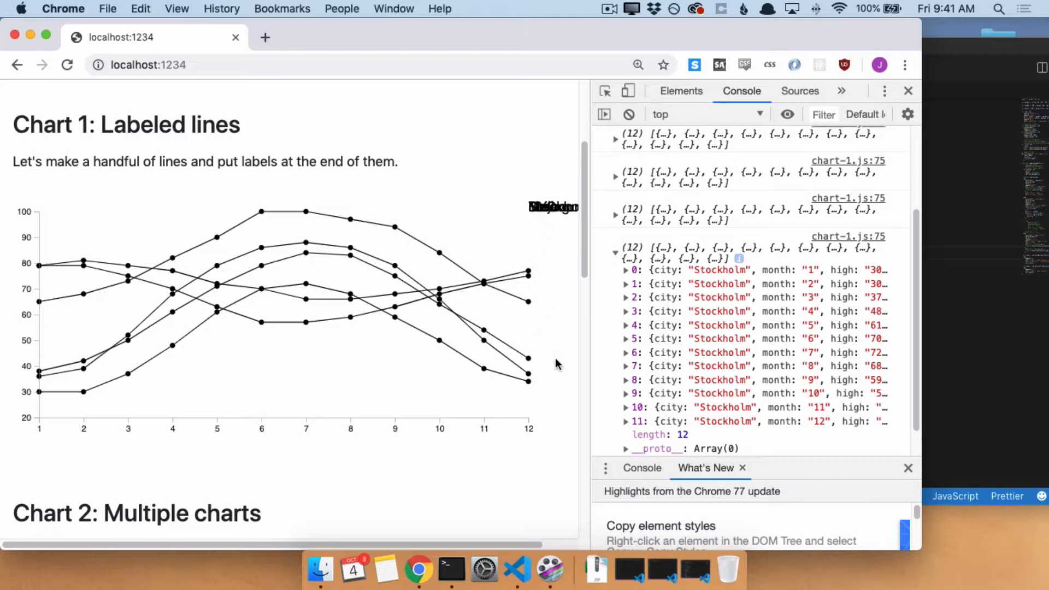
mouse_move(748, 380)
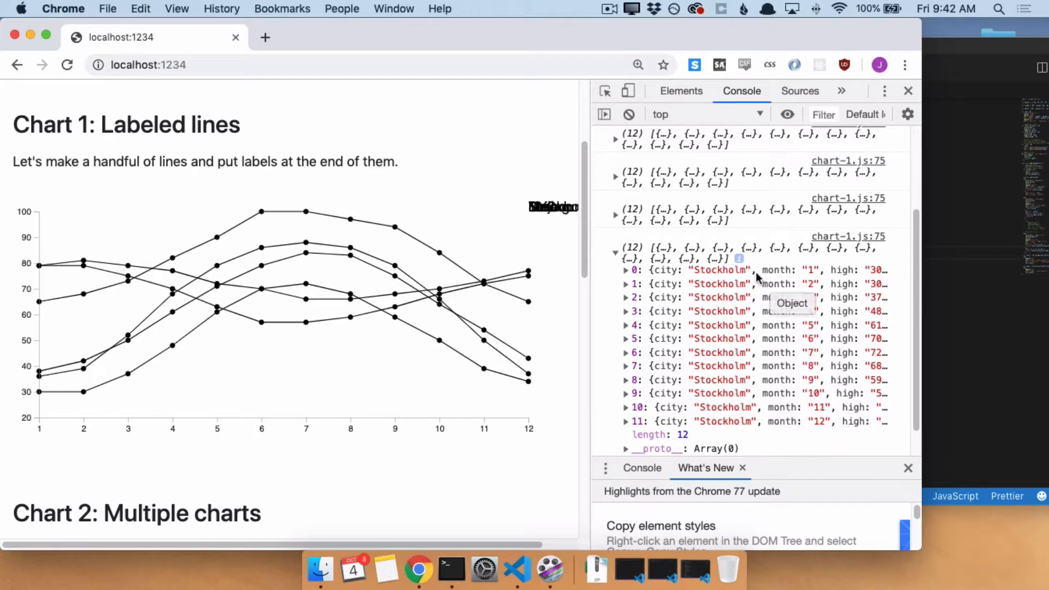
mouse_move(722, 422)
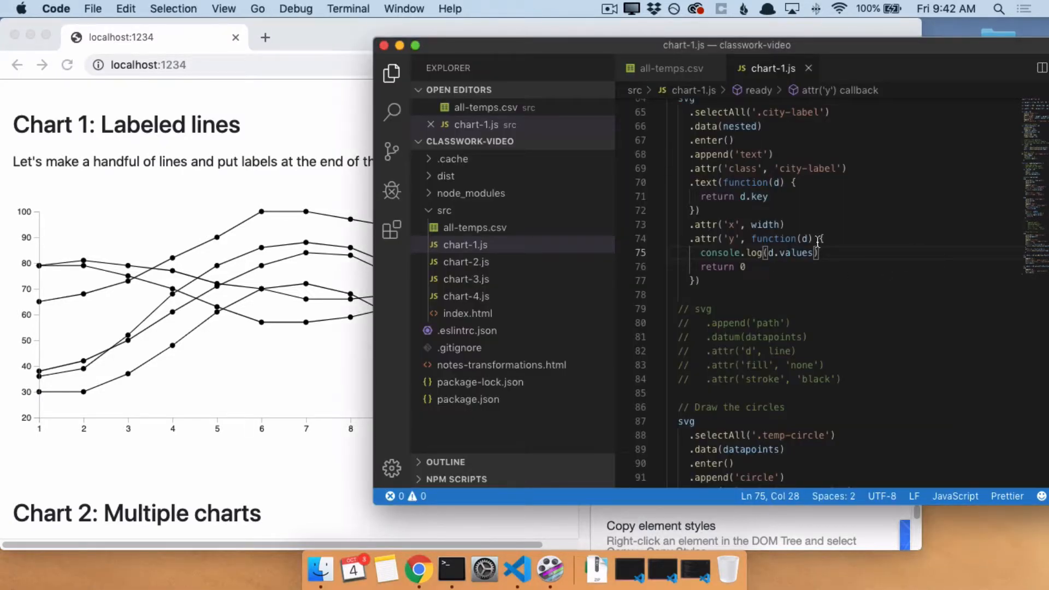
- Add var decData = d.values.find(d => +d.month === 12) inside the label y callback
type("var decVal")
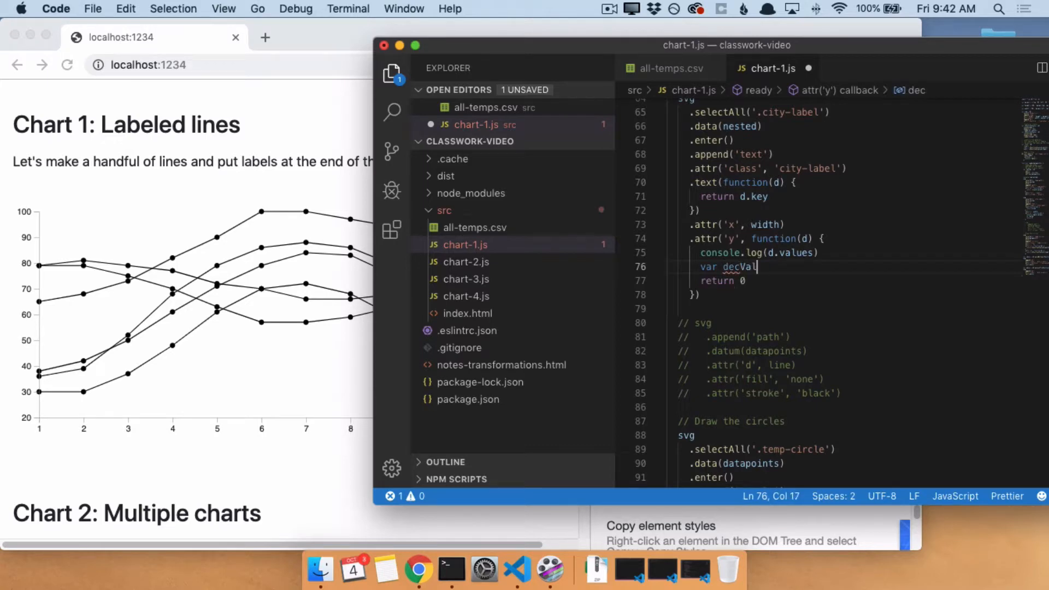
key("Backspace")
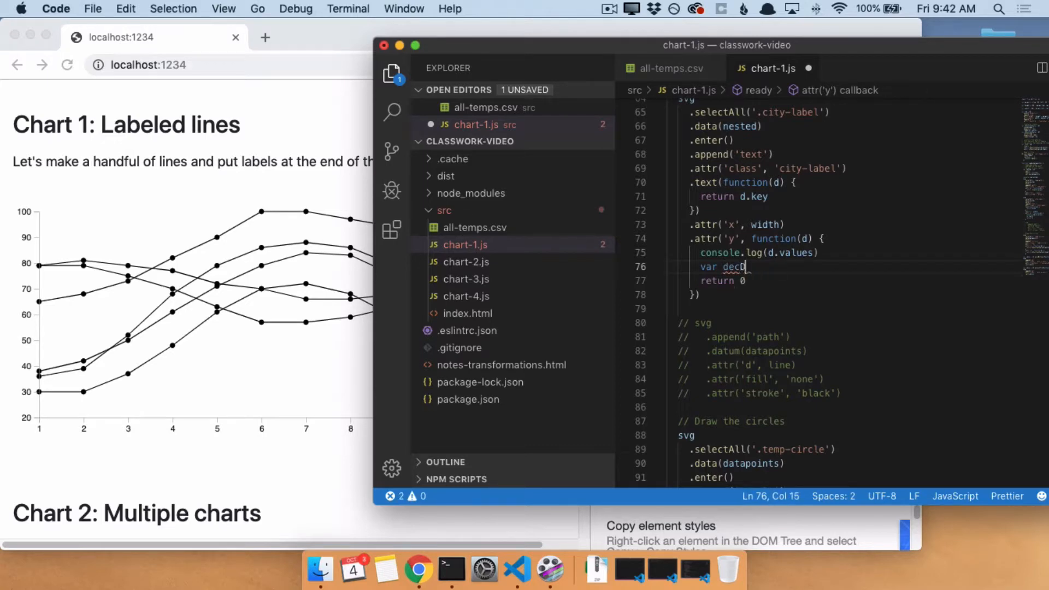
type("Data =")
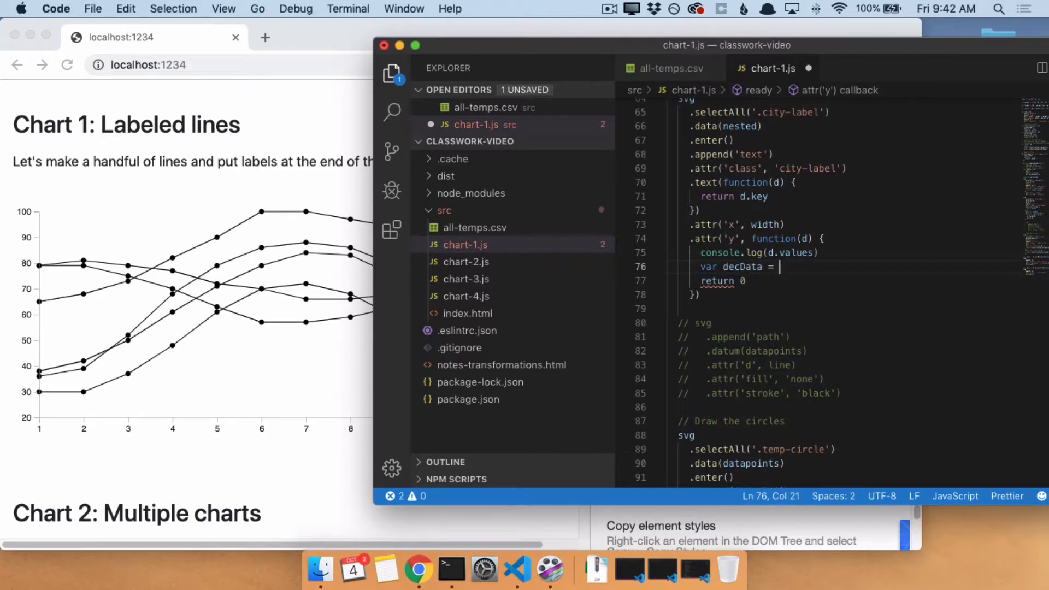
type("d.values")
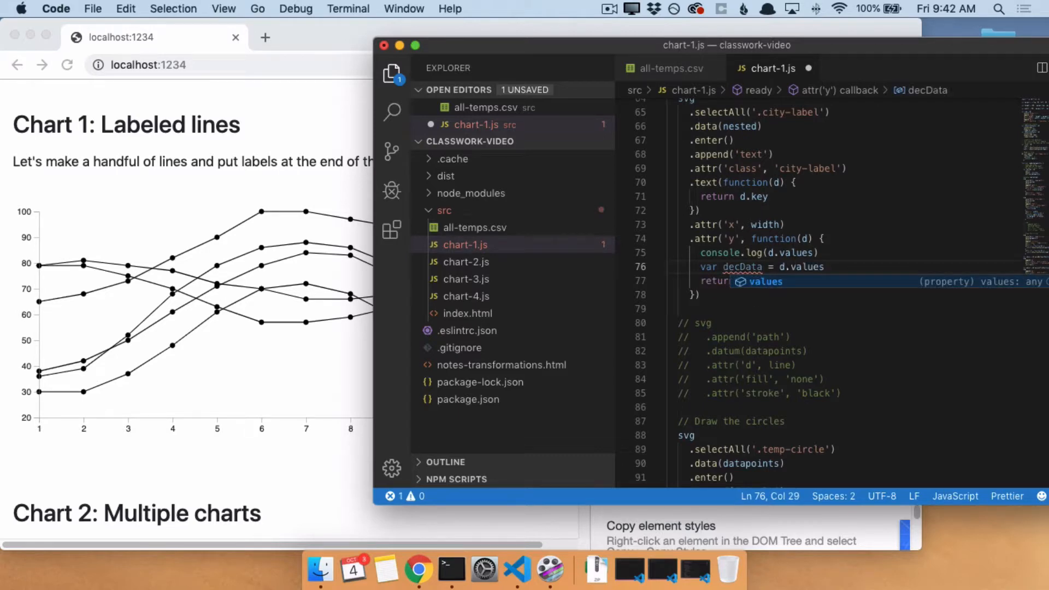
type(".find(d => +d")
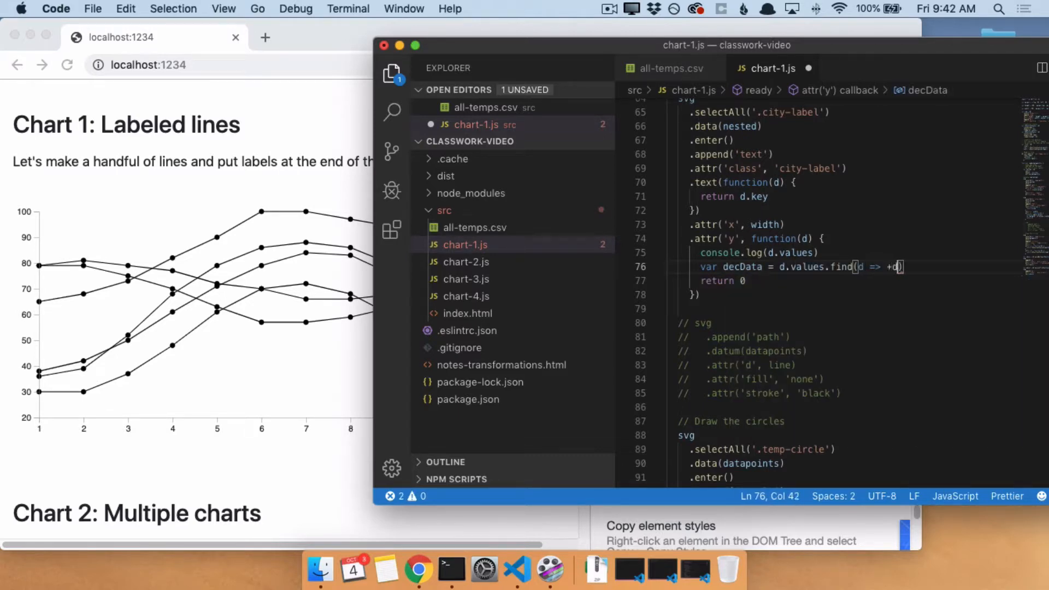
type(".month ===")
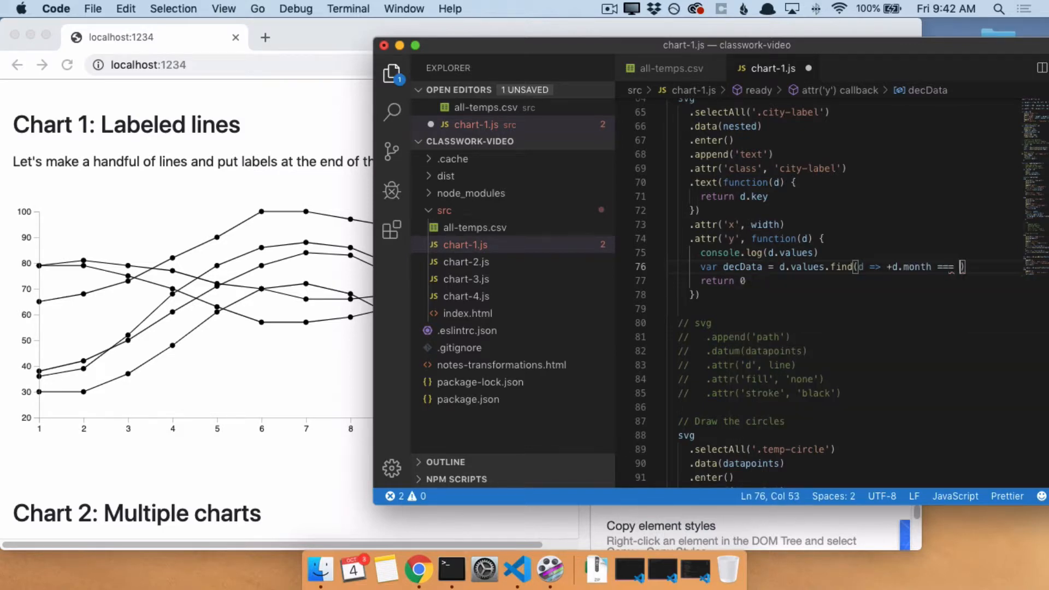
type("1")
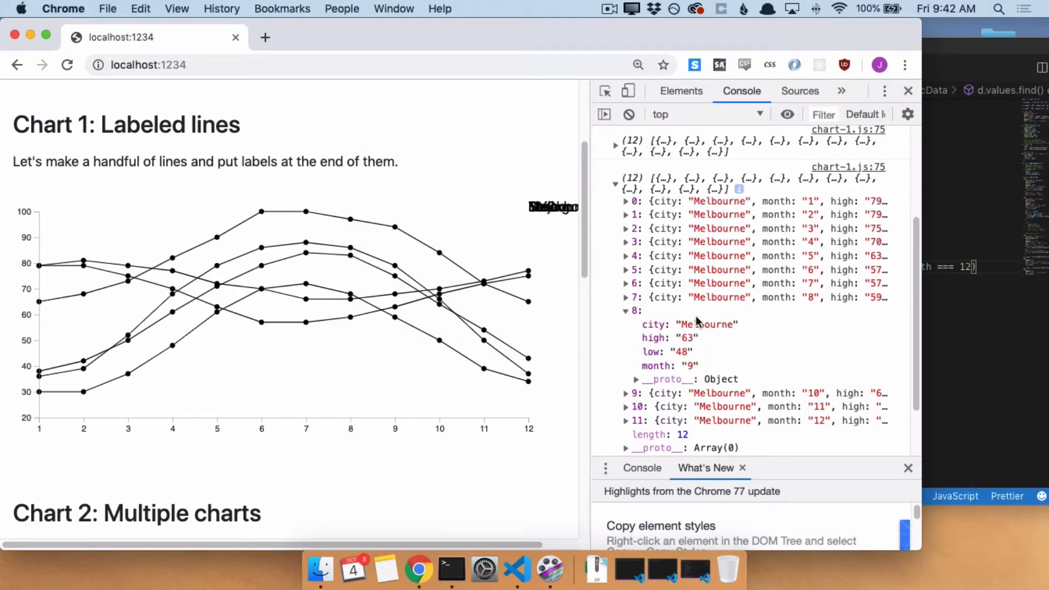
left_click(516, 571)
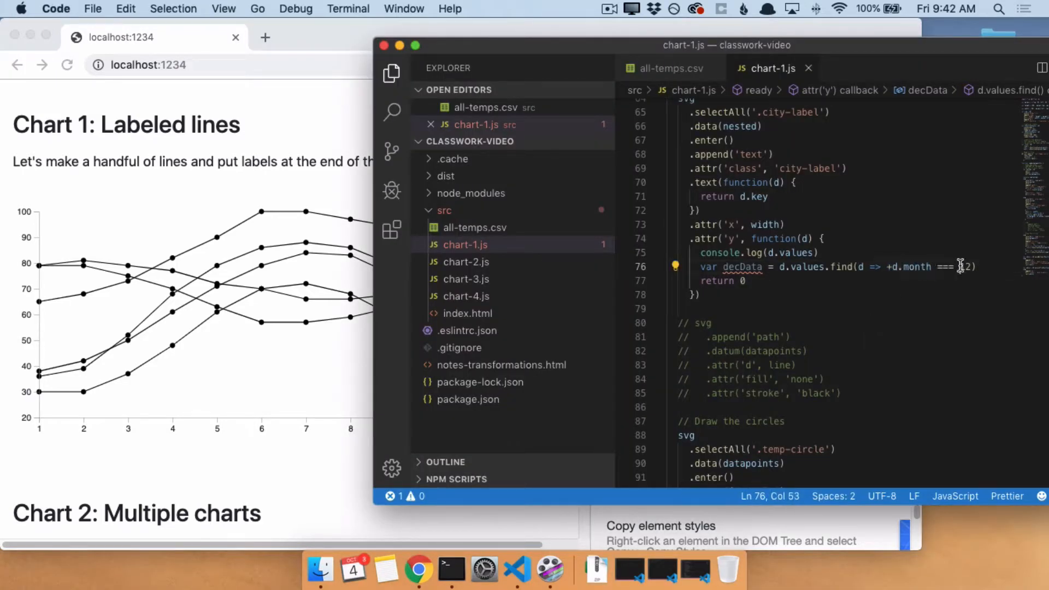
double_click(965, 267)
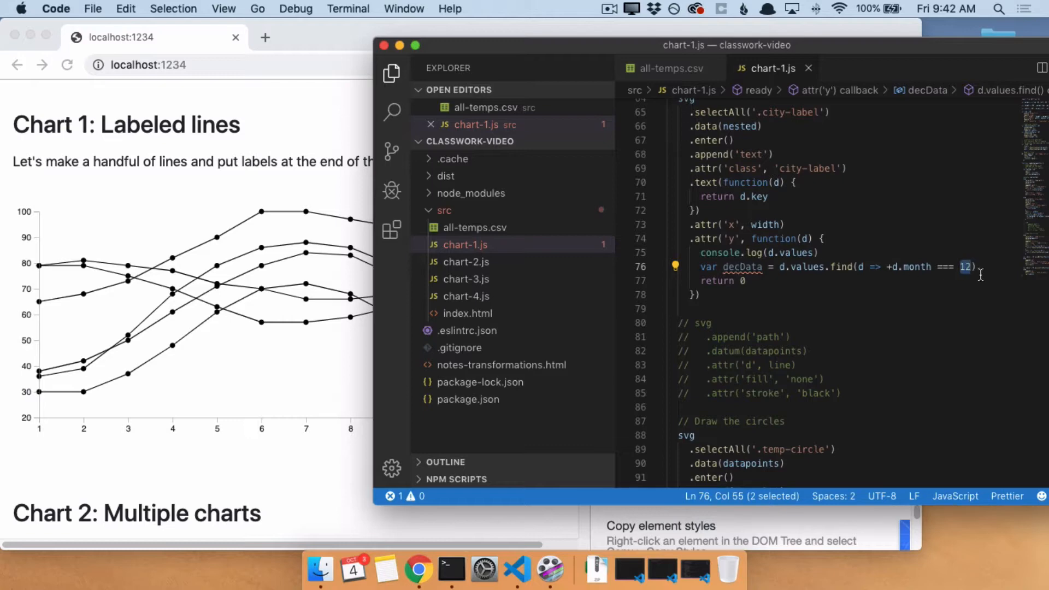
- Log decData, save, and view the December objects for each city in Chrome's console
type("console.")
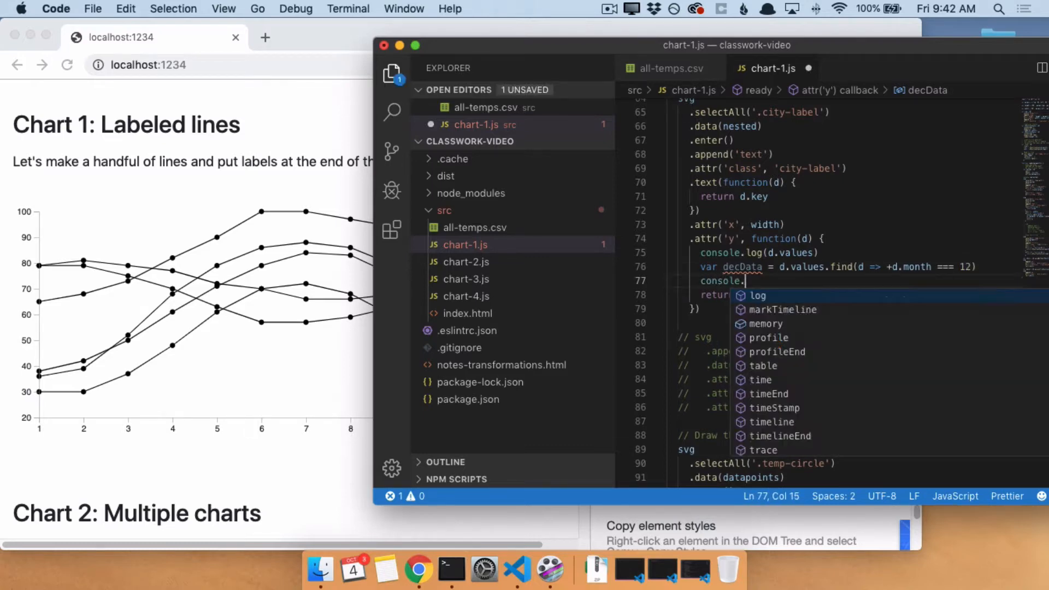
type("log(decData)")
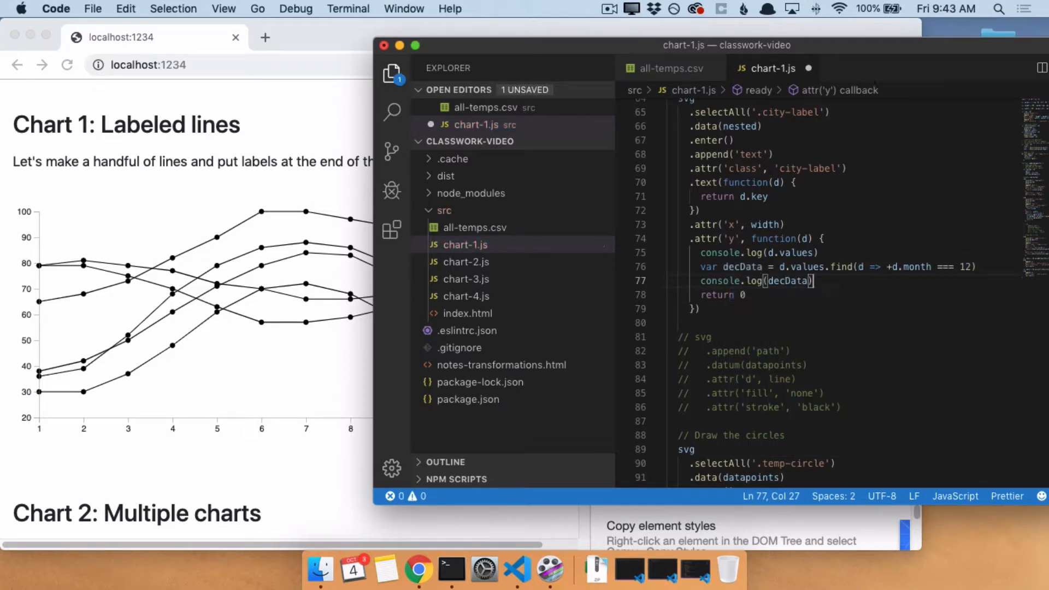
double_click(801, 267)
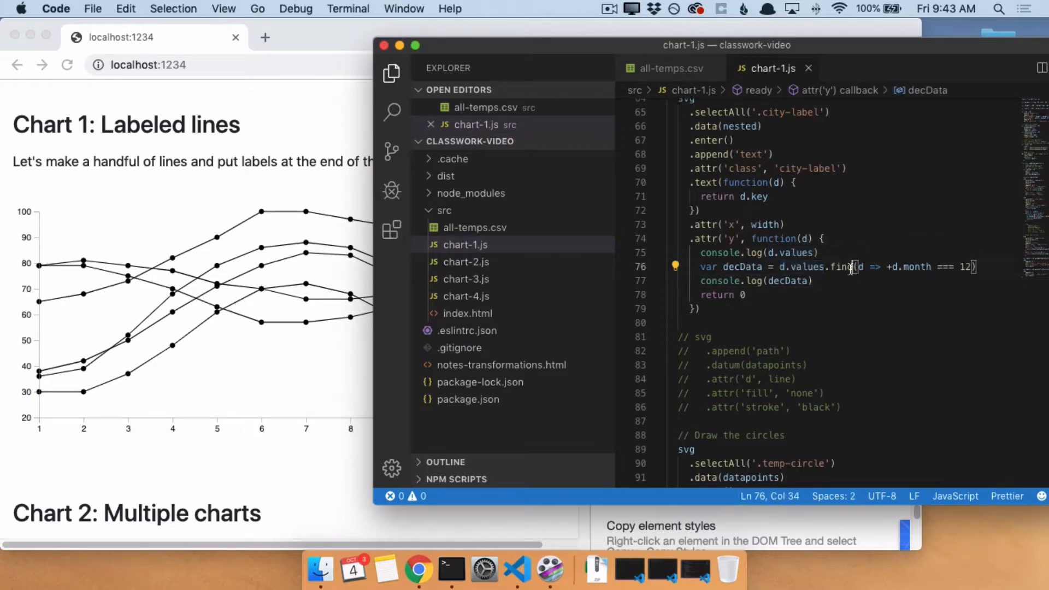
left_click_drag(847, 267, 976, 267)
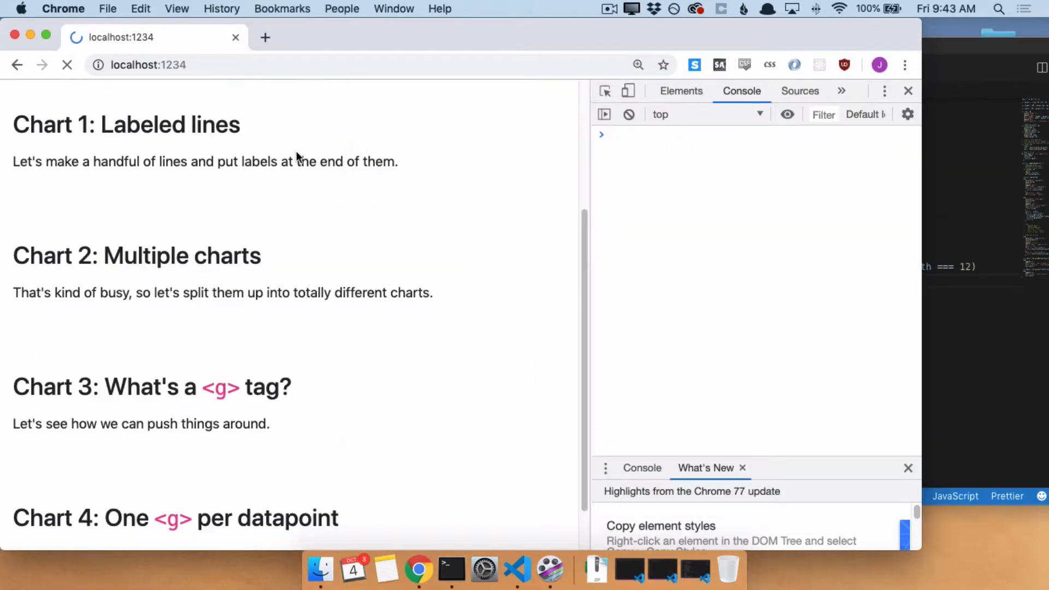
left_click(67, 65)
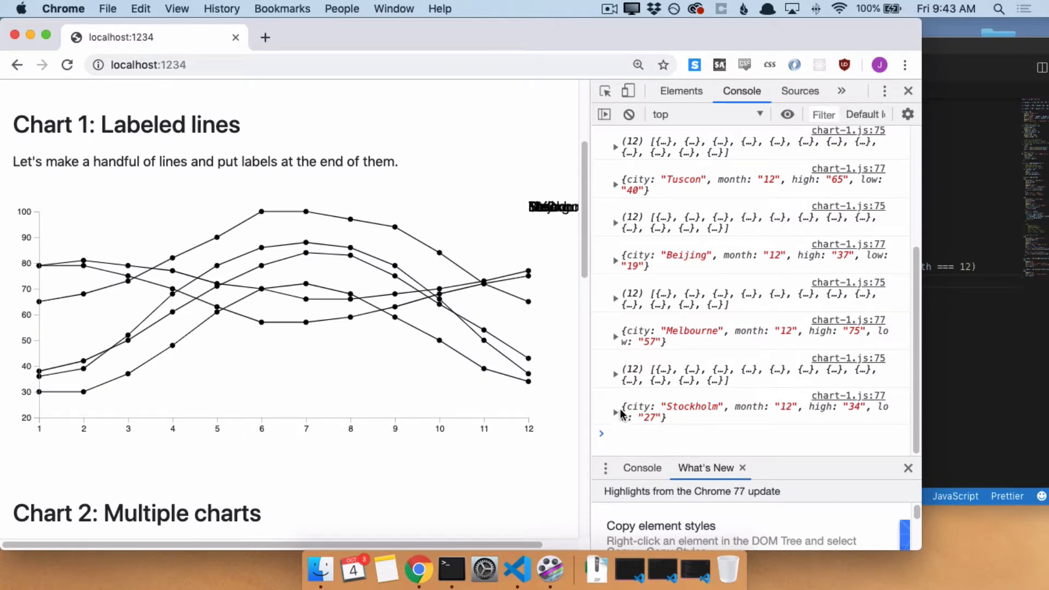
mouse_move(843, 414)
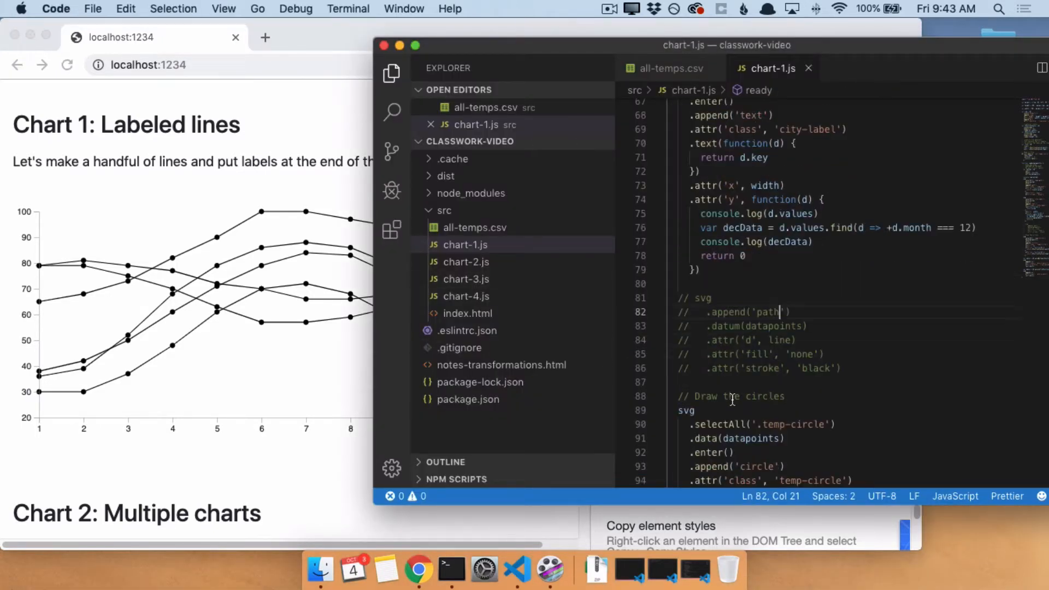
scroll("down", 3)
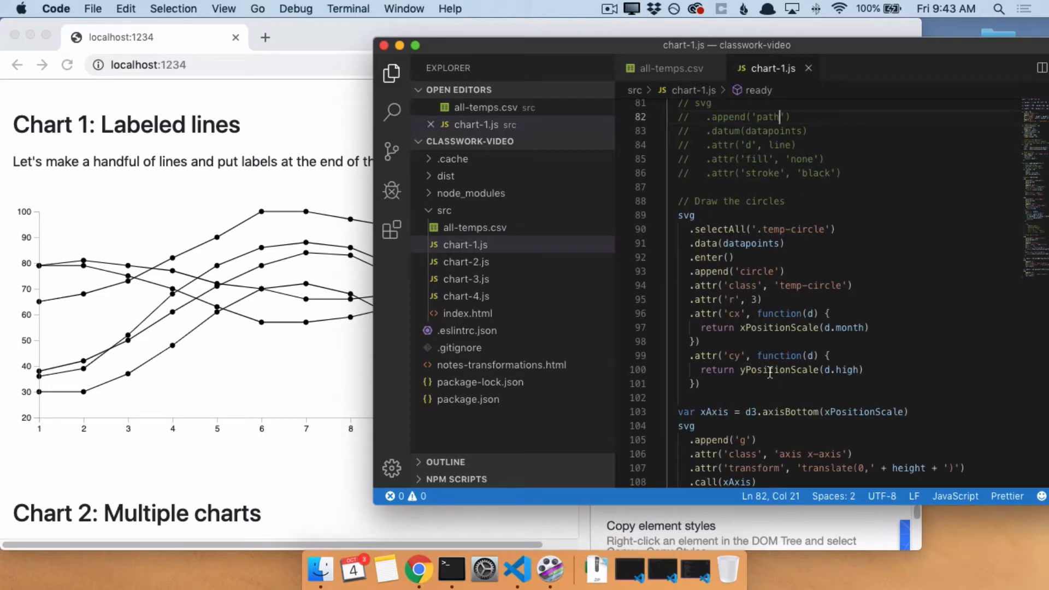
triple_click(770, 370)
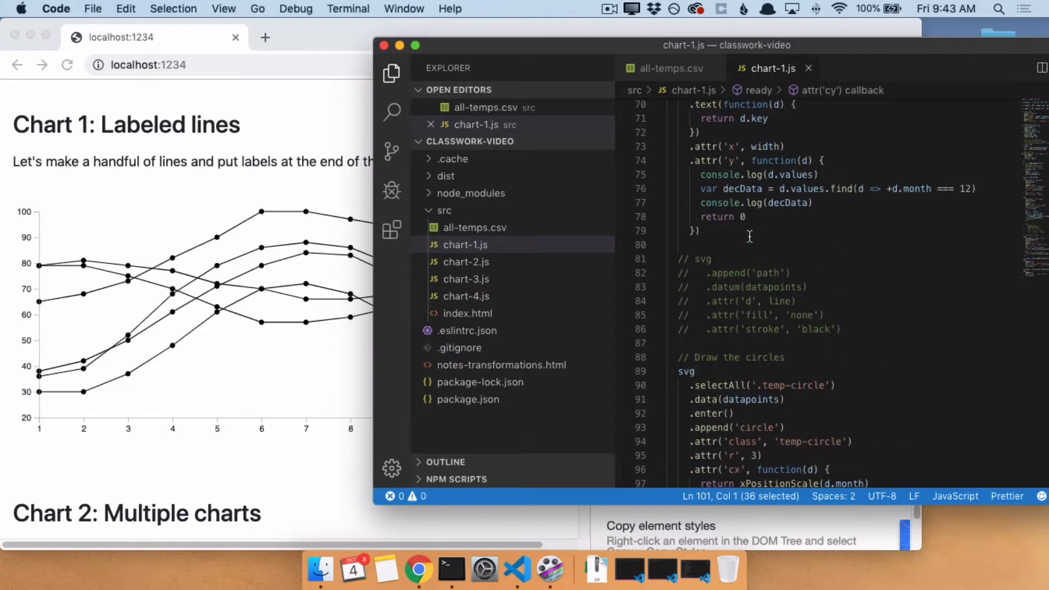
left_click(416, 571)
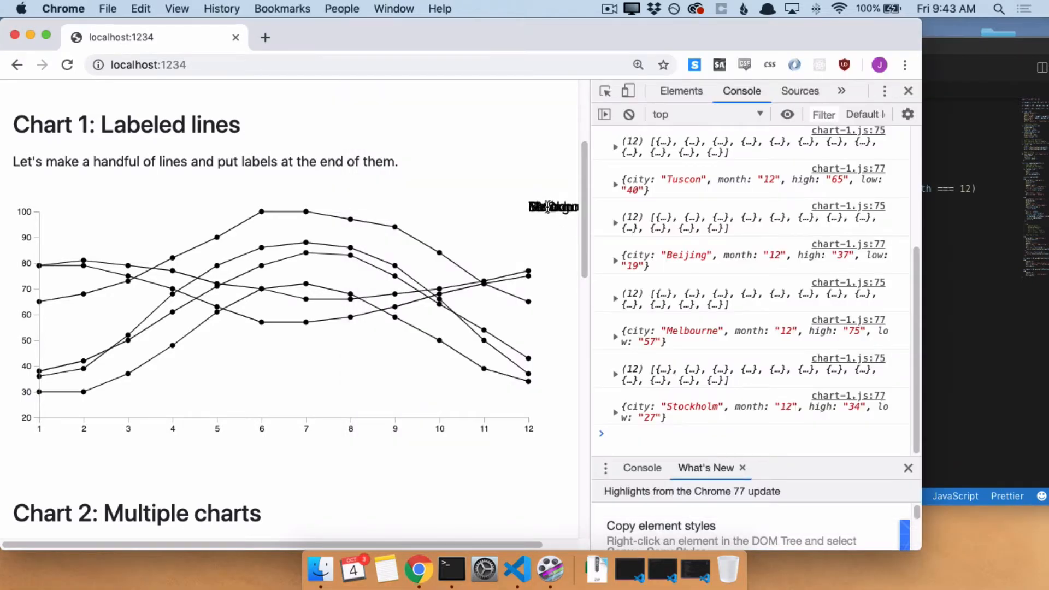
- Return yPositionScale of each city's December high and begin adding alignment-baseline middle
left_click(517, 571)
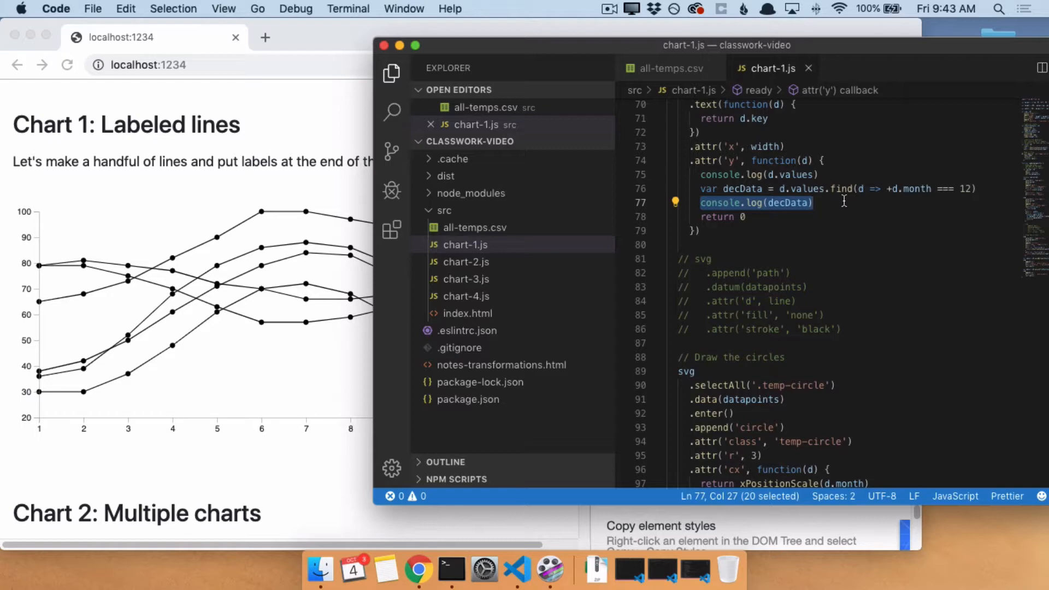
type("ret")
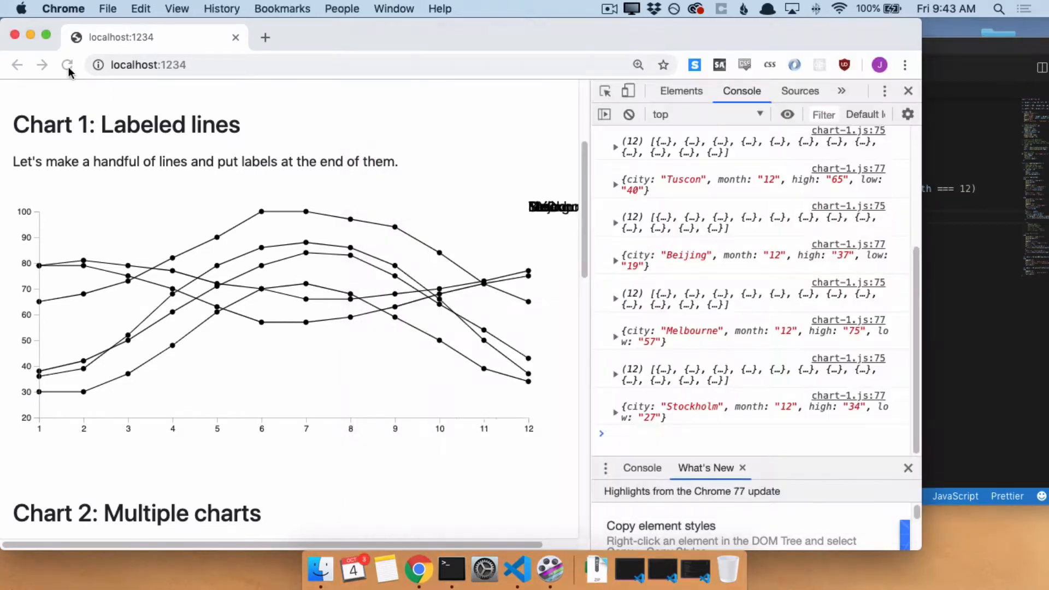
left_click(67, 65)
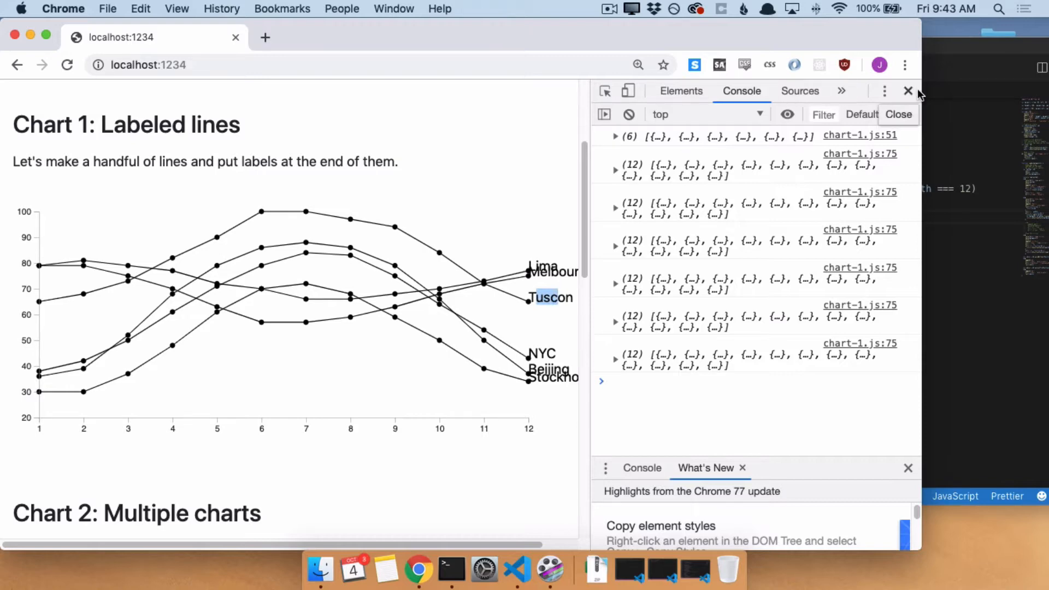
left_click(908, 90)
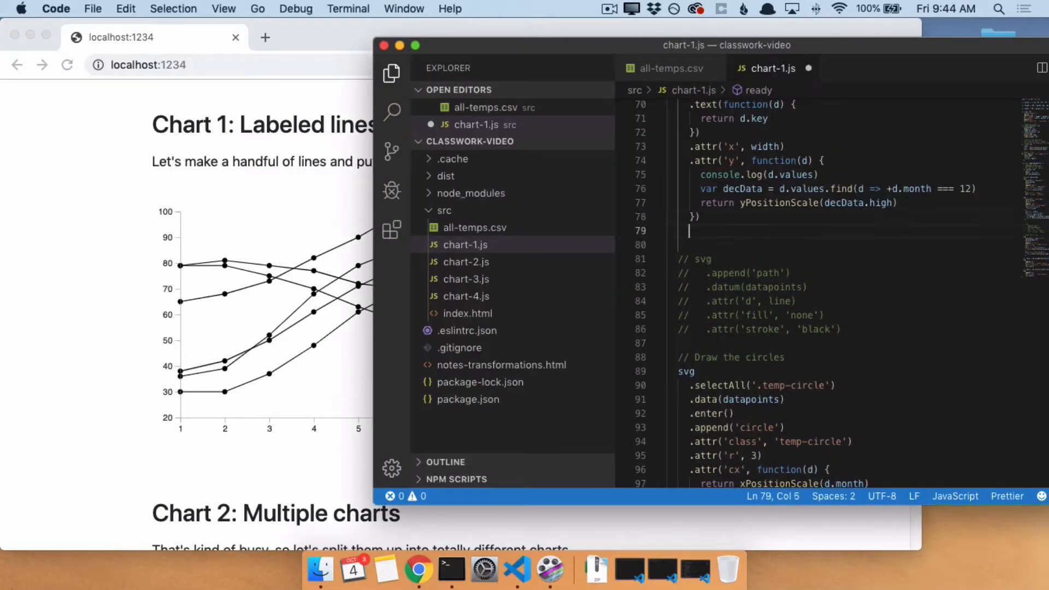
type(".attr('alig'")
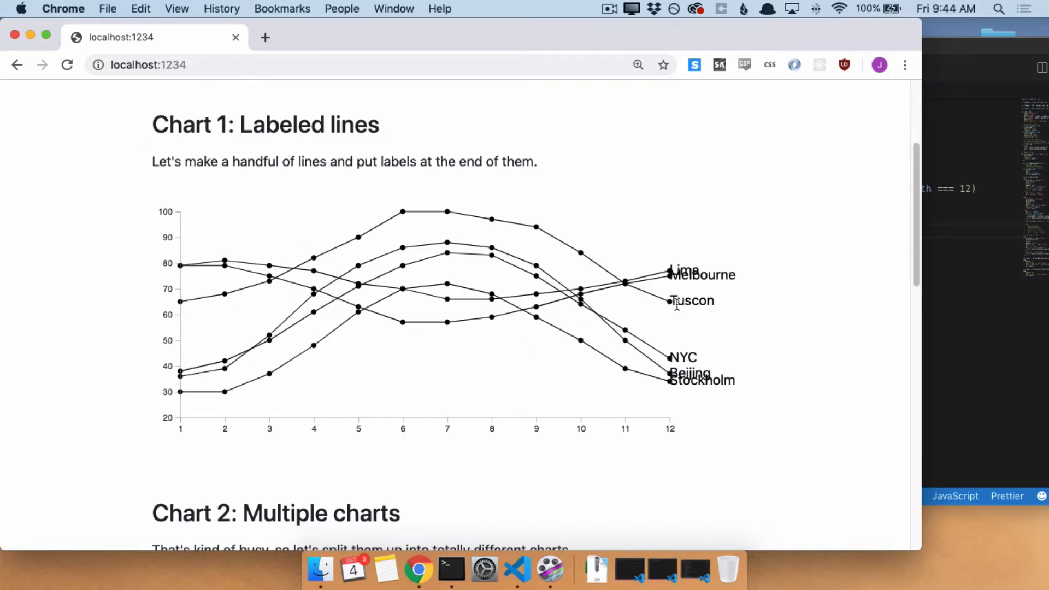
- Give the city labels dx 5 and font-size 12, then preview them in Chrome
left_click(517, 569)
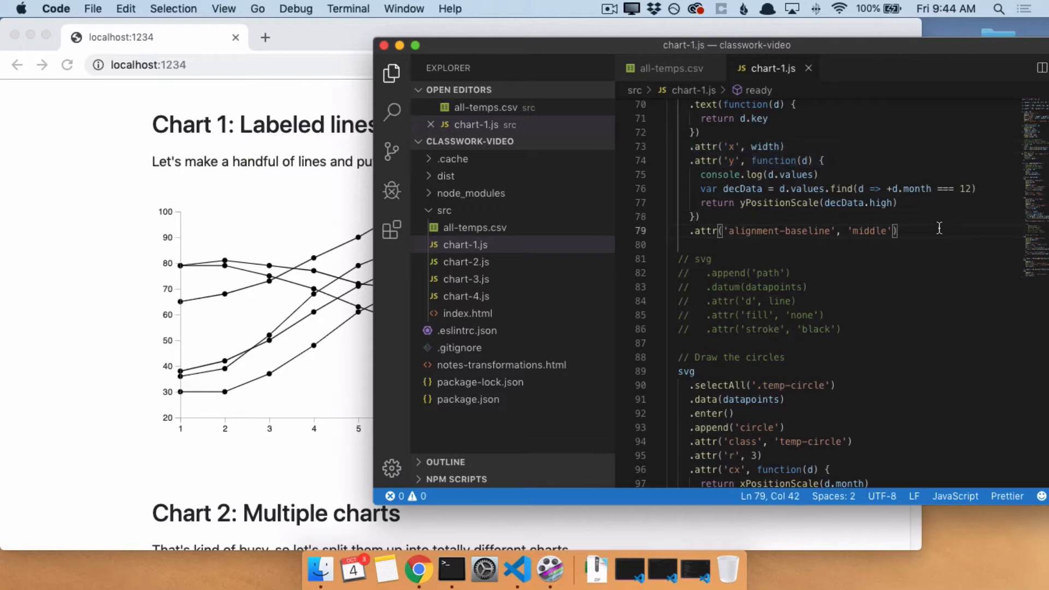
type(".attr('')")
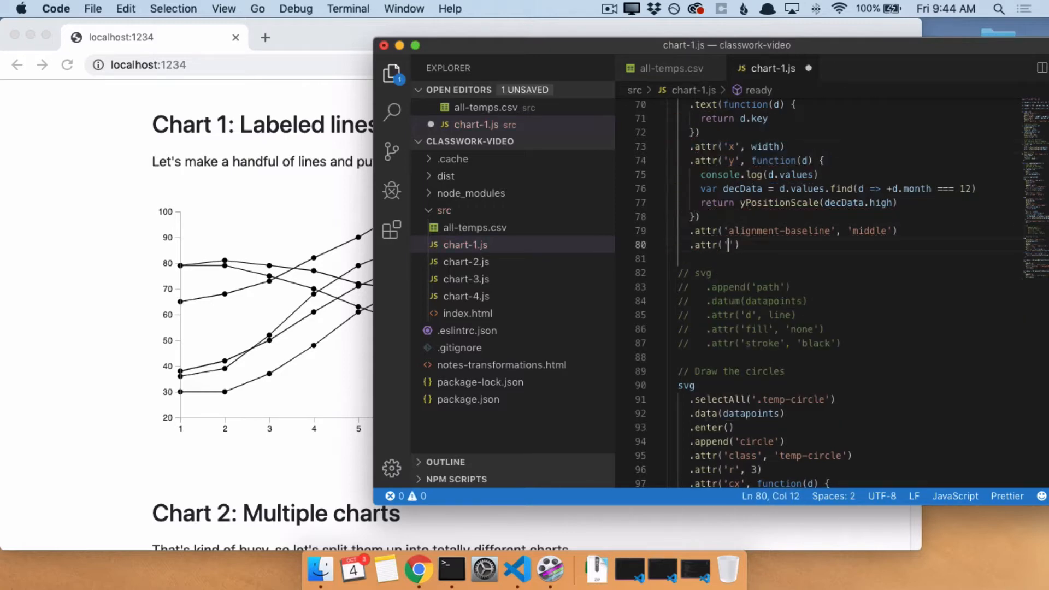
type("dx', 5")
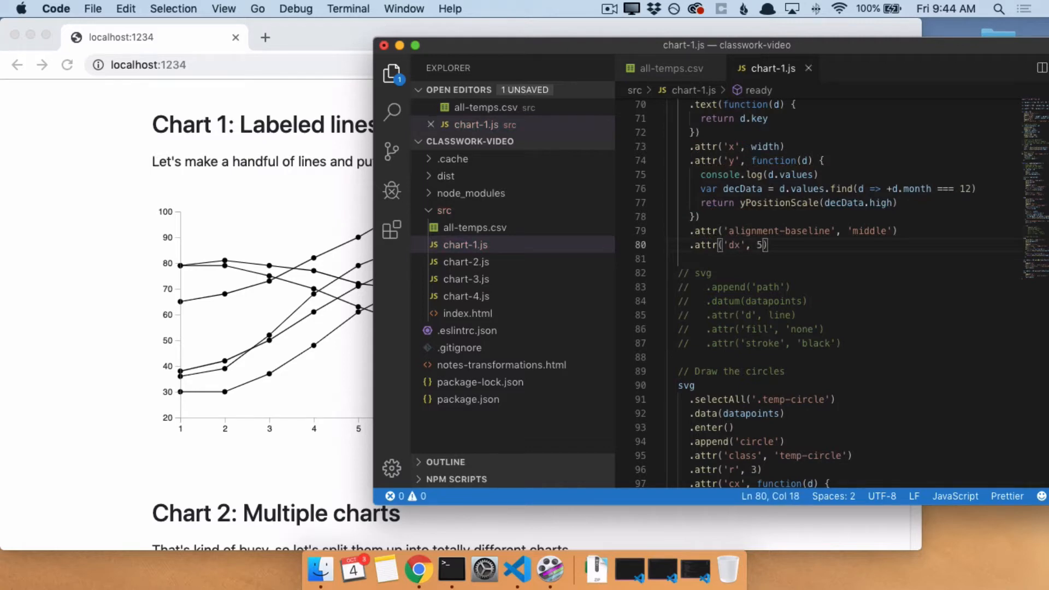
double_click(732, 245)
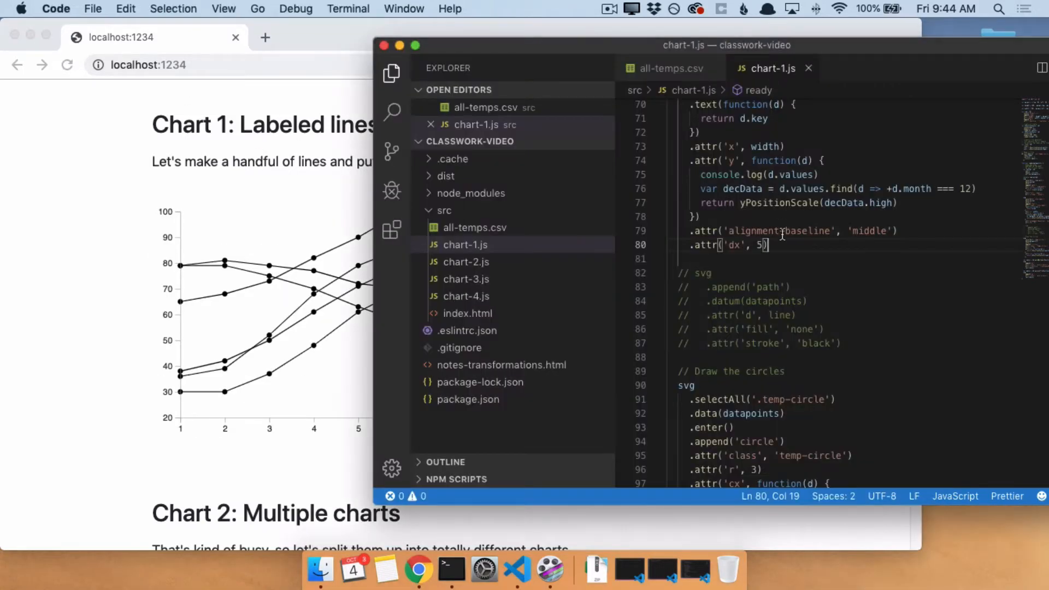
type(".attr('f'")
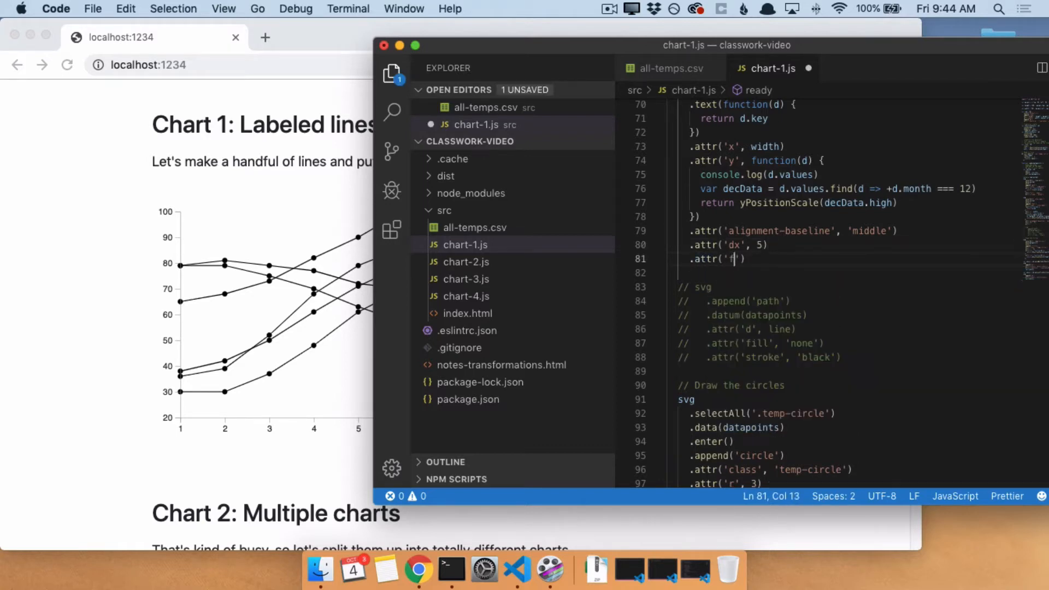
type("ont-size', 12")
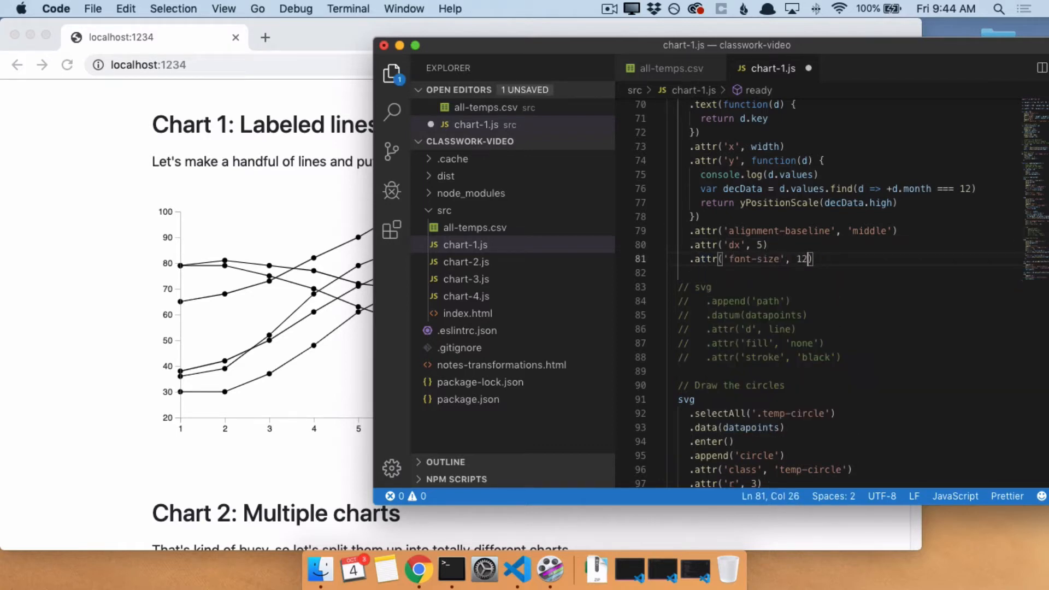
left_click(66, 65)
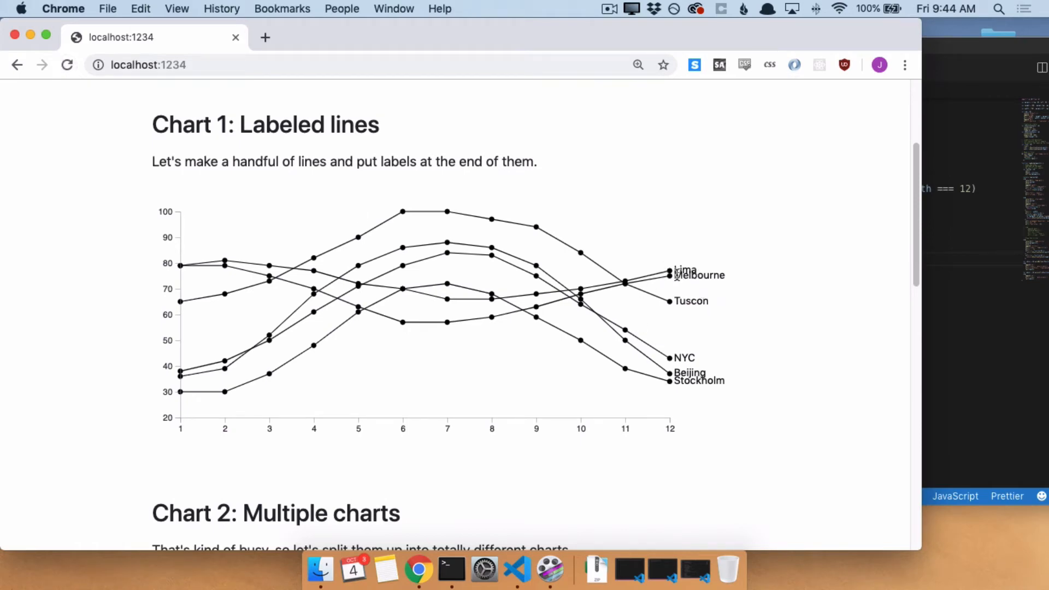
- Add a dy callback returning 5 for Melbourne or Stockholm and 0 otherwise, then check Chrome
double_click(699, 274)
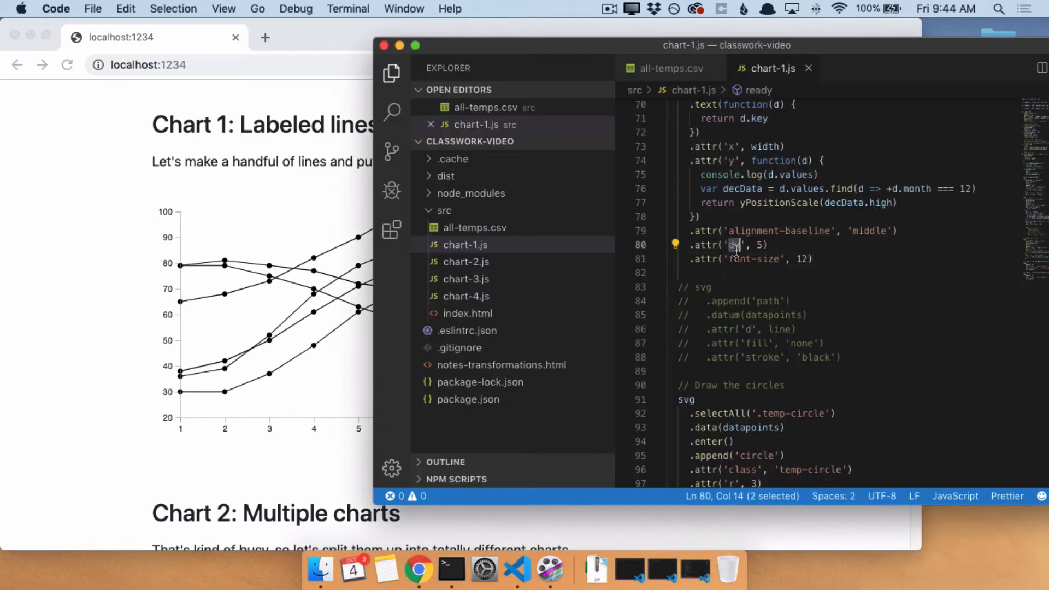
left_click(417, 570)
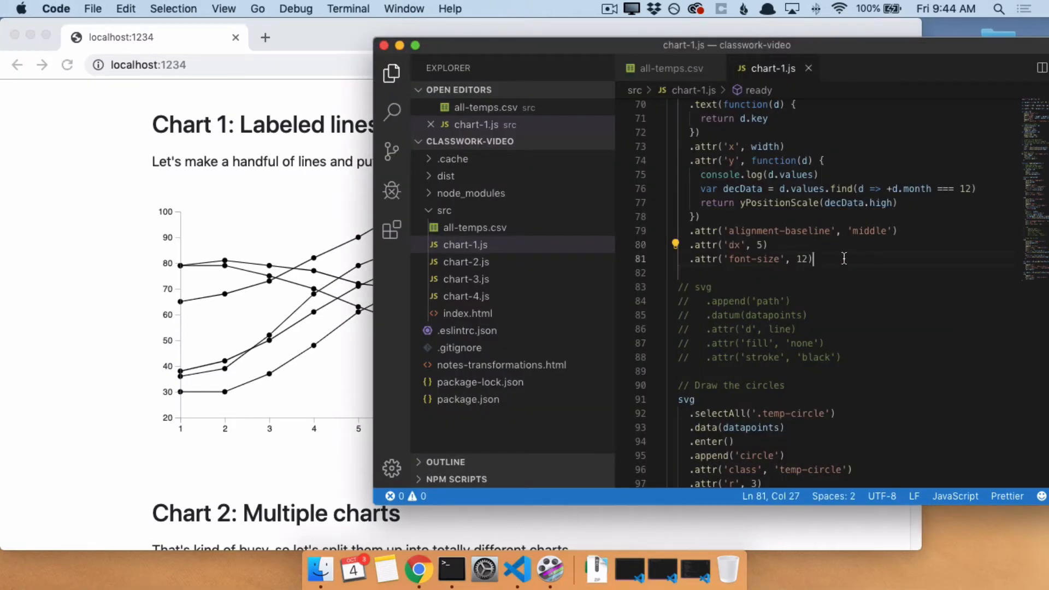
type(".attr")
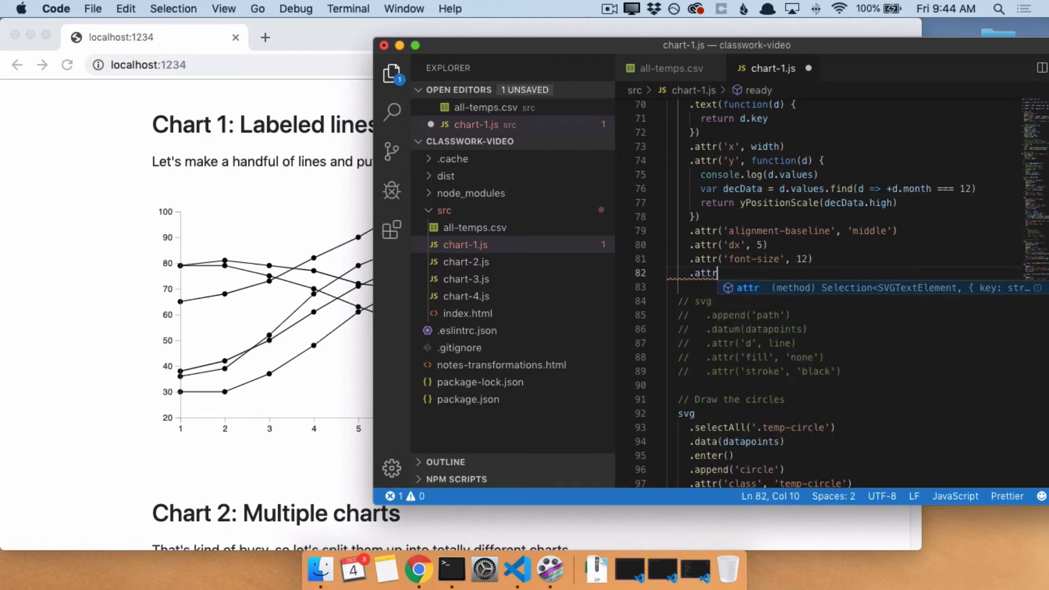
type("('dy', function(d) {")
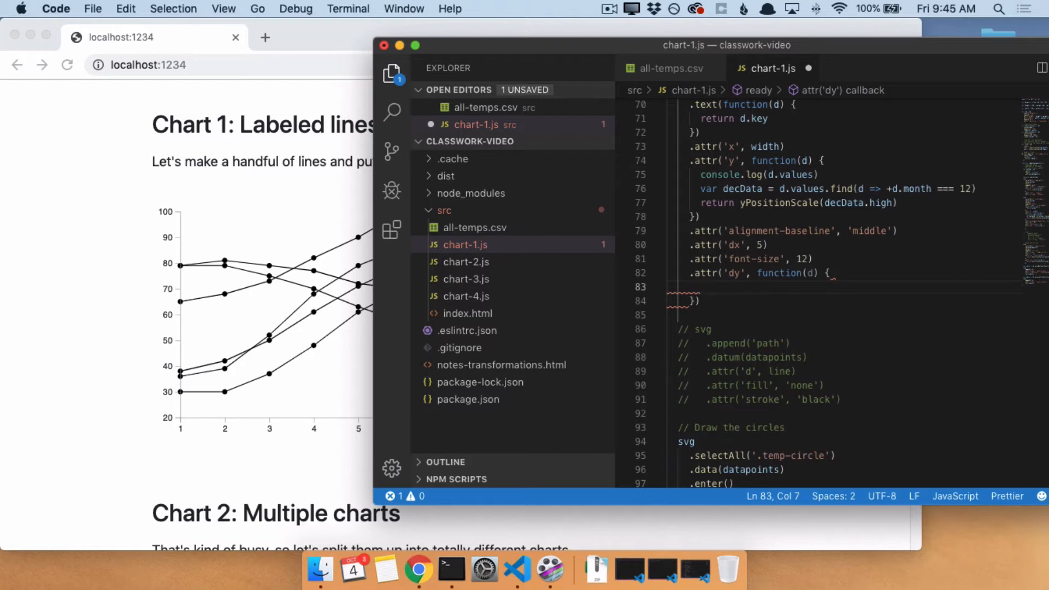
type("if(d.key === 'M")
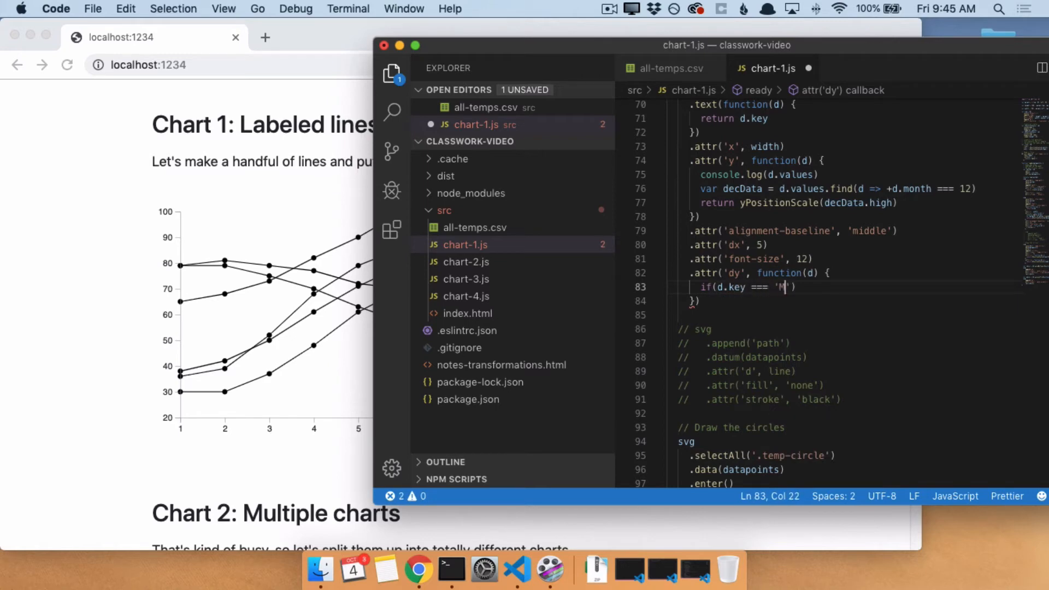
type("elbourne' || d.key ===")
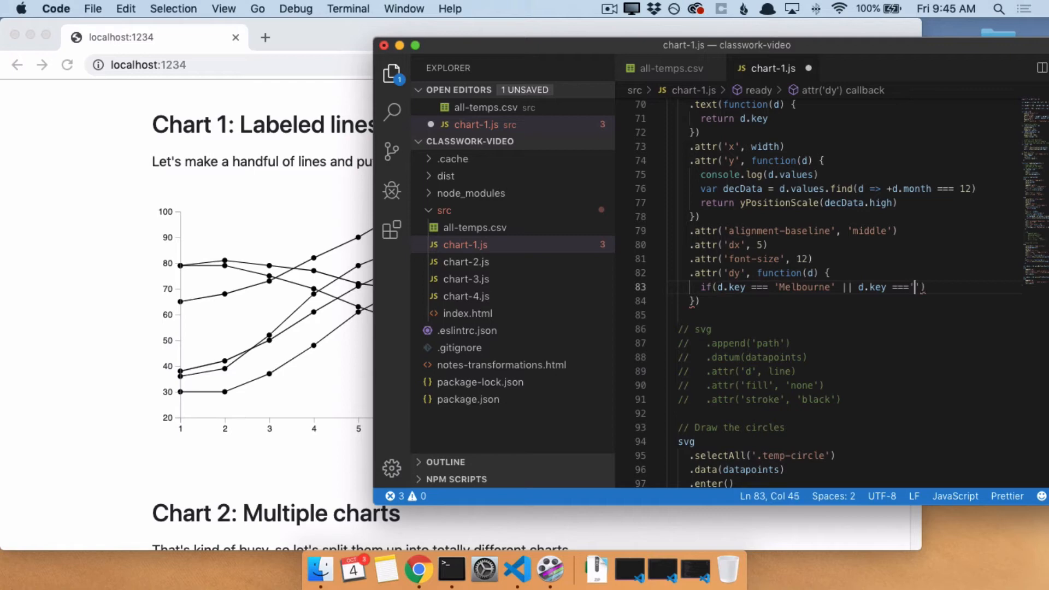
type("Stockholm")
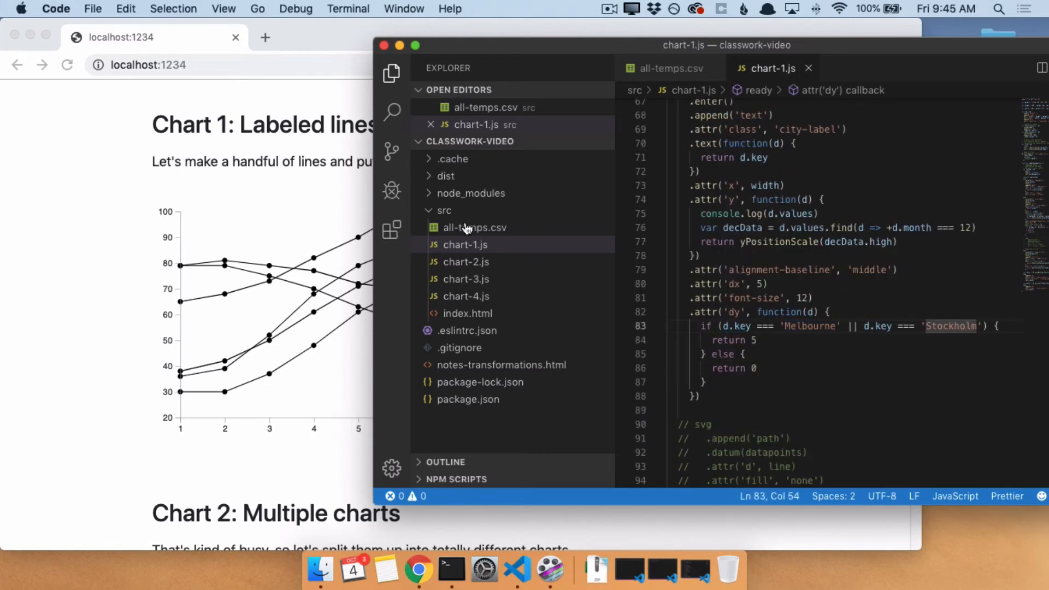
left_click(417, 569)
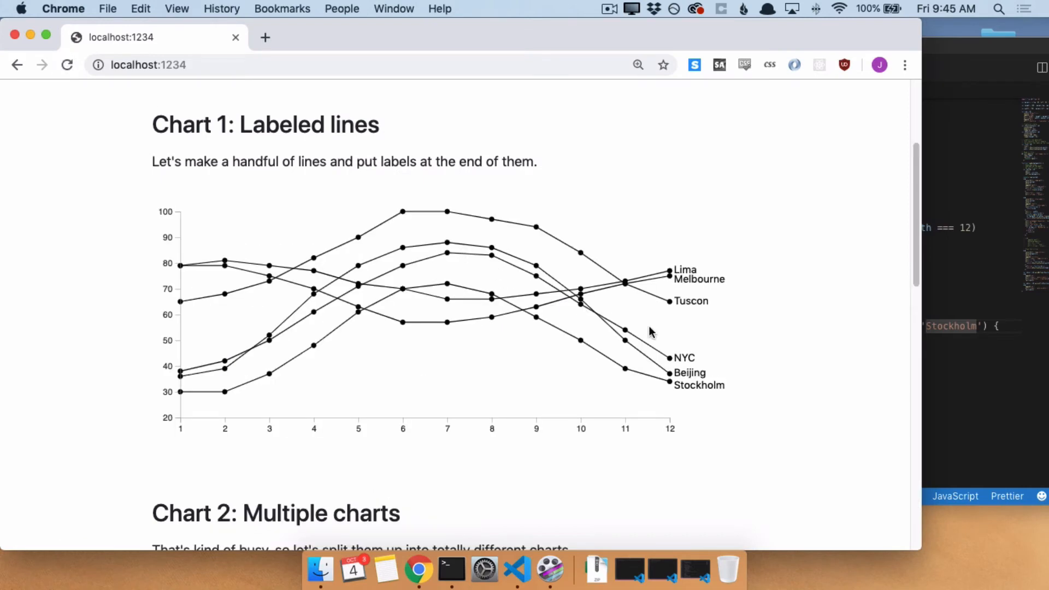
mouse_move(690, 344)
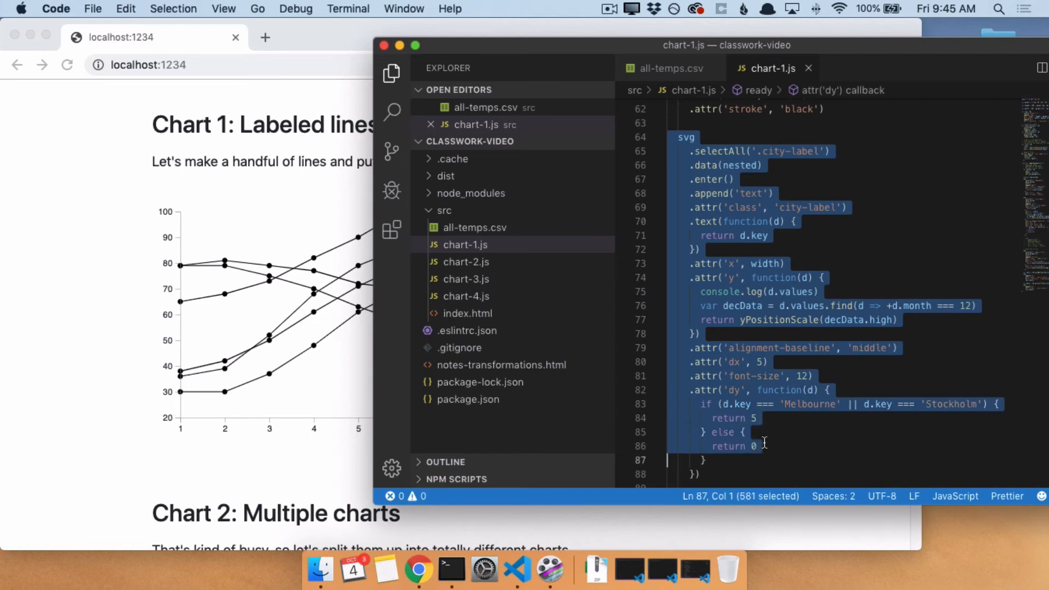
- Review the label code's selectAll and nested data, then bring the editor back in front
left_click(785, 264)
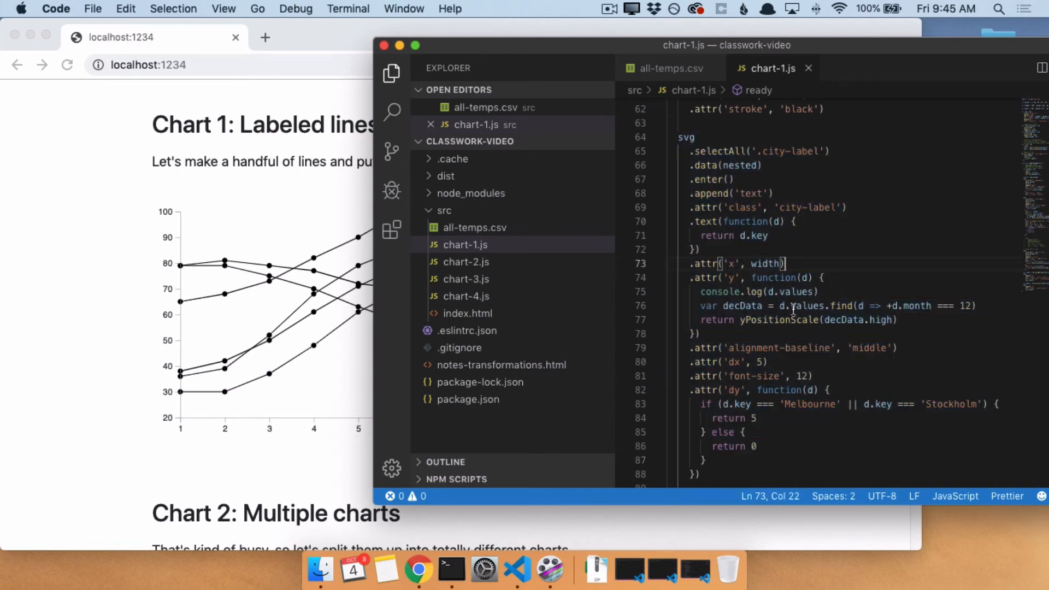
double_click(719, 151)
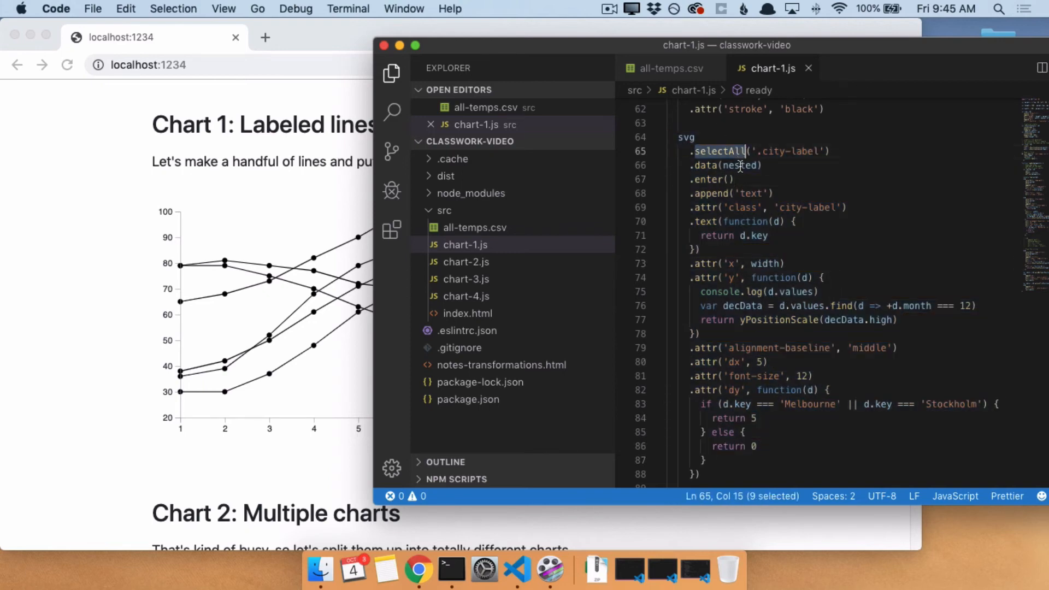
double_click(740, 165)
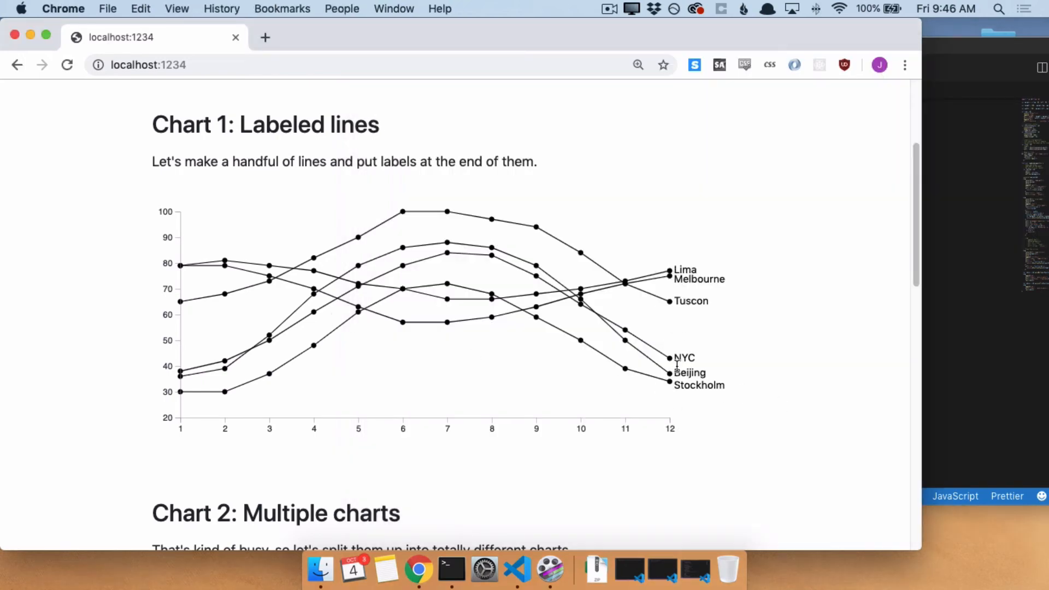
mouse_move(678, 236)
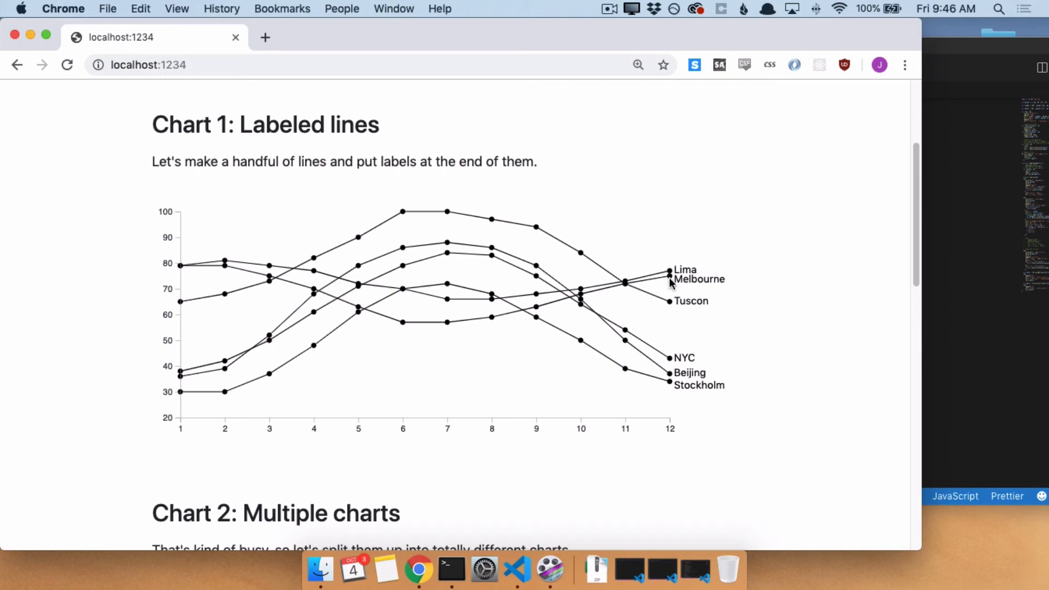
mouse_move(672, 387)
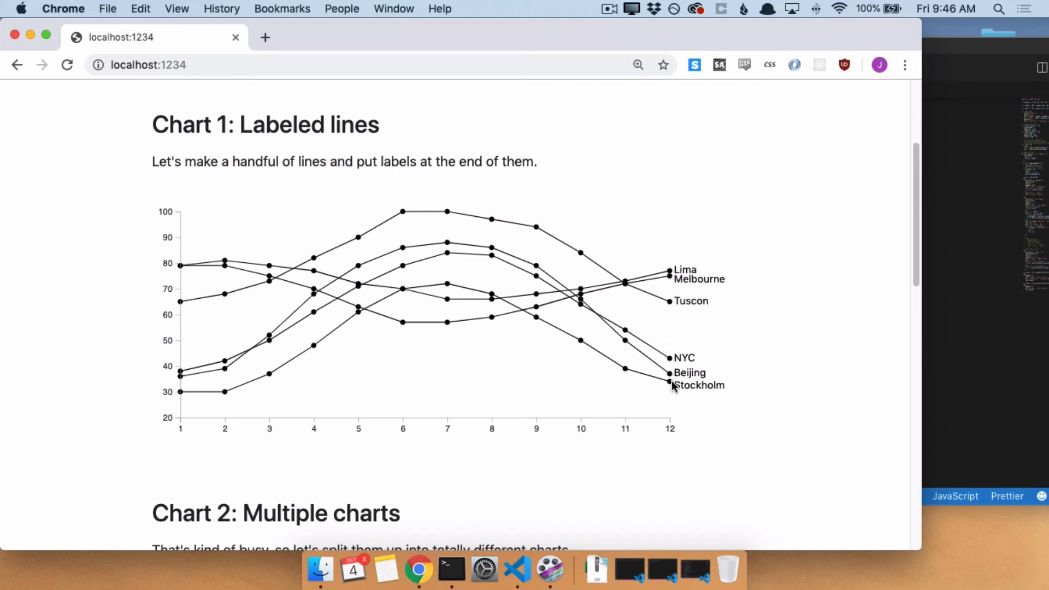
mouse_move(672, 271)
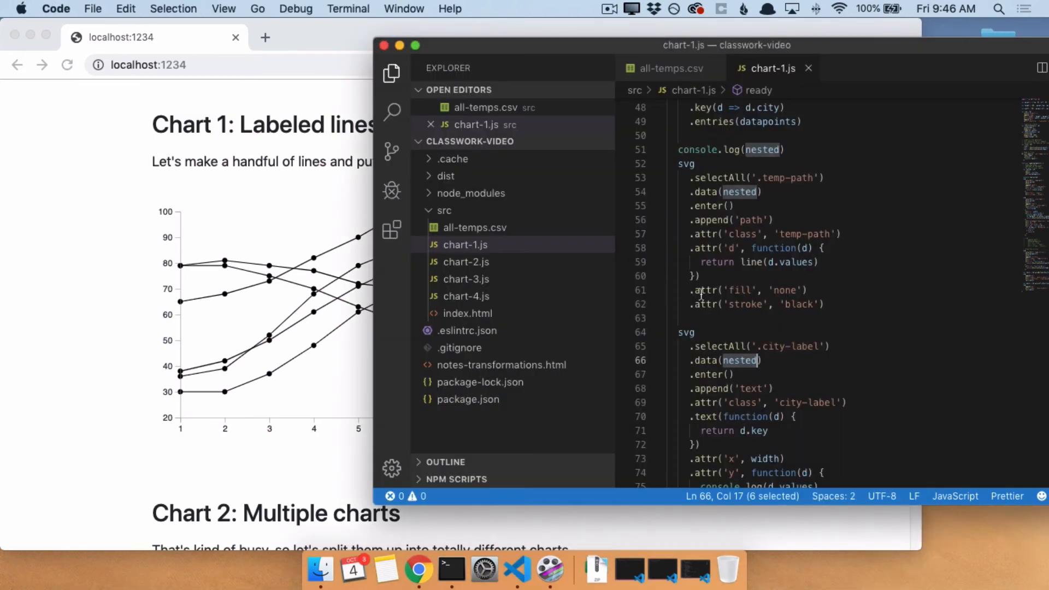
scroll("down", 3)
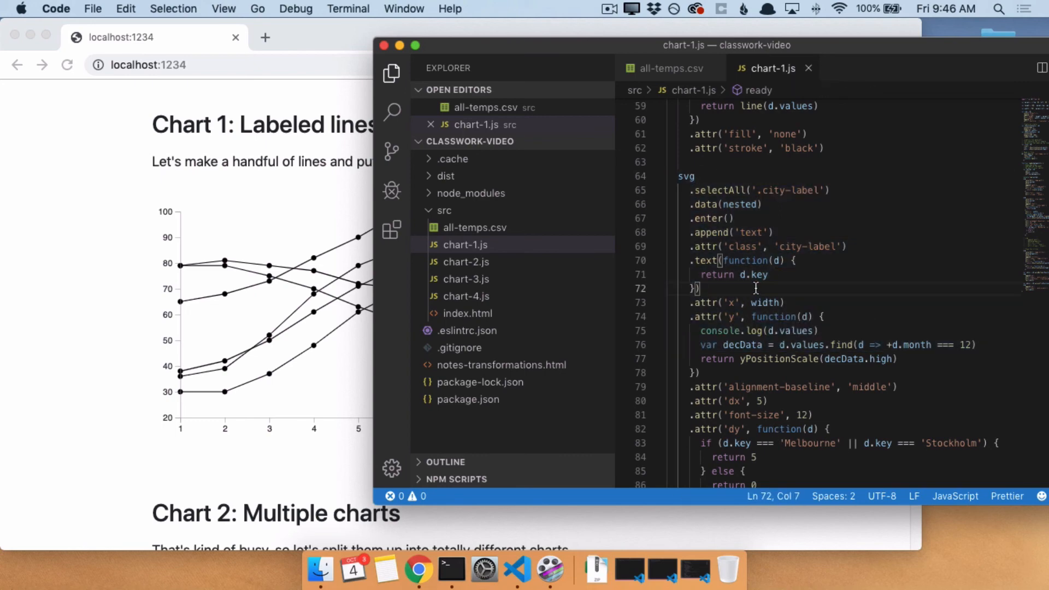
scroll("down", 3)
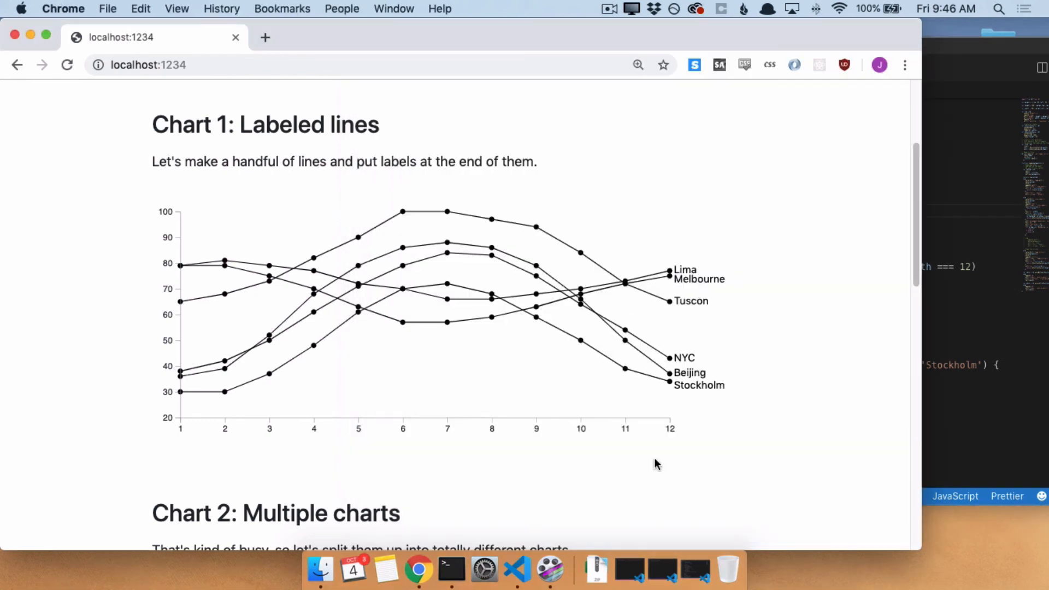
mouse_move(656, 272)
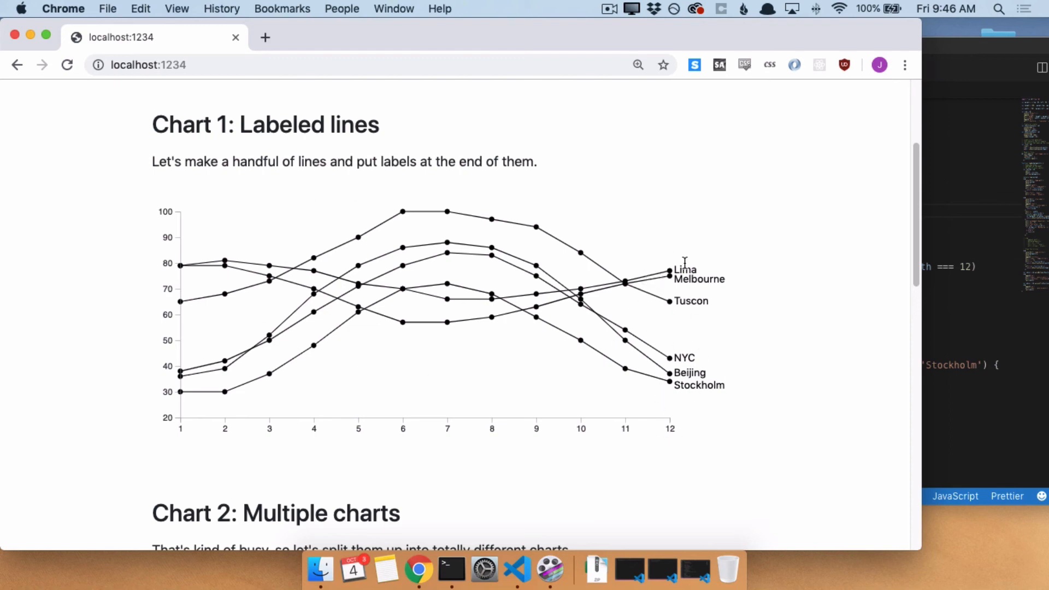
mouse_move(667, 404)
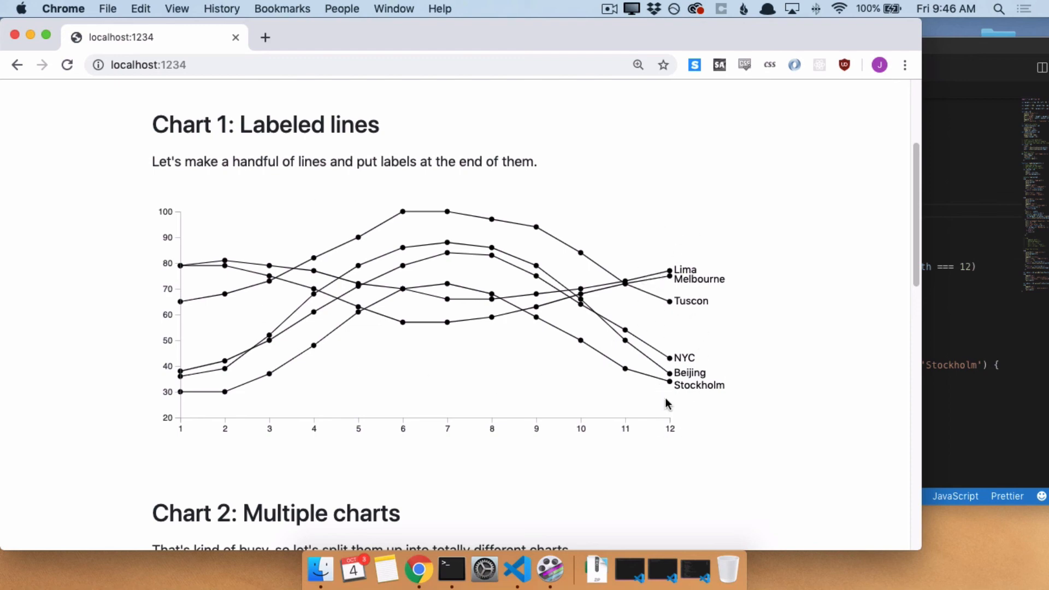
left_click(517, 571)
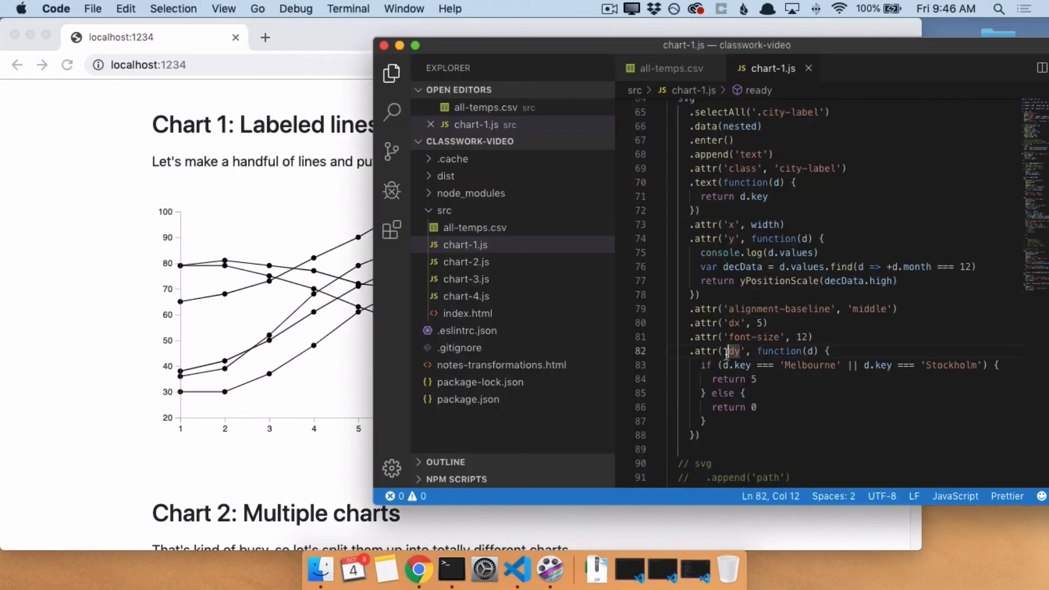